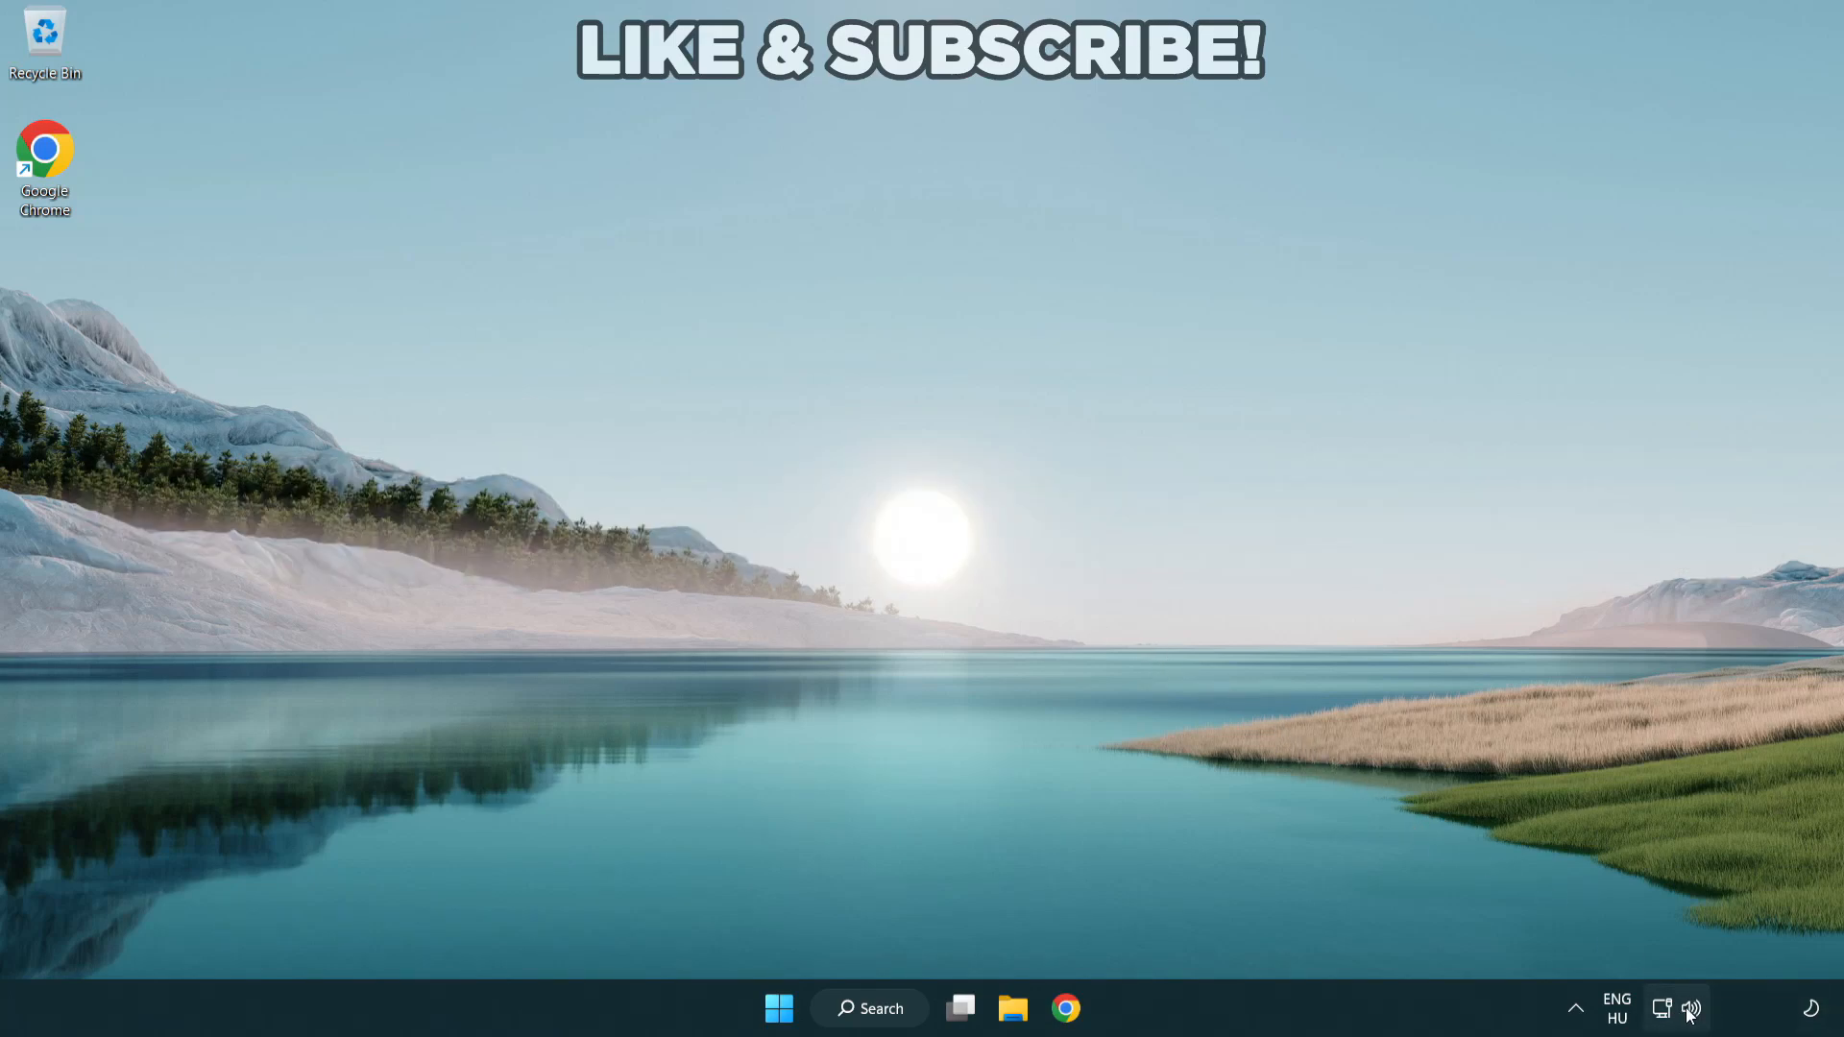
Step: Switch sound output from CABLE Input to Speakers (High Definition Audio Device) in quick settings
left_click(1661, 1009)
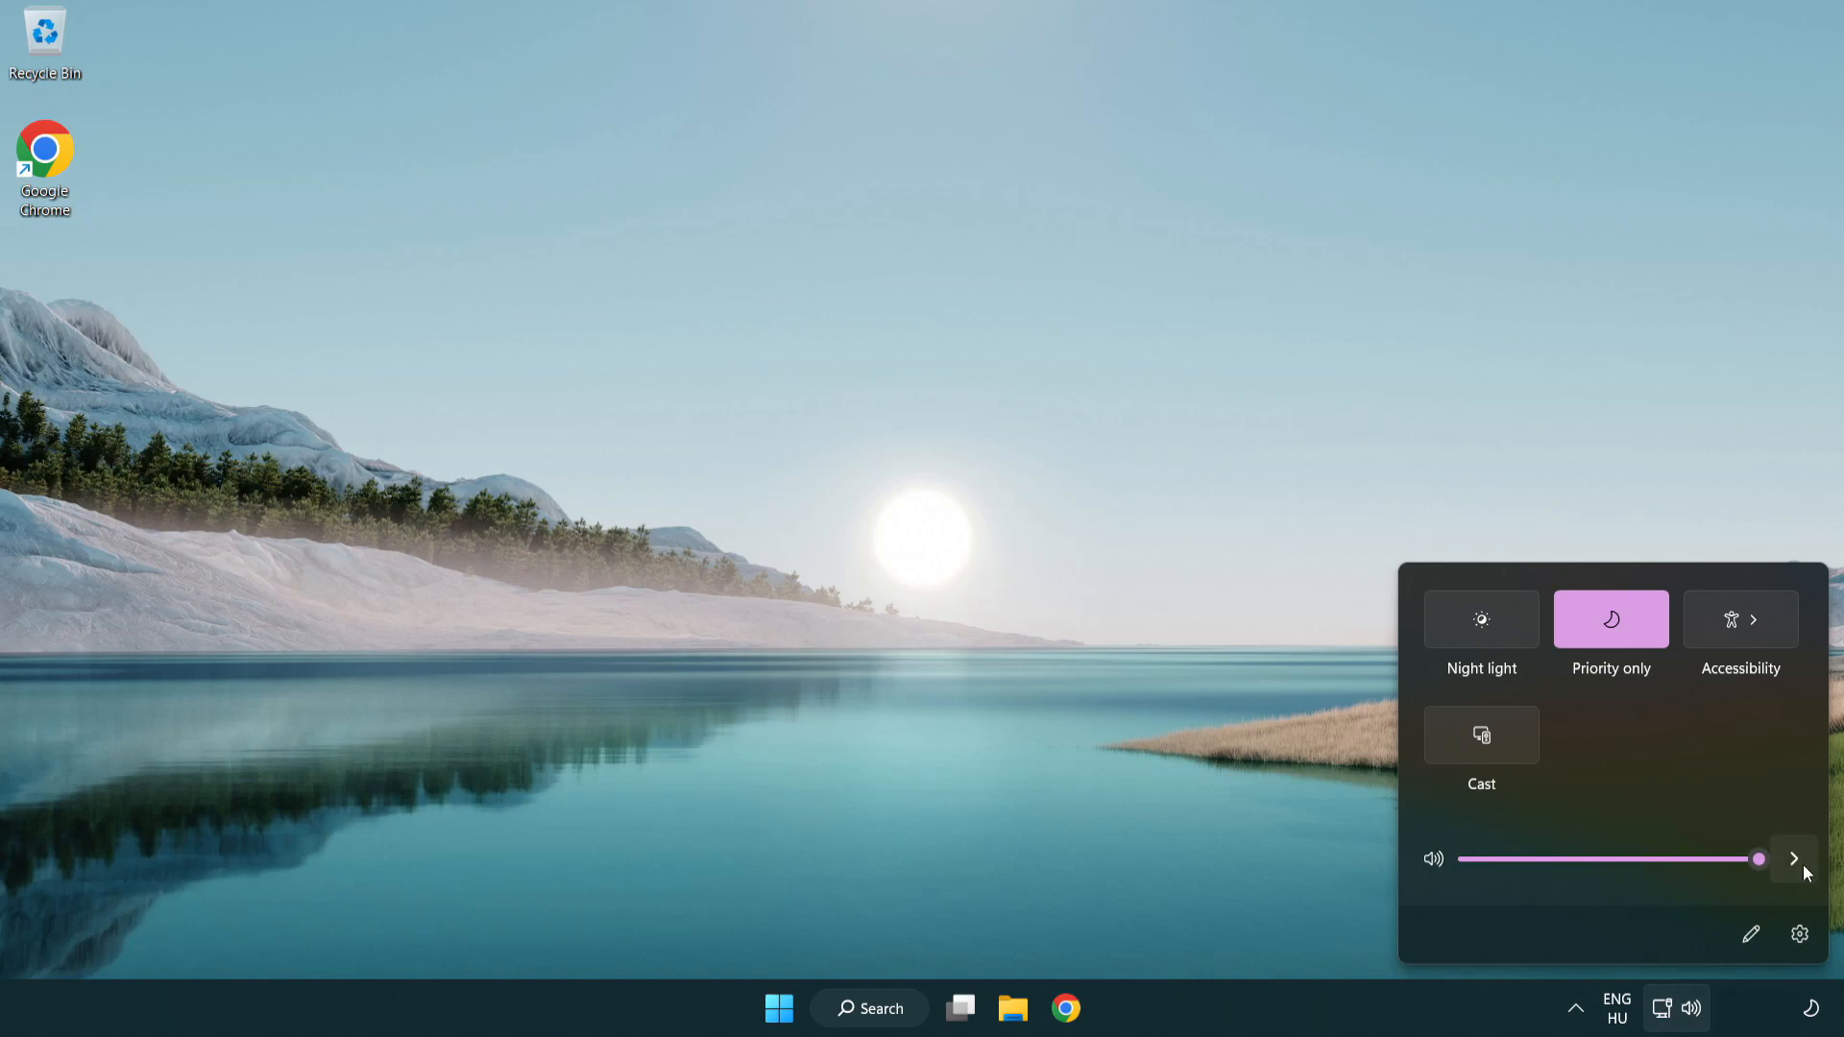
mouse_move(1793, 858)
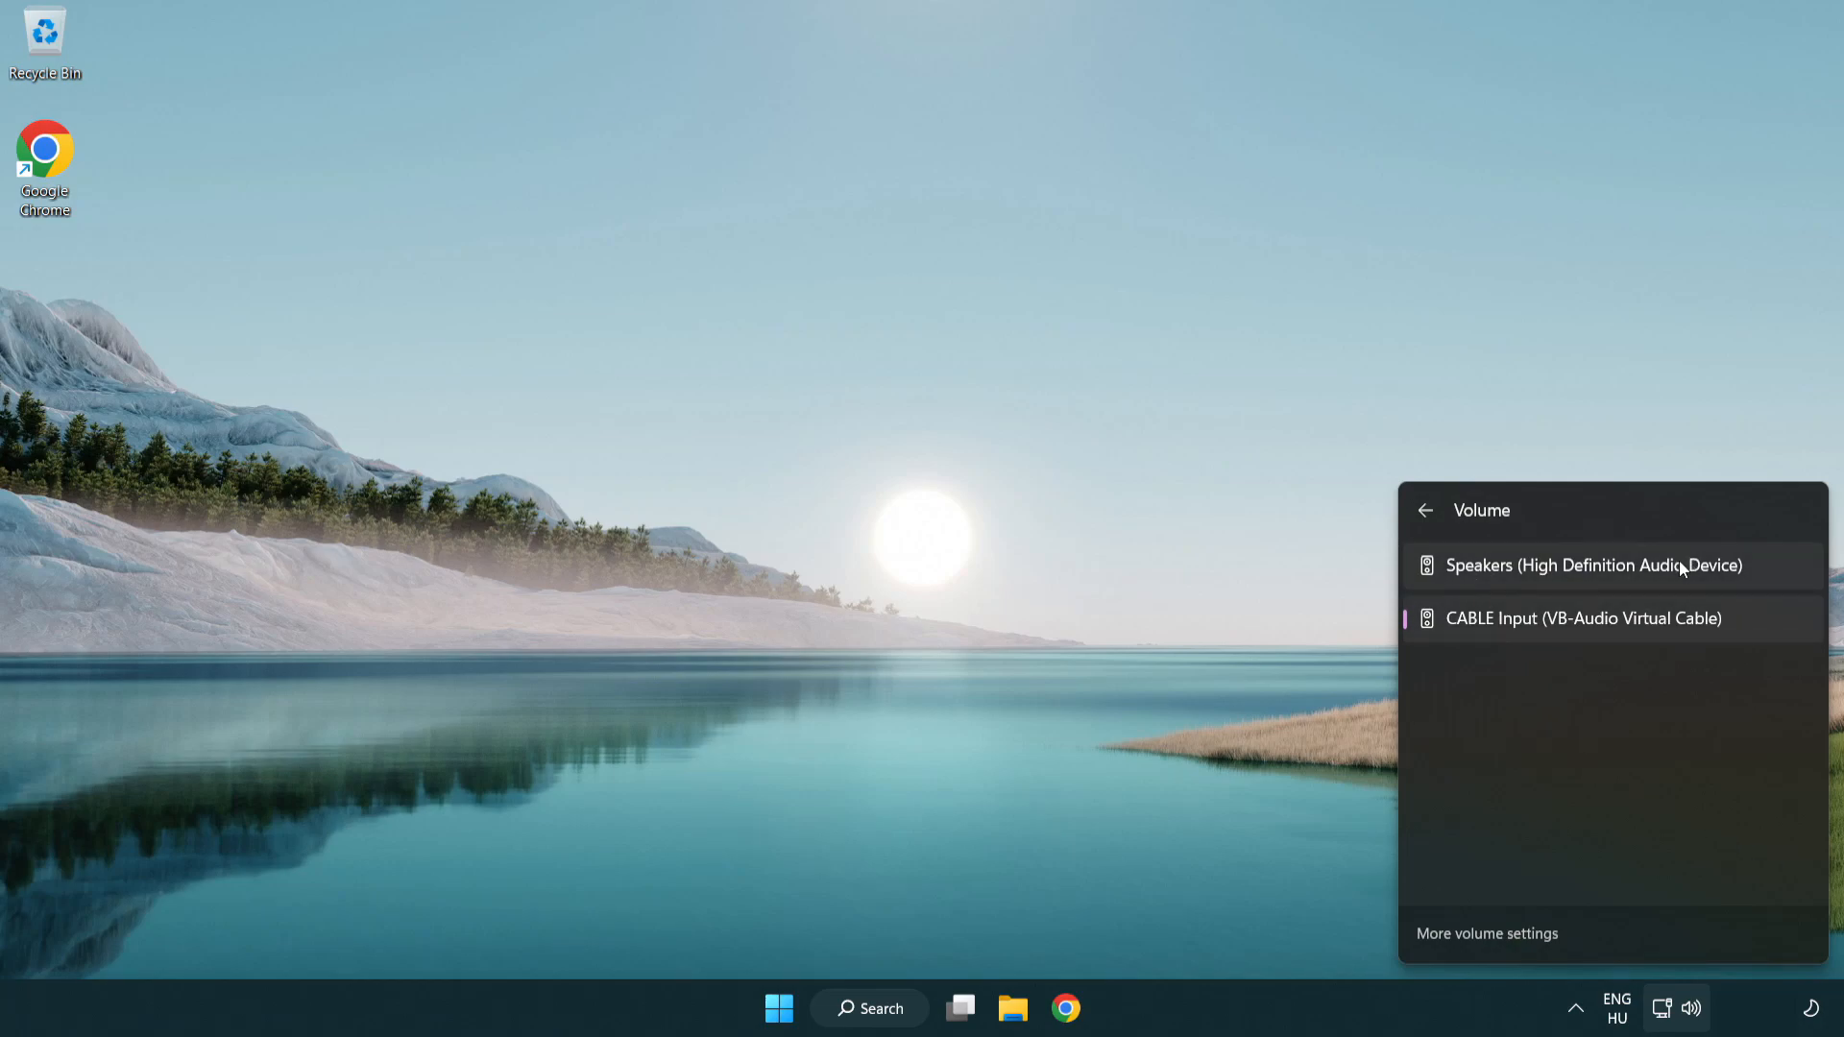
mouse_move(1770, 576)
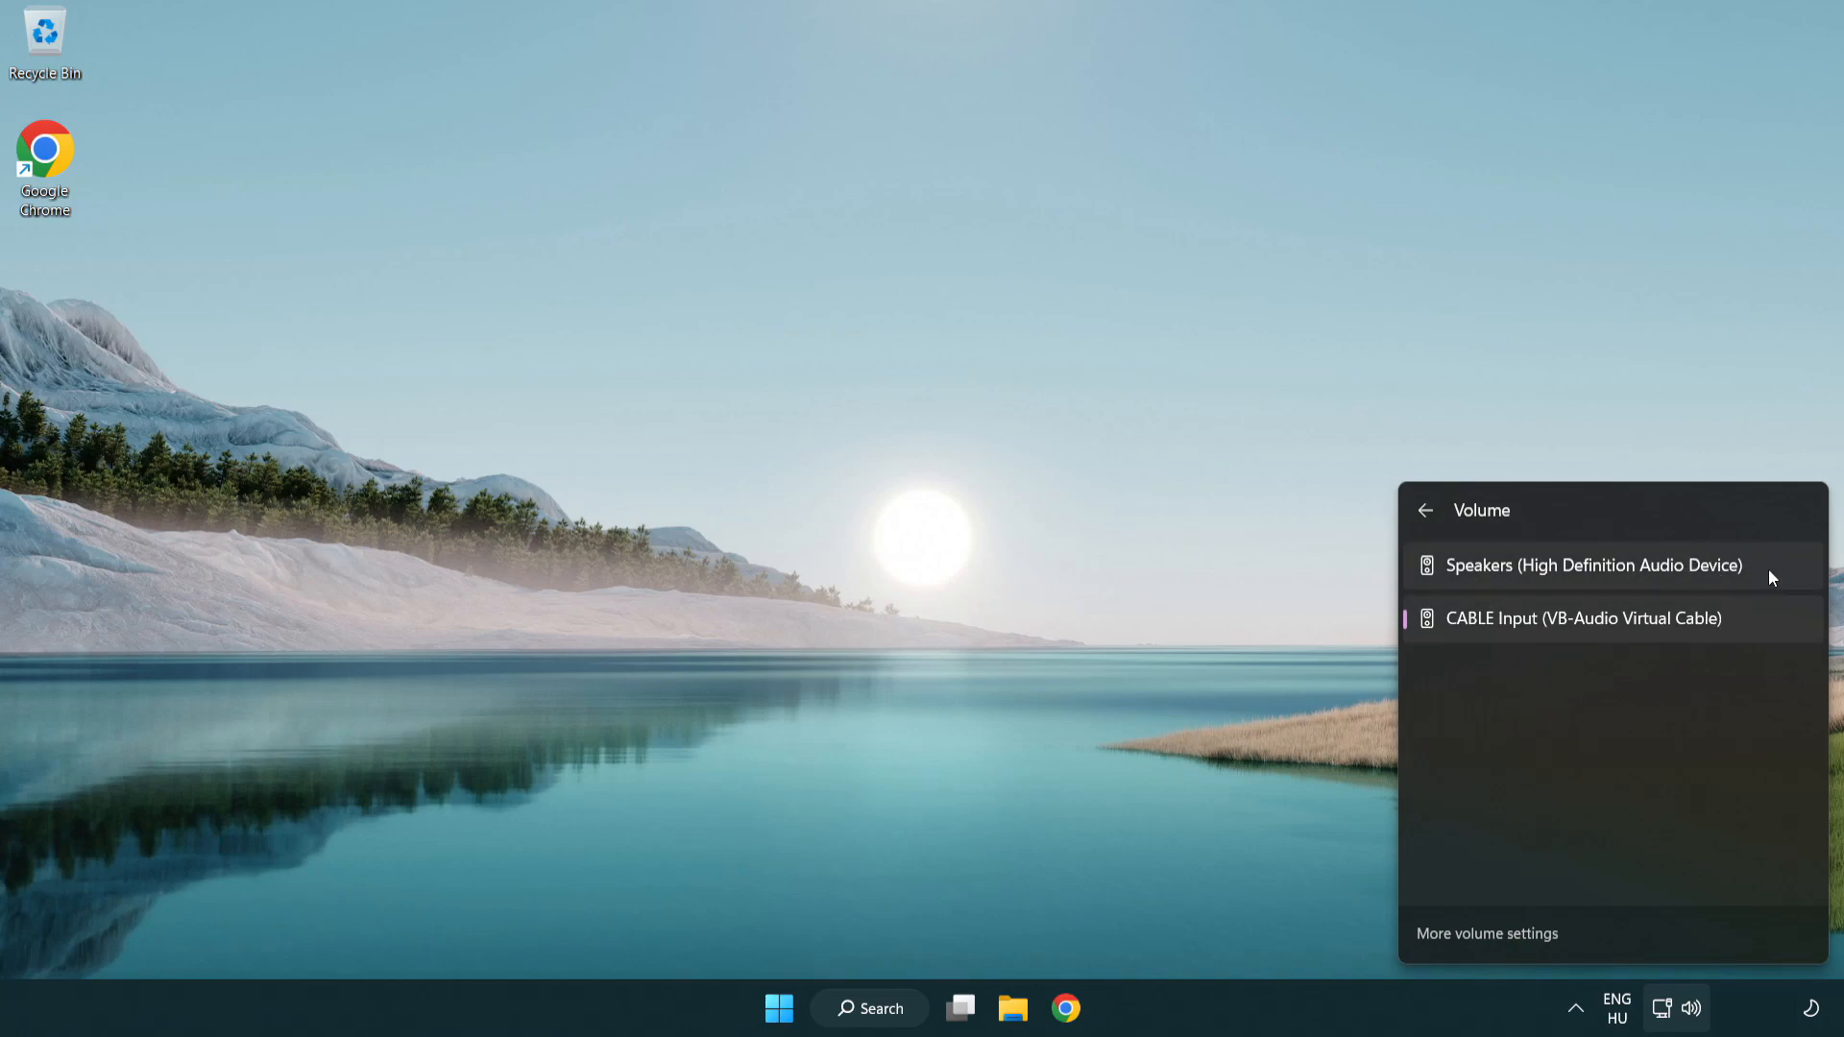
left_click(1591, 565)
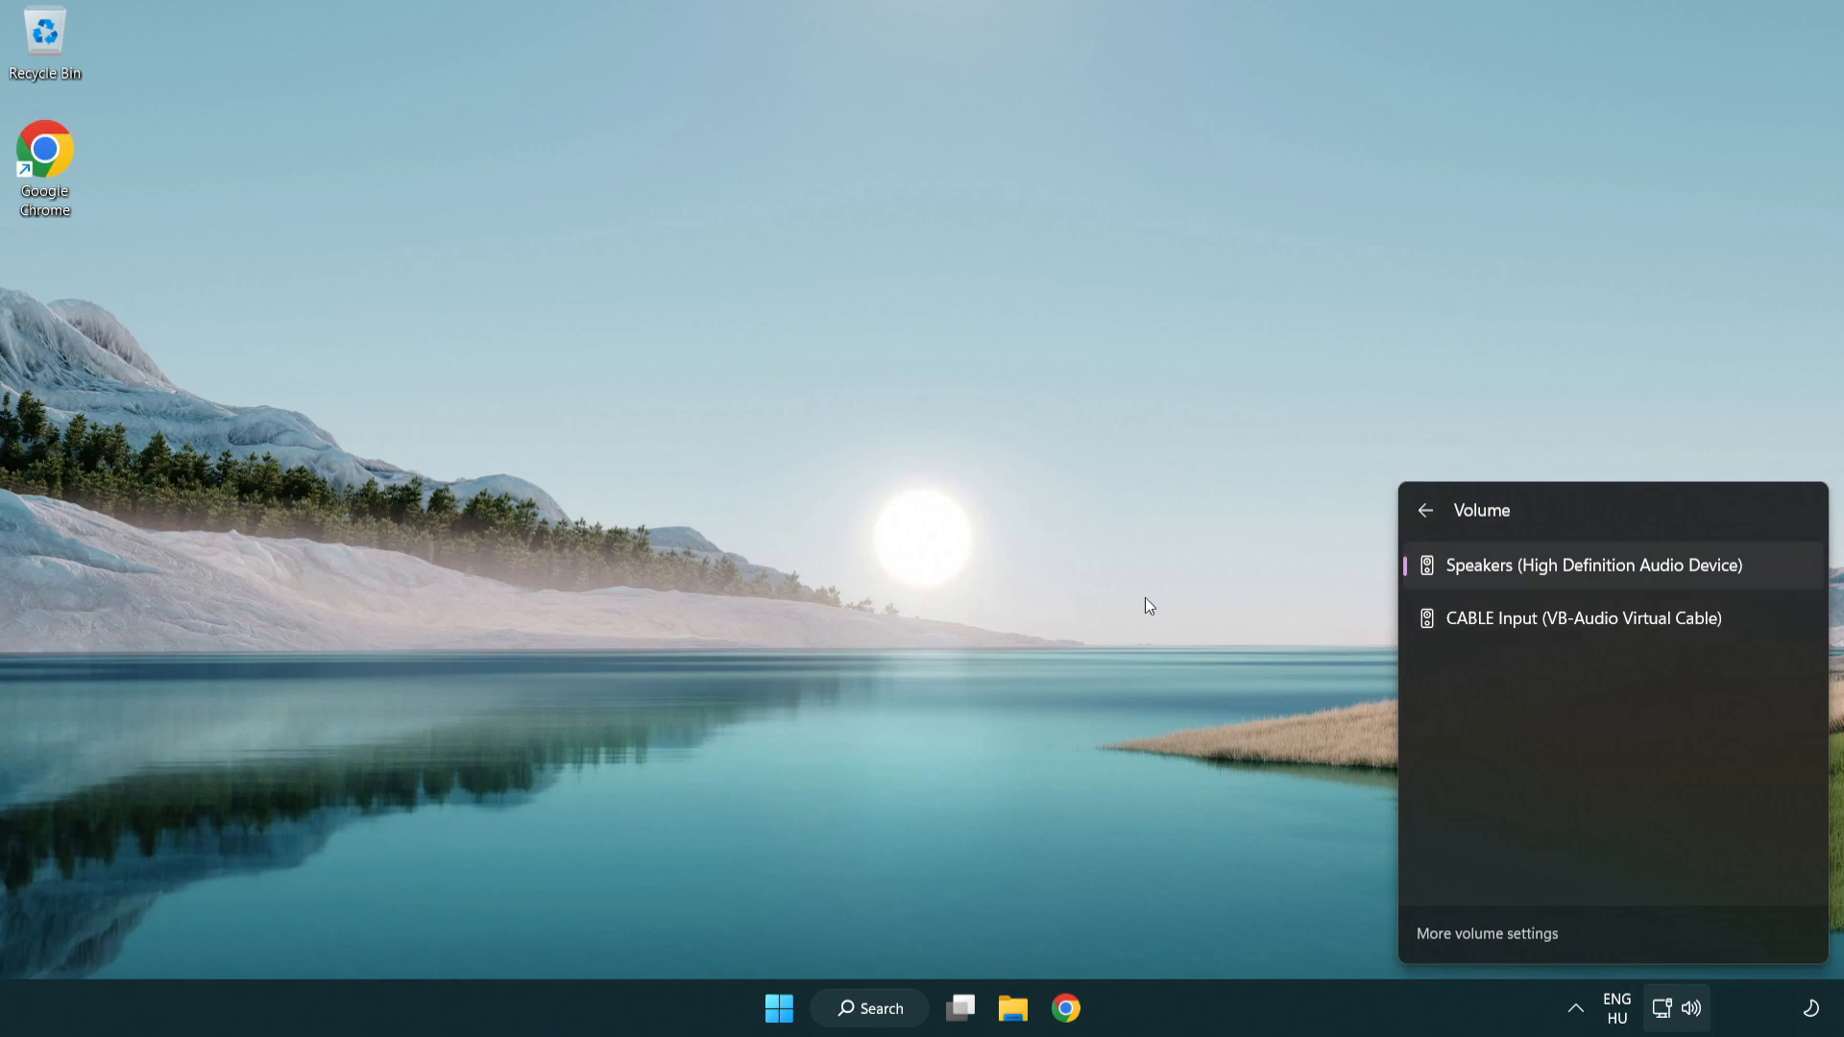
left_click(964, 553)
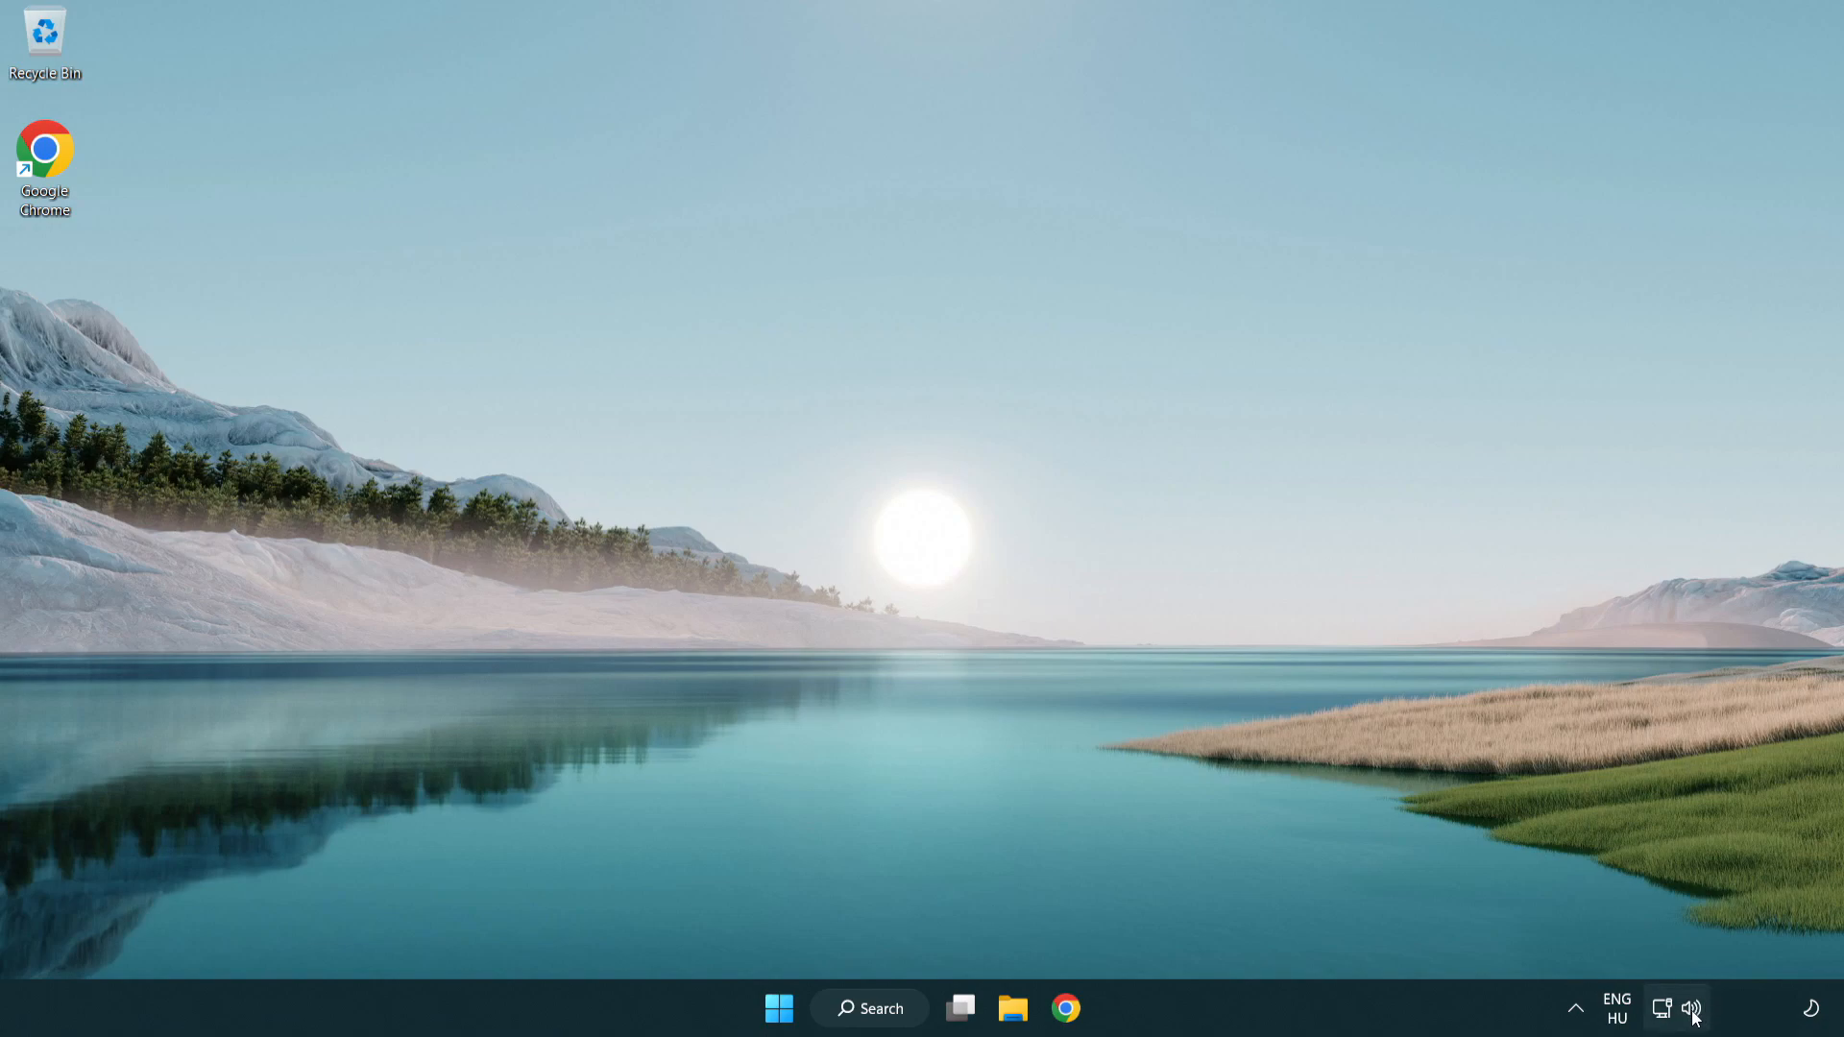
Step: Reset sound devices and app volumes in the volume mixer, then close Settings
right_click(1692, 1007)
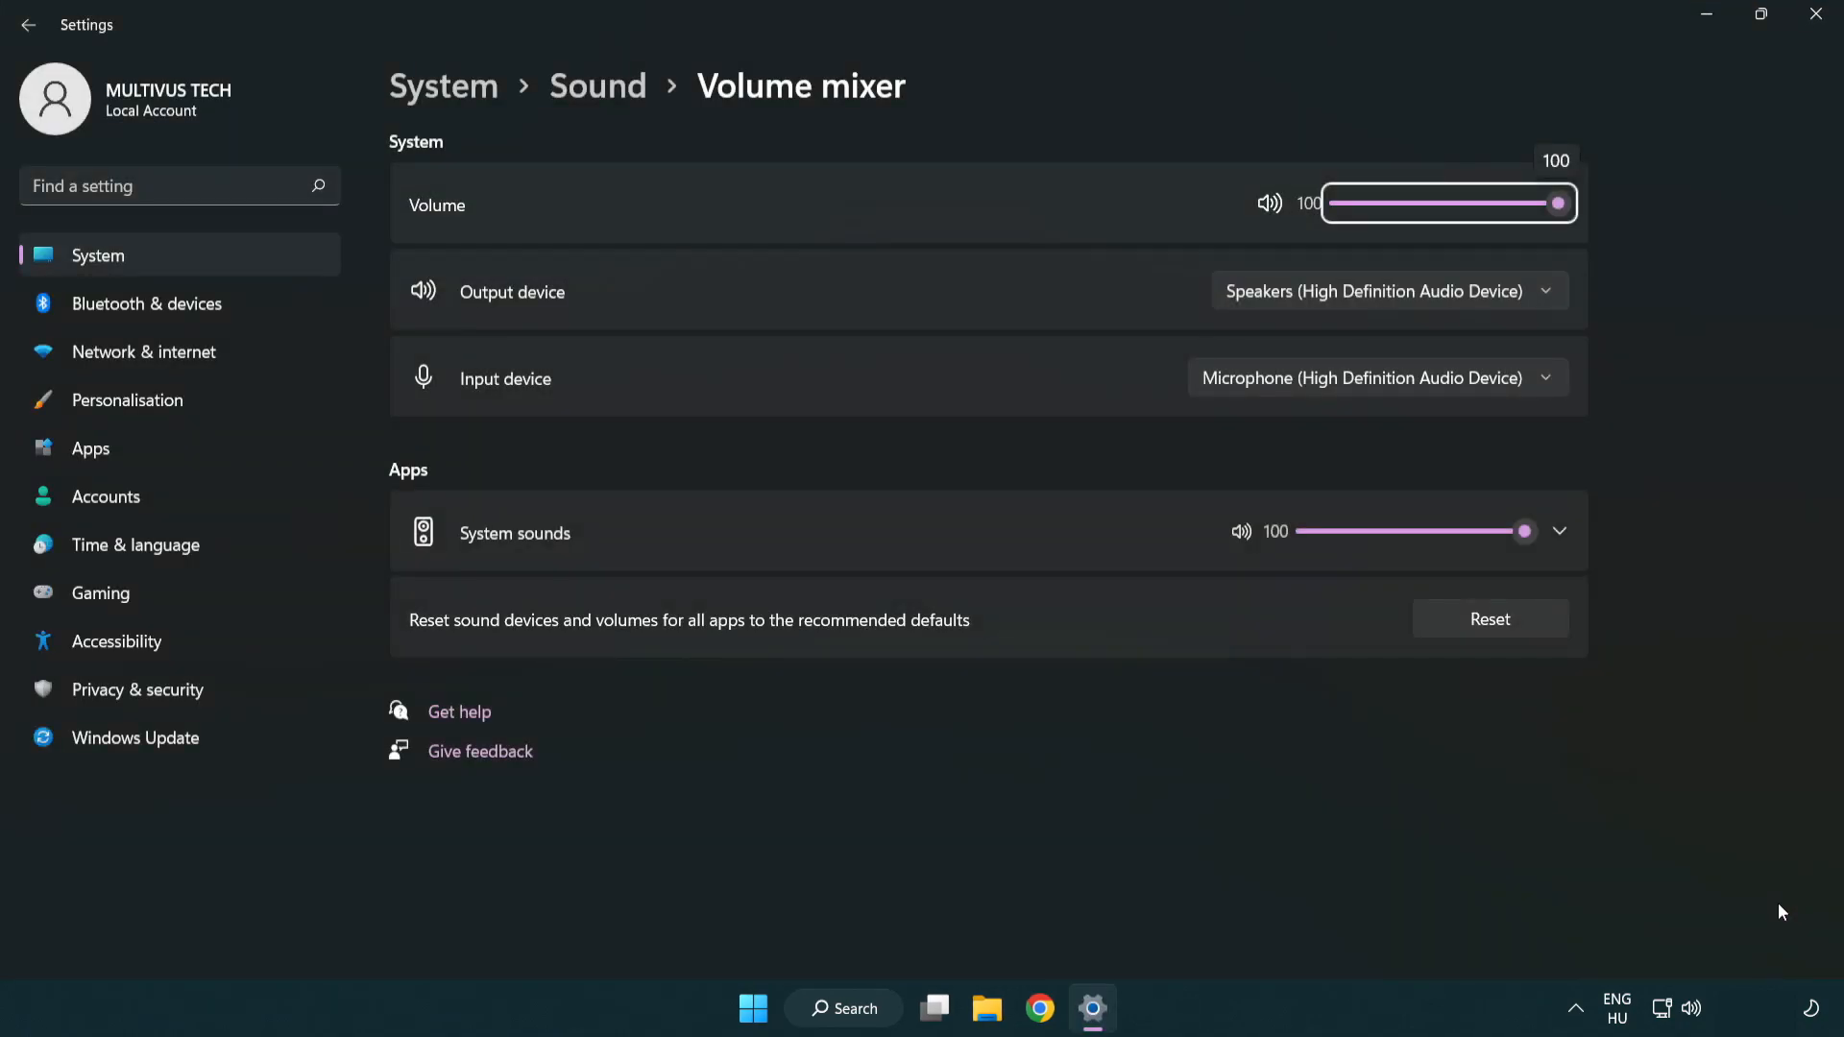
mouse_move(413, 647)
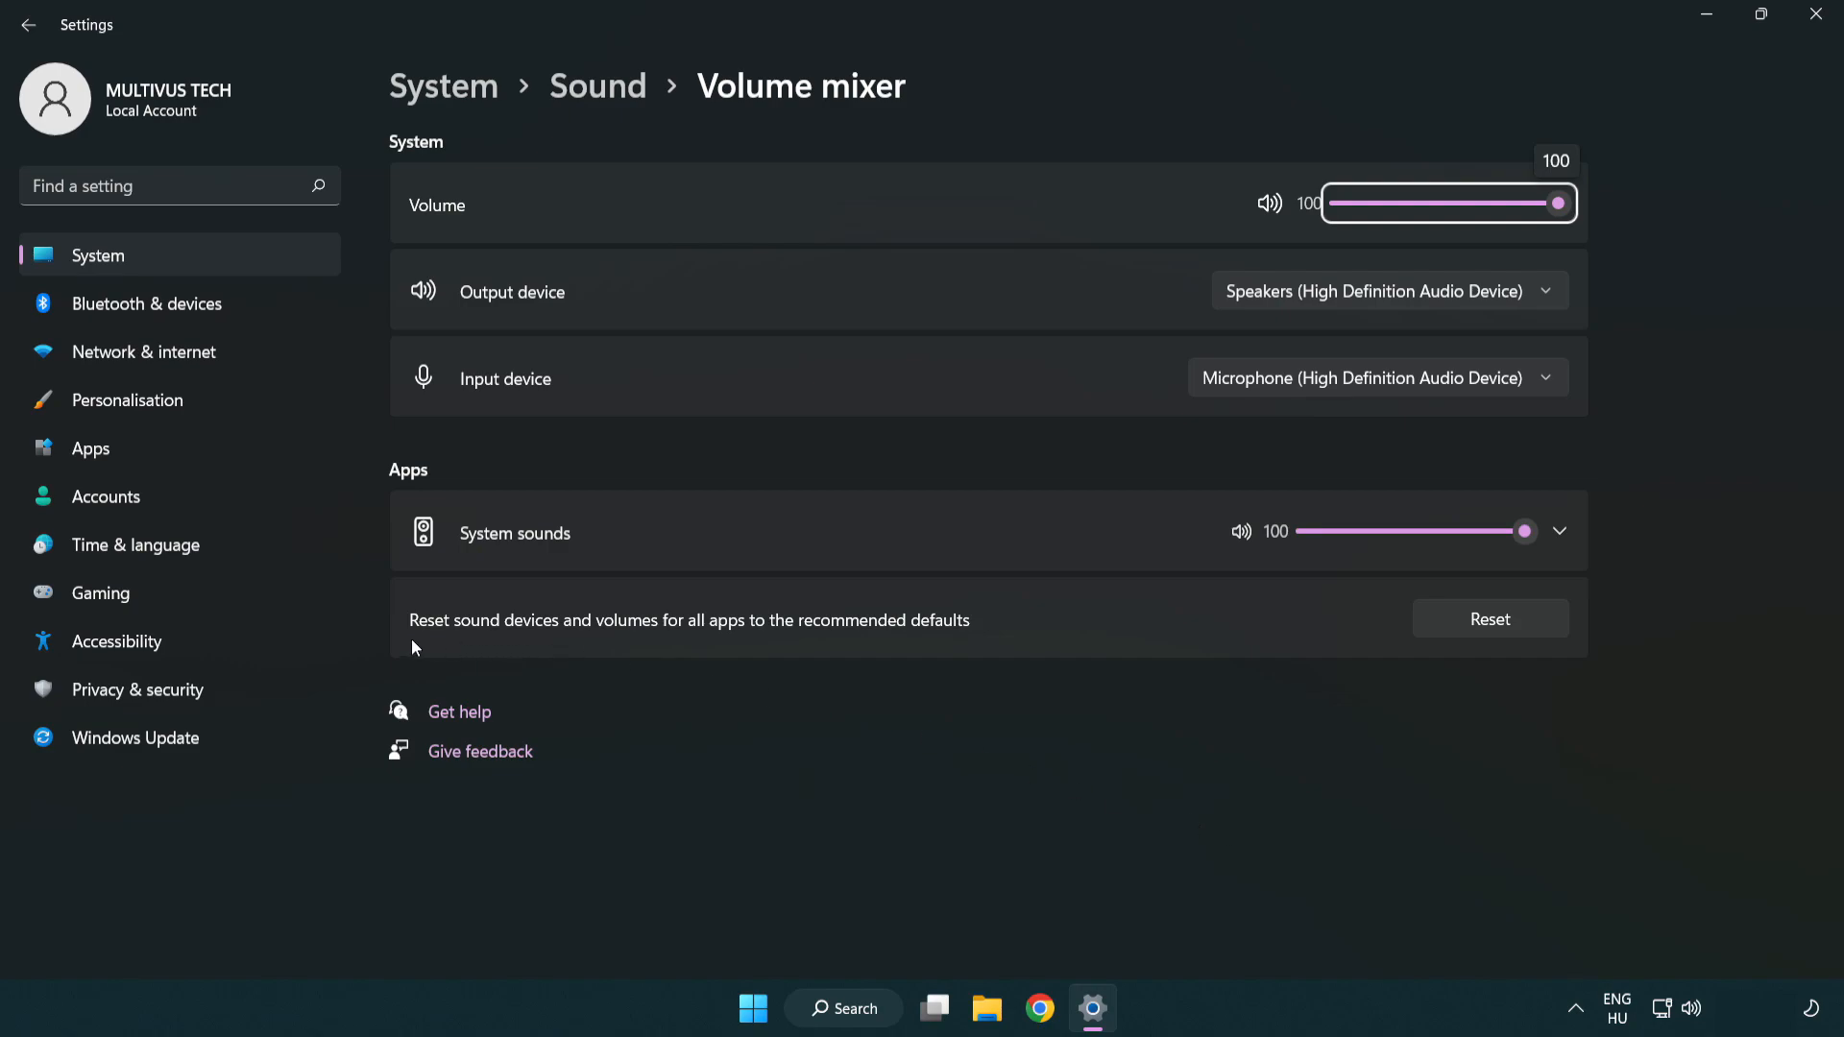
mouse_move(899, 639)
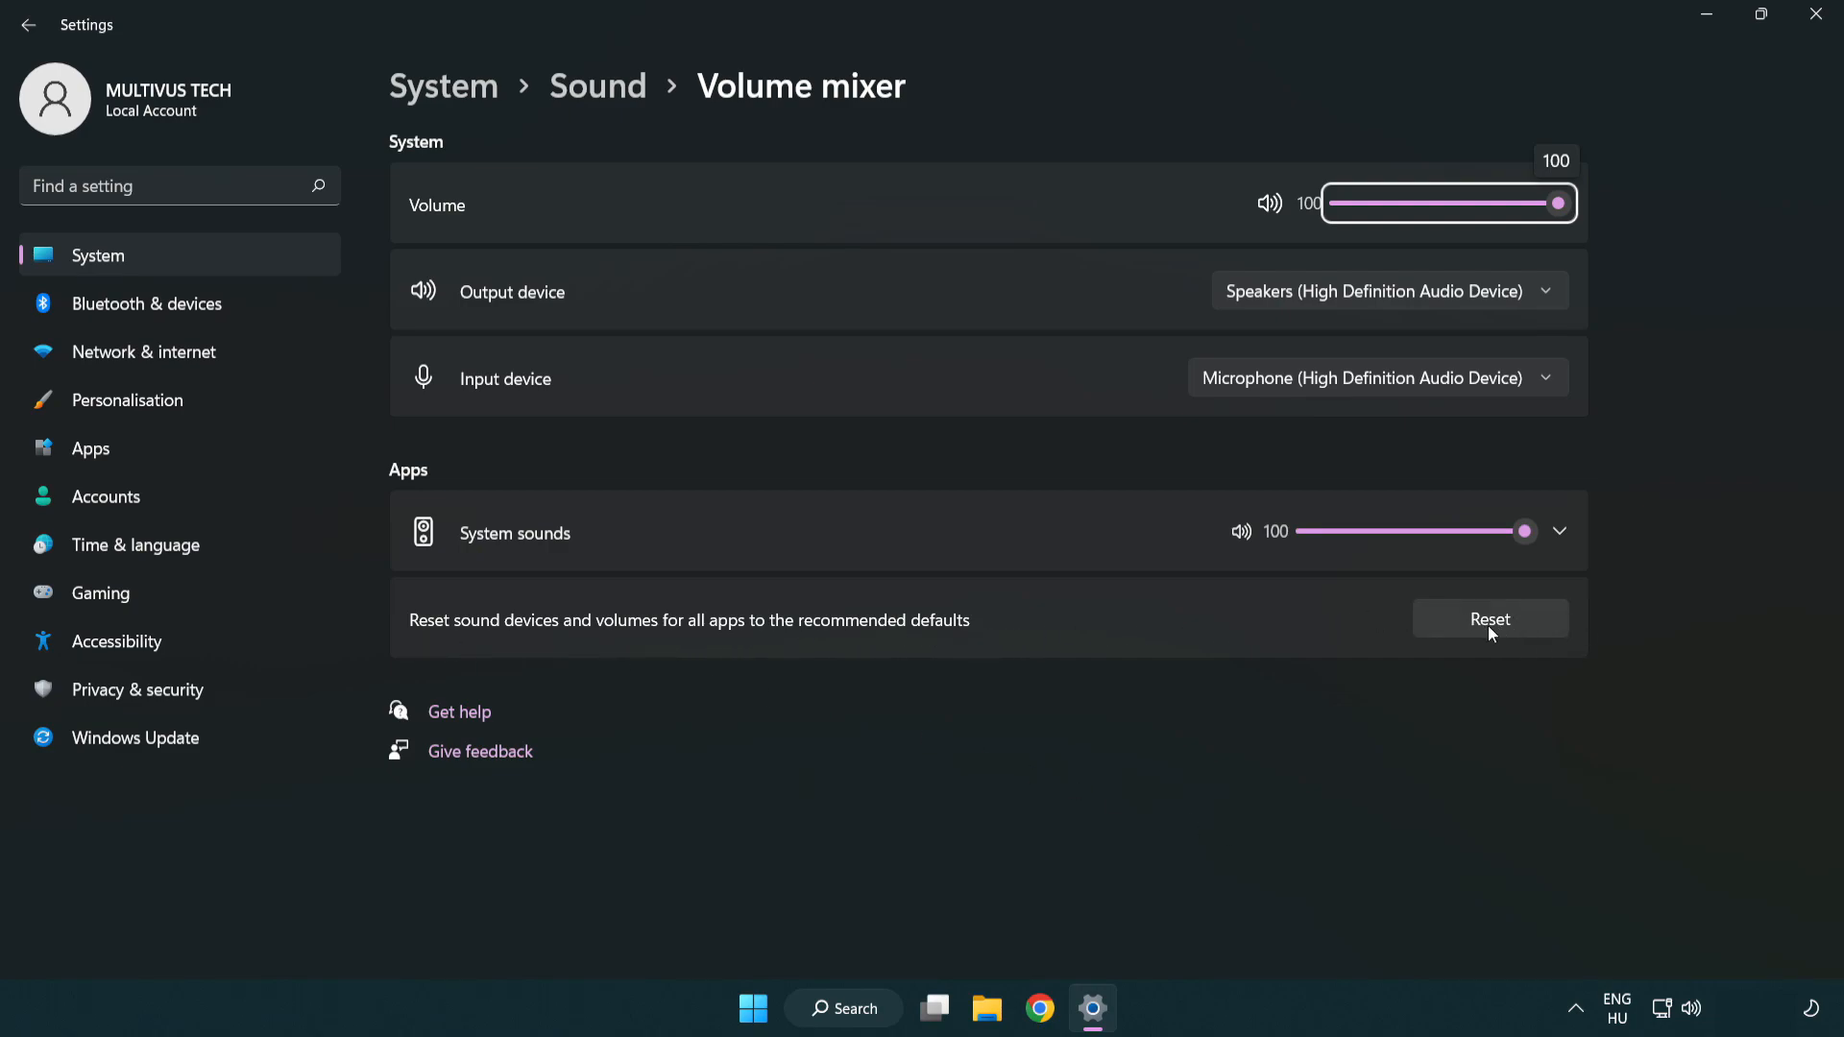
left_click(1488, 619)
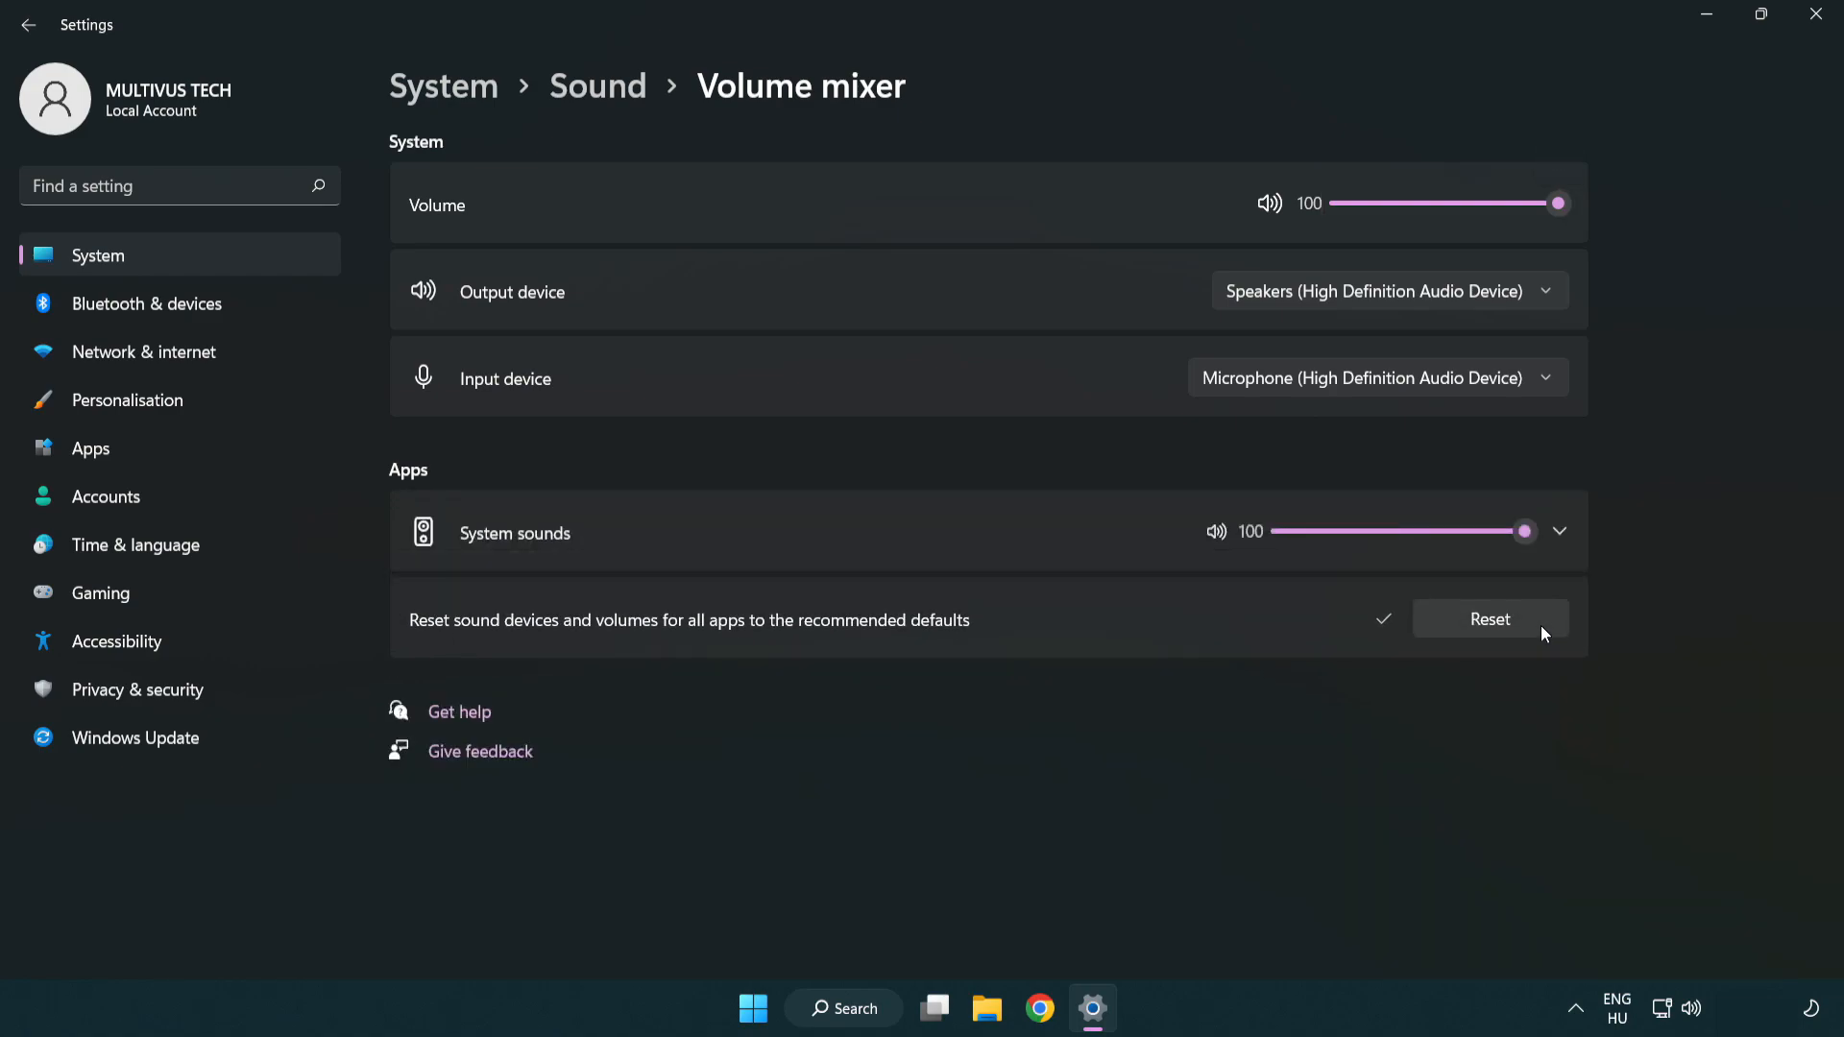
mouse_move(1399, 659)
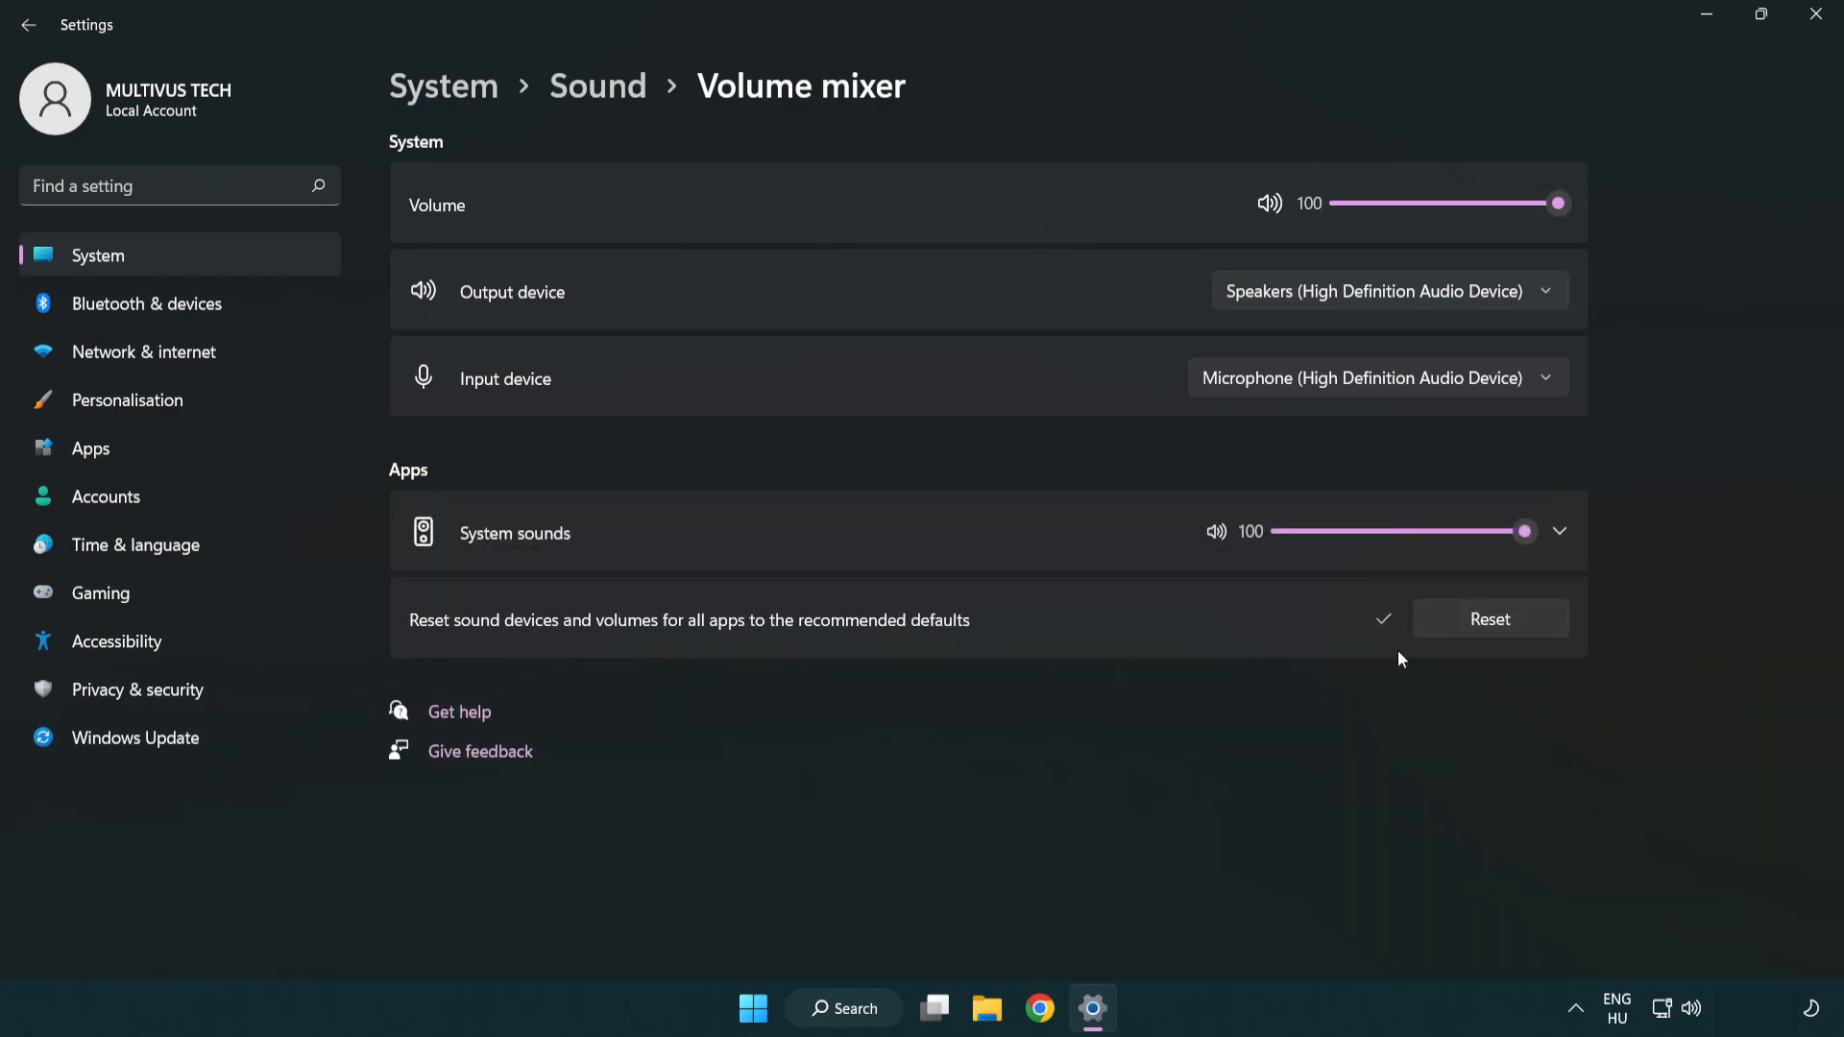
mouse_move(1819, 22)
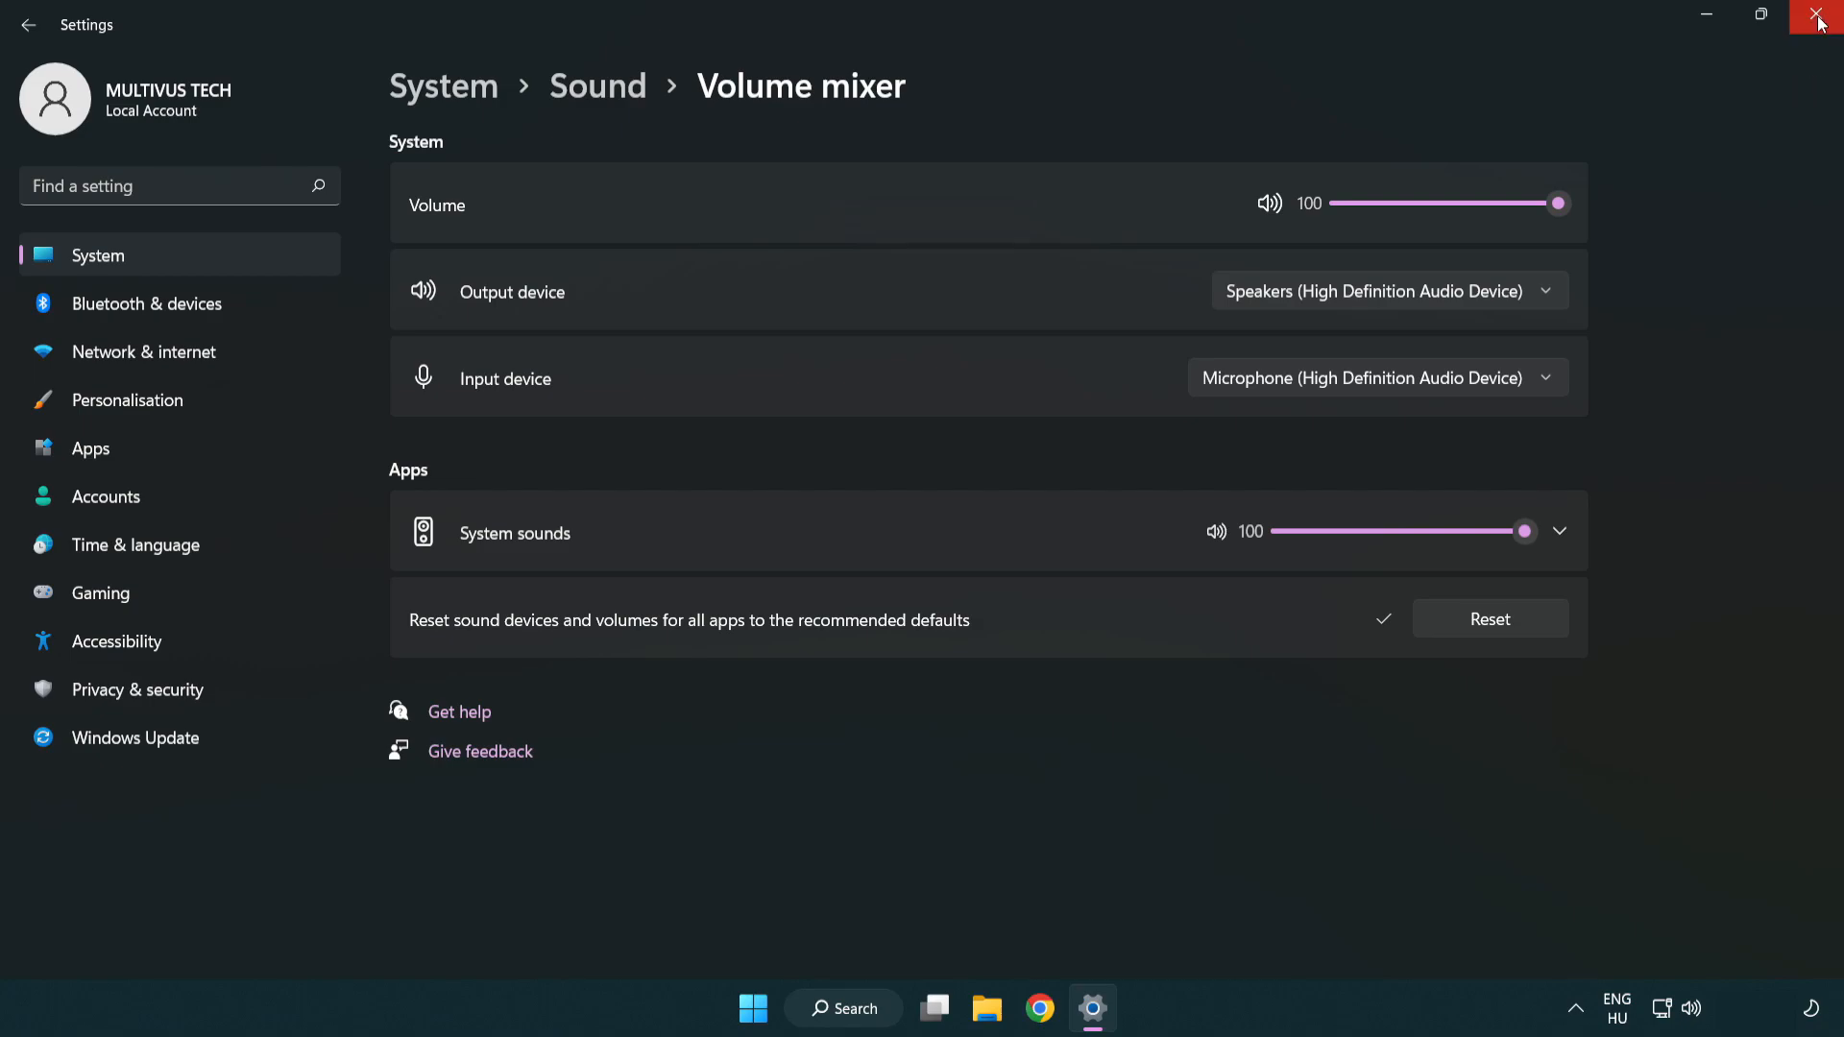
mouse_move(1819, 23)
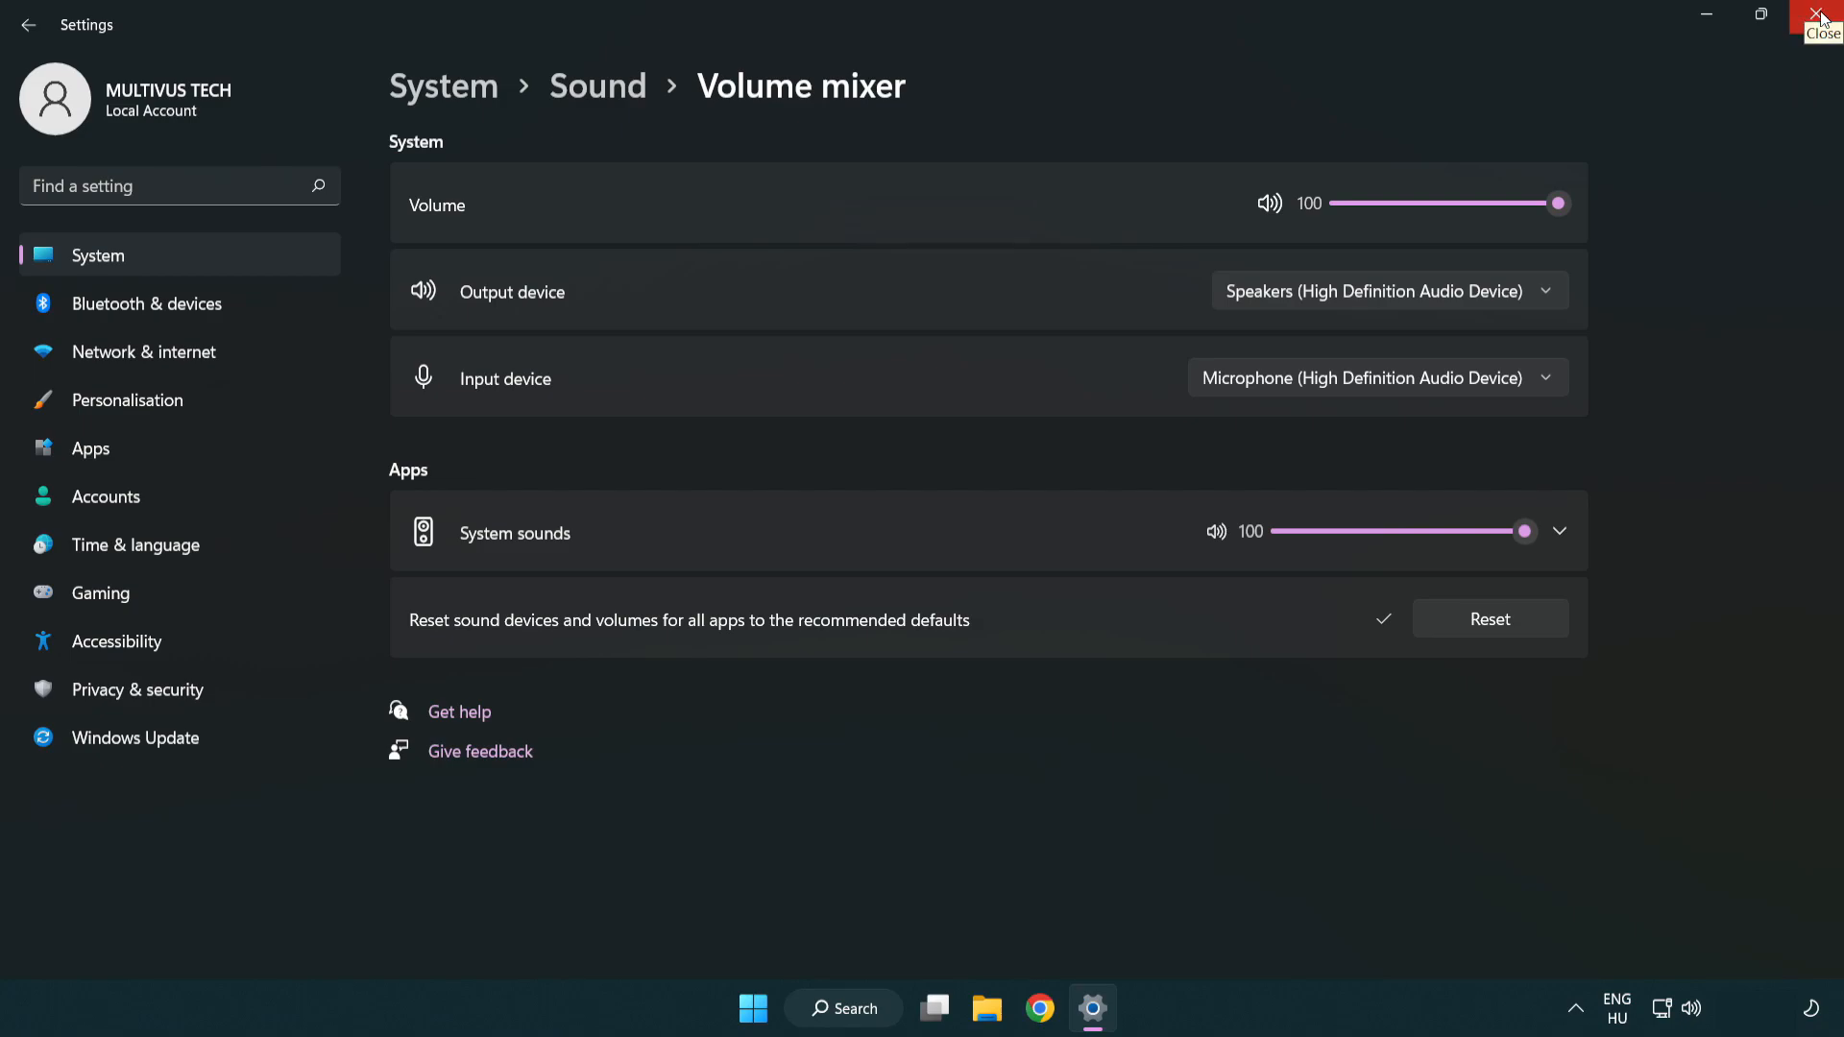
left_click(1822, 17)
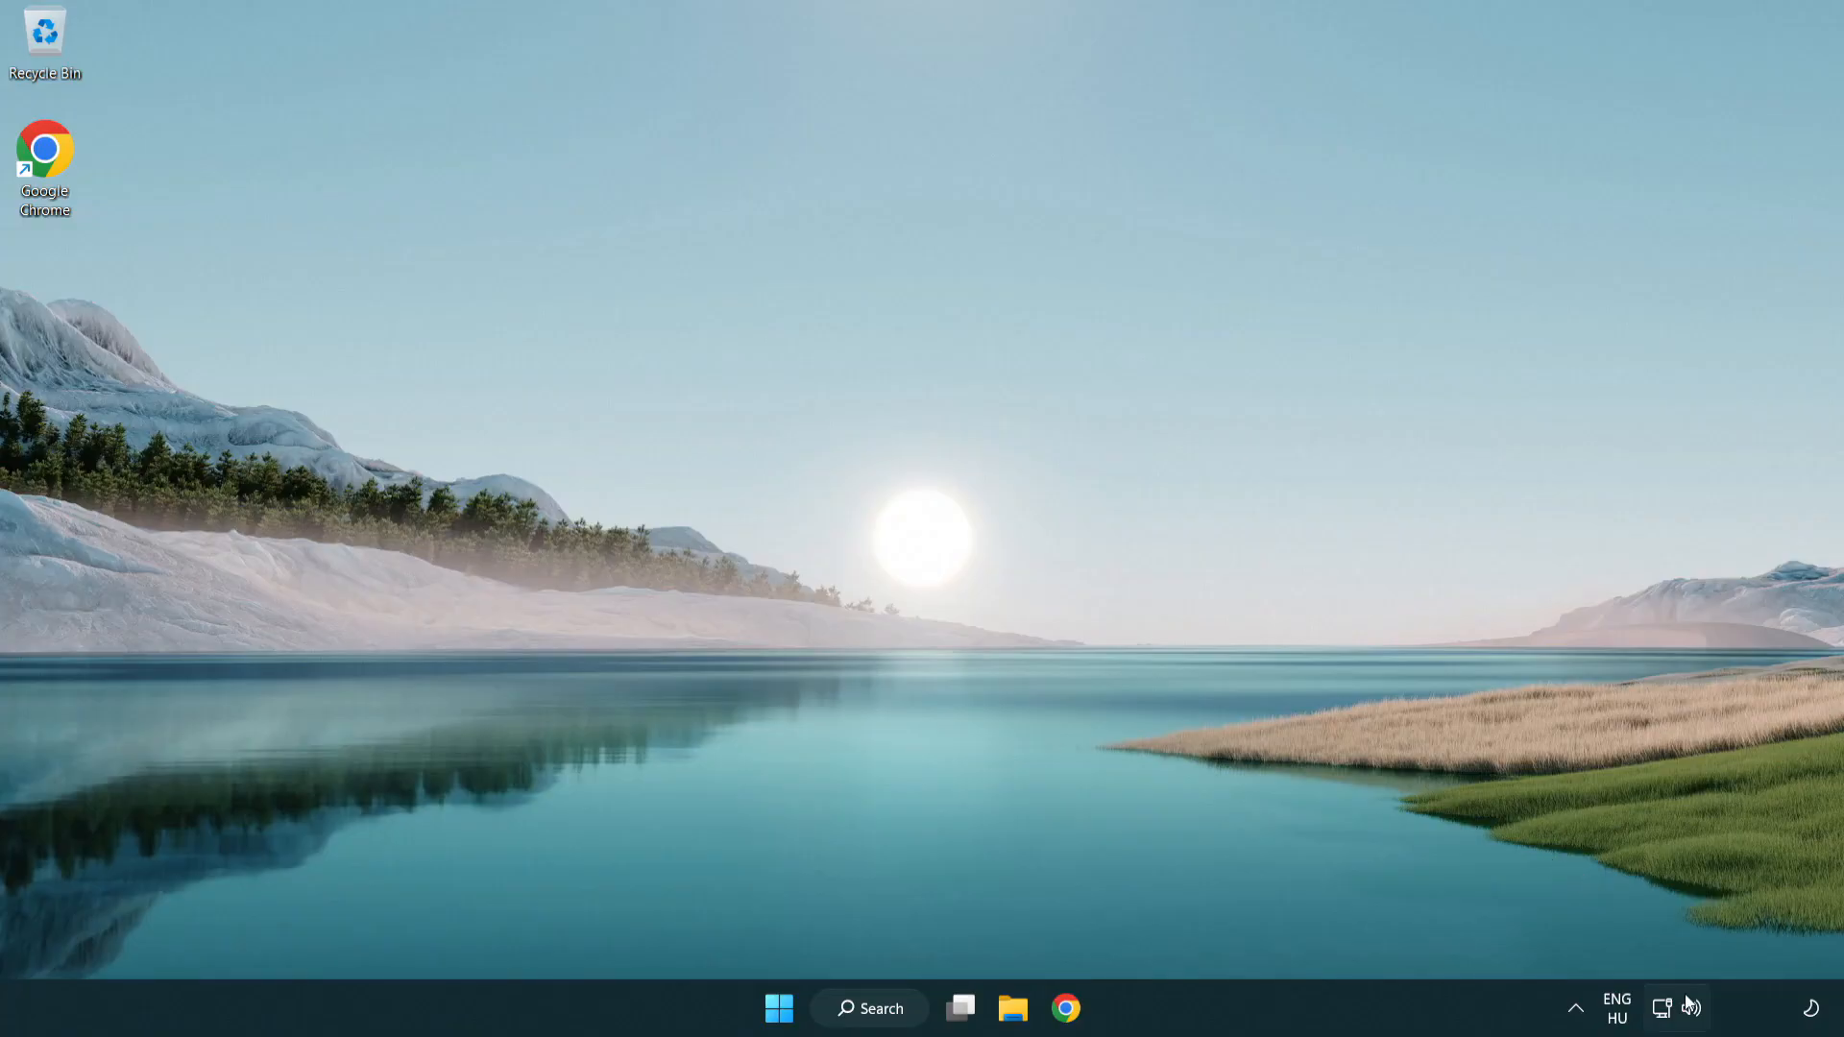
Step: Open Sound settings from the speaker tray icon and scroll to the Advanced section
right_click(1692, 1008)
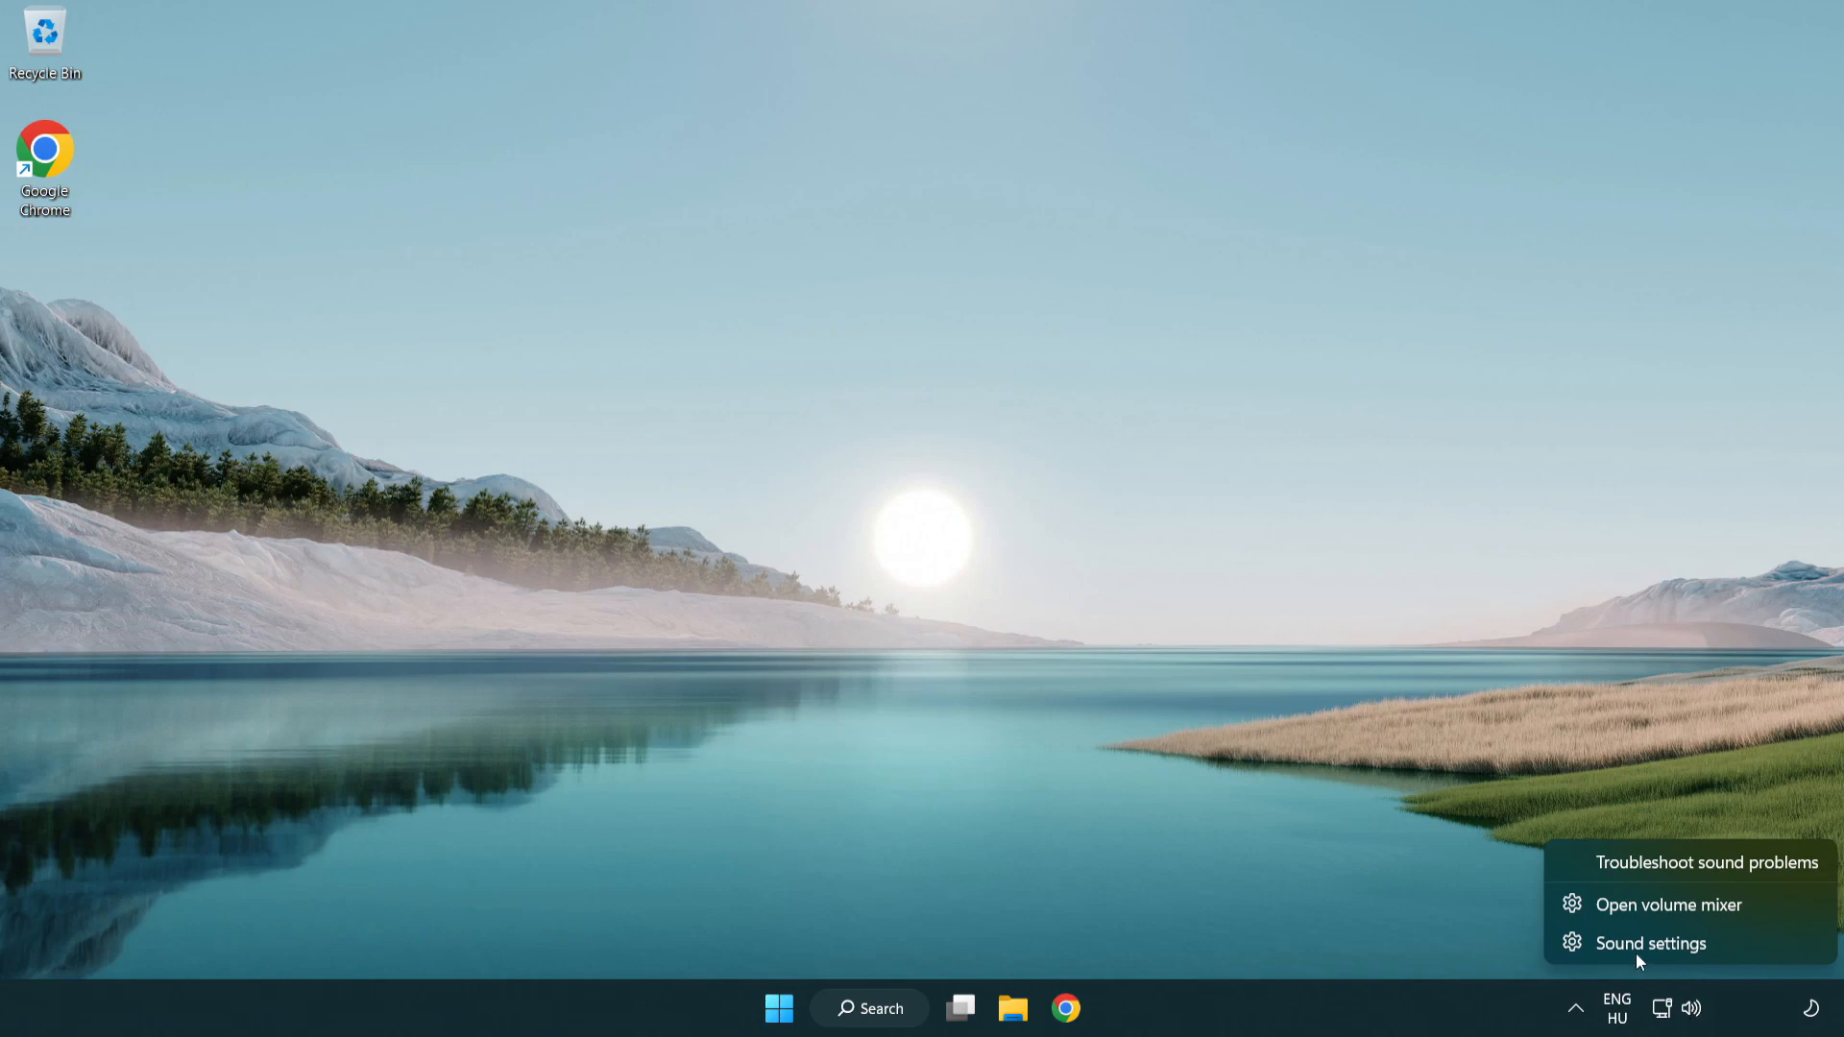
mouse_move(1765, 956)
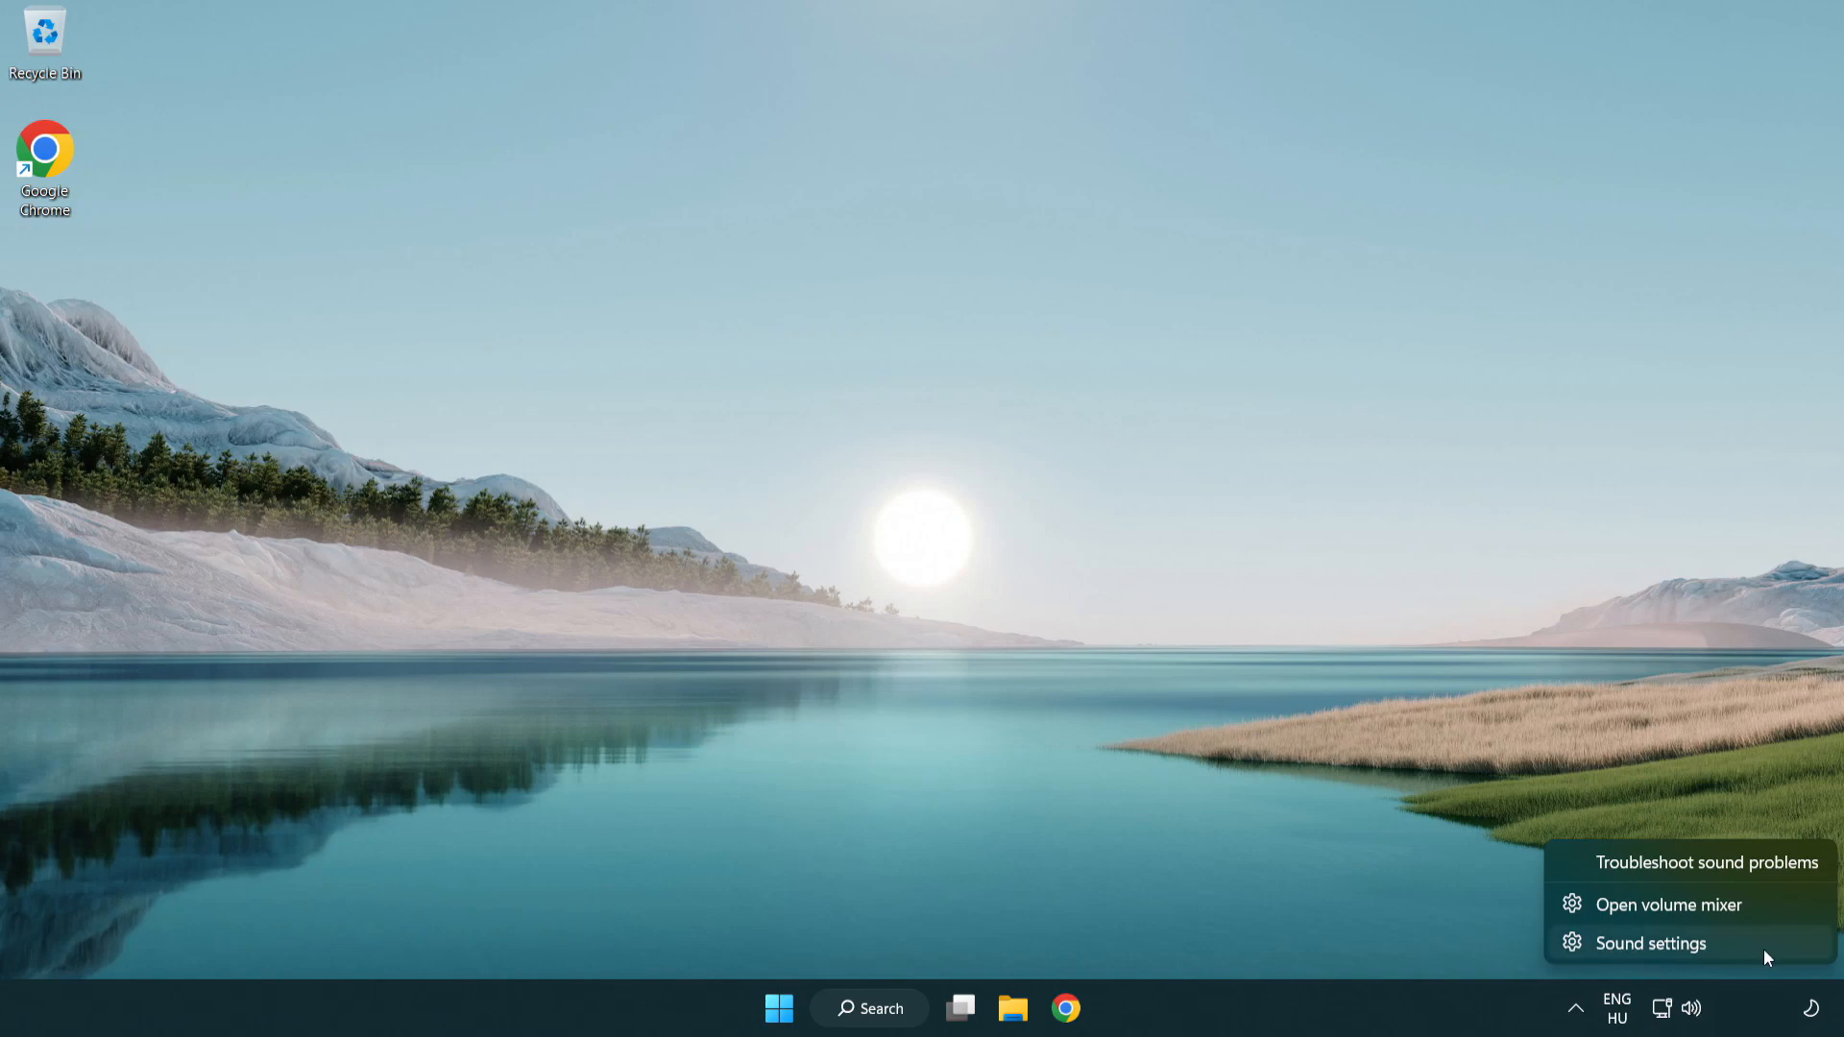
left_click(1649, 943)
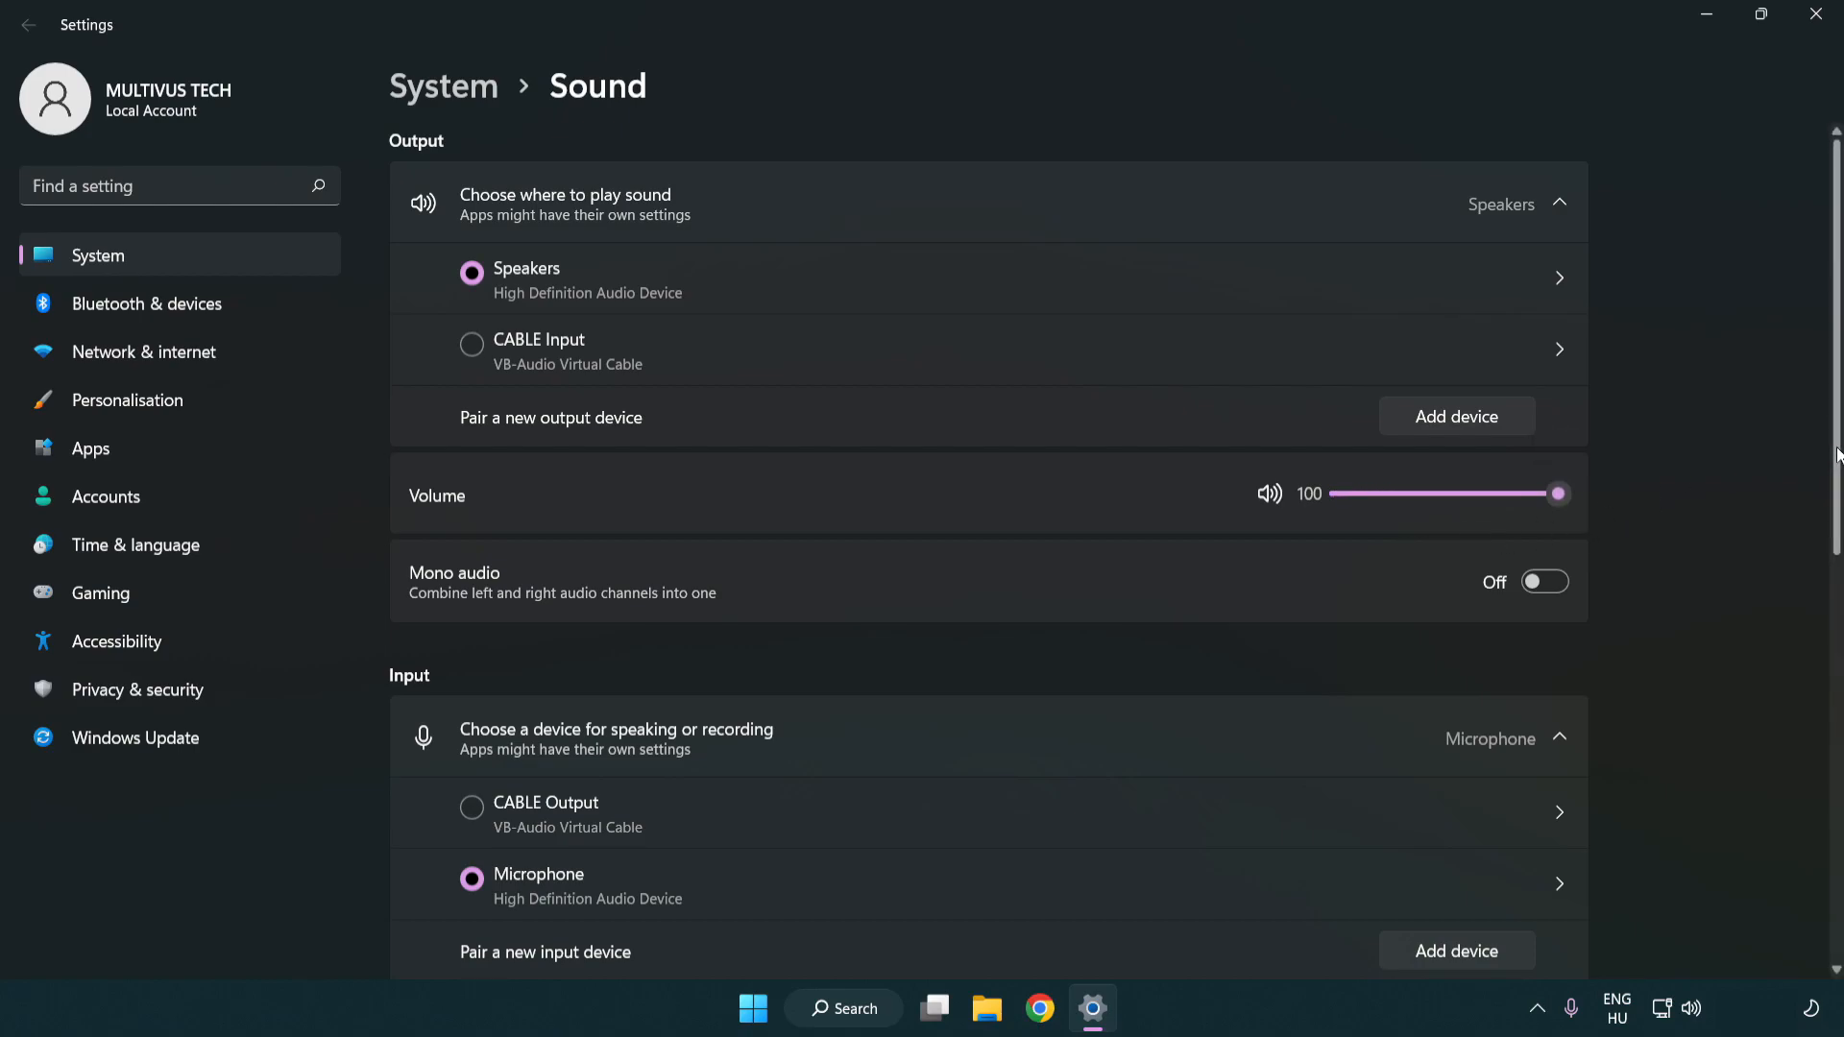
scroll("down", 3)
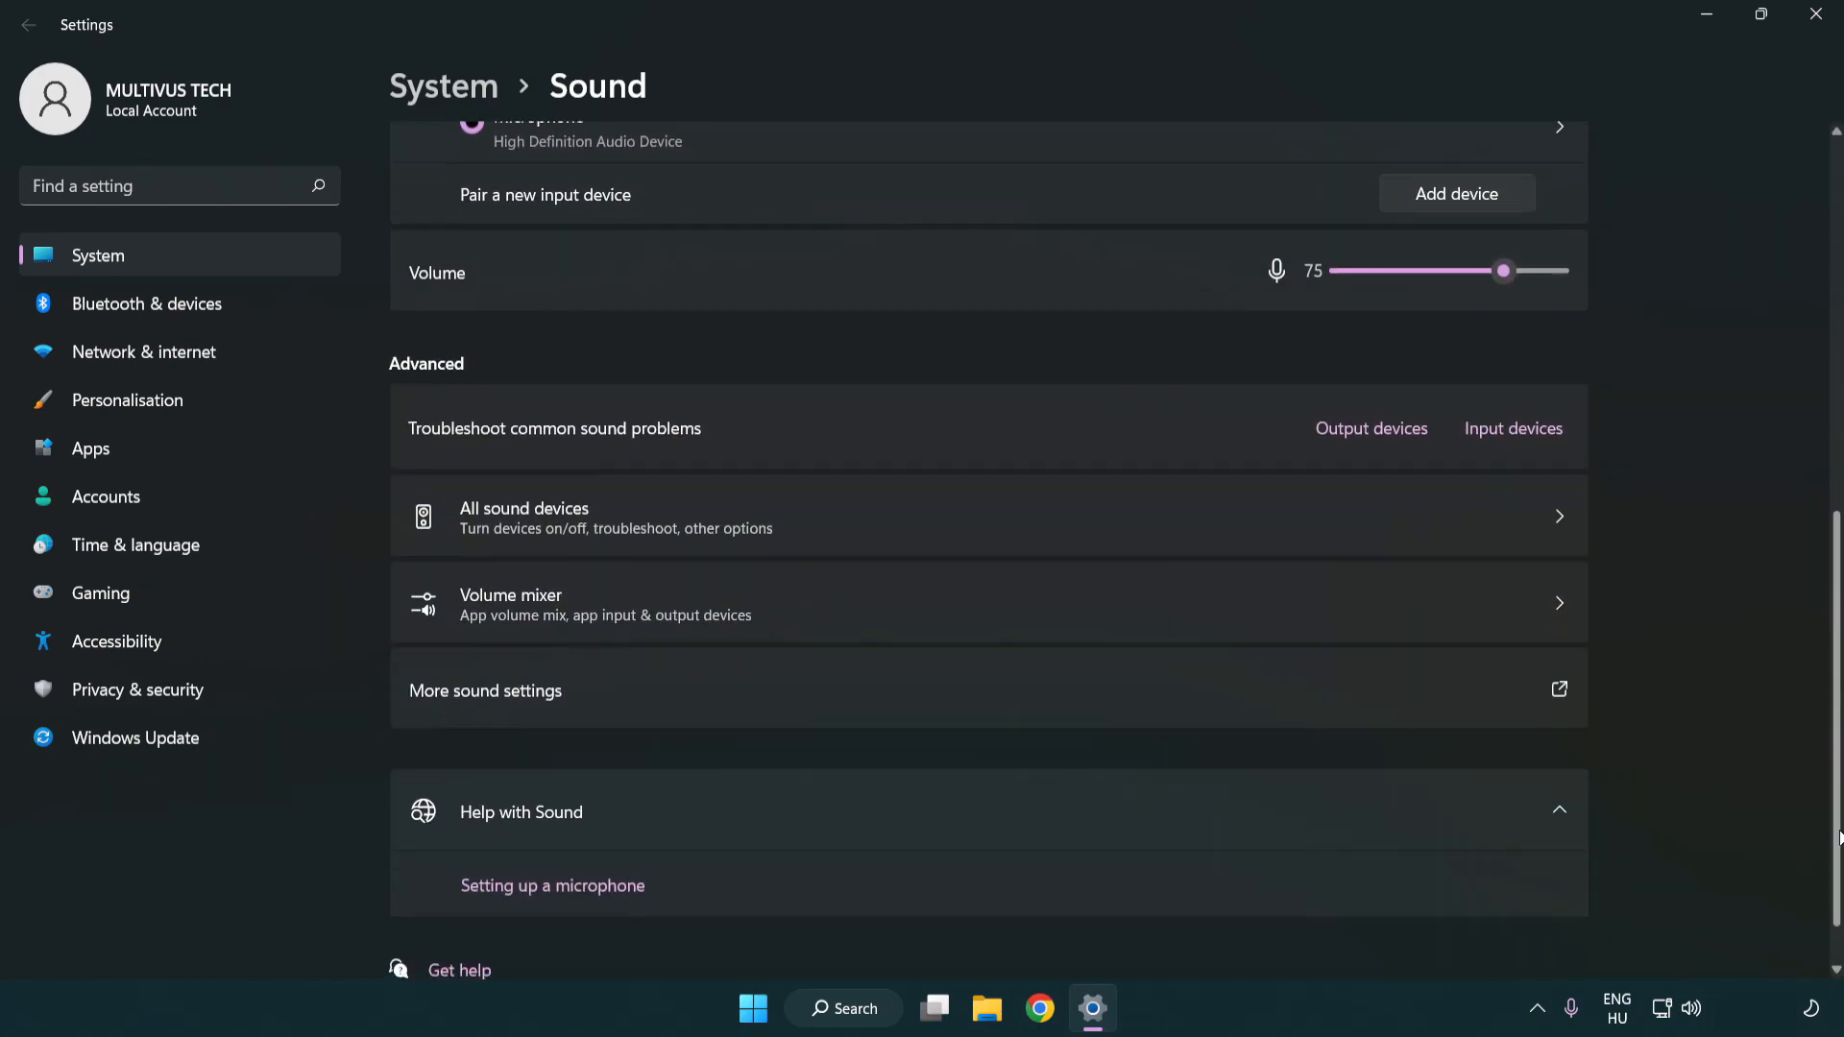
scroll("down", 3)
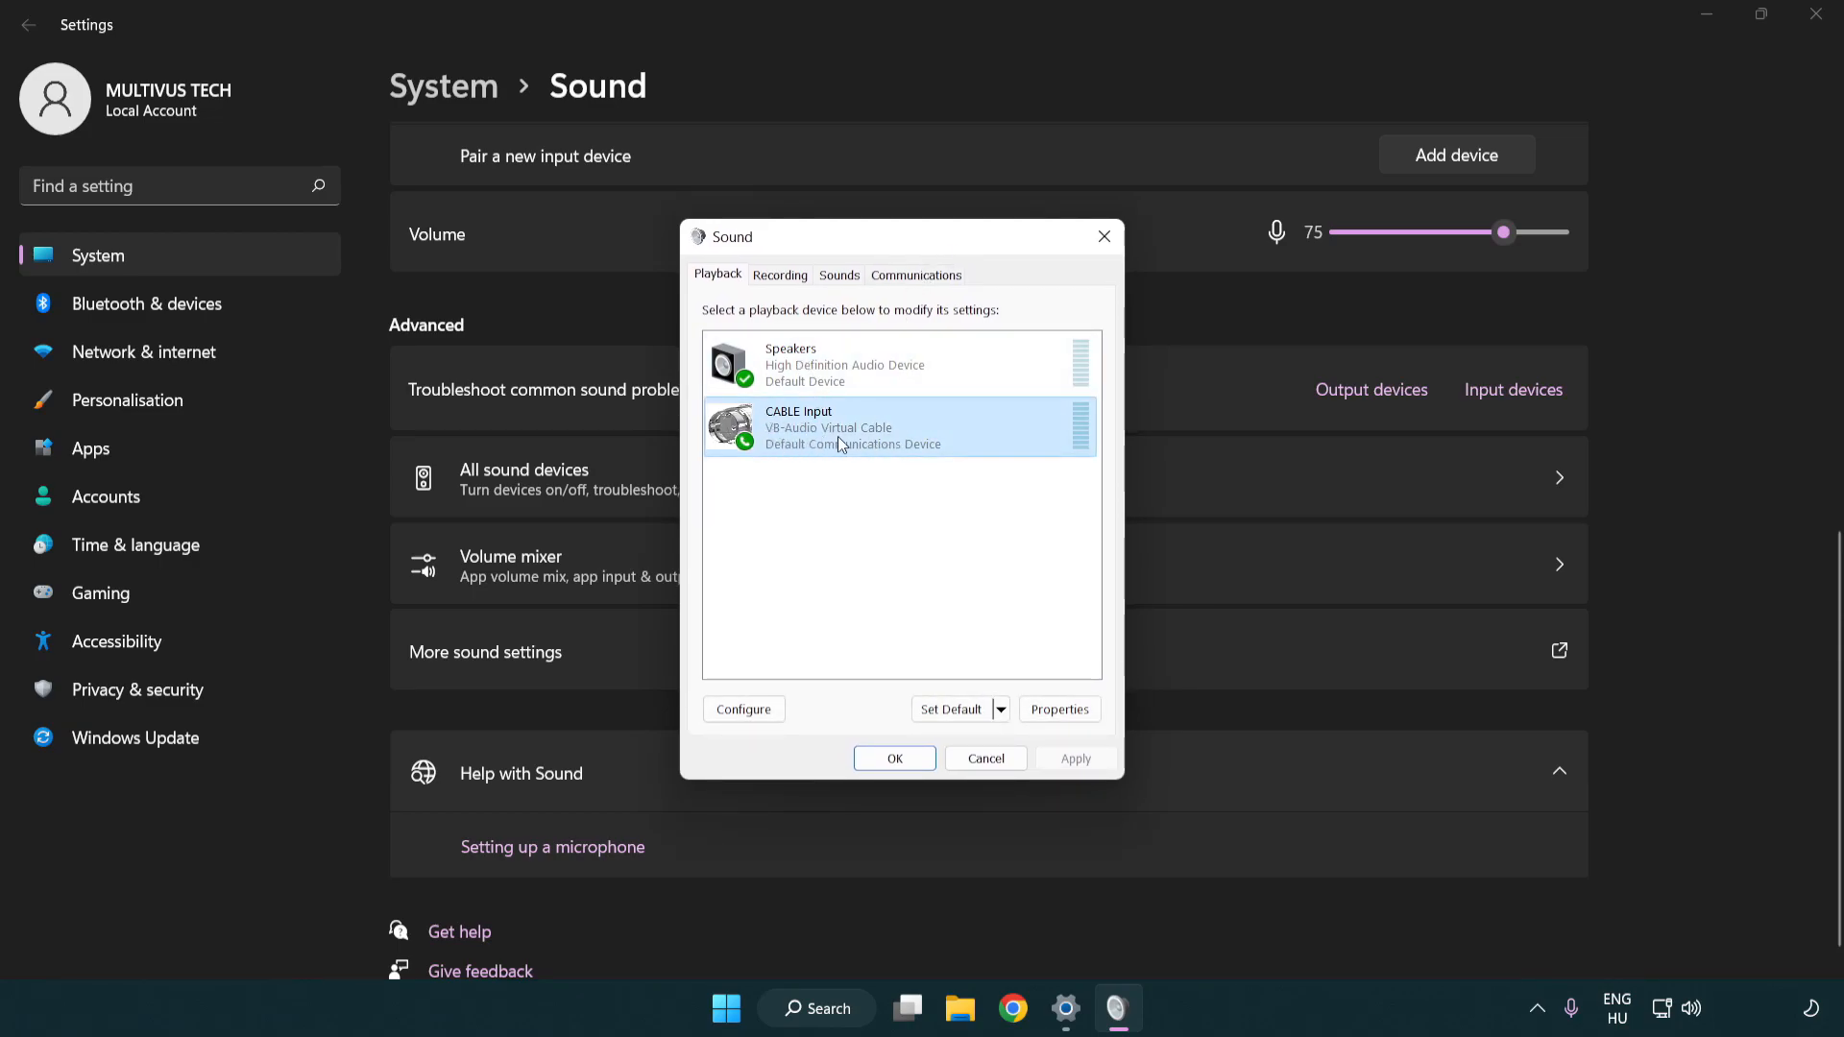
Step: Disable the CABLE Input playback device, leaving Speakers as the default device
right_click(841, 426)
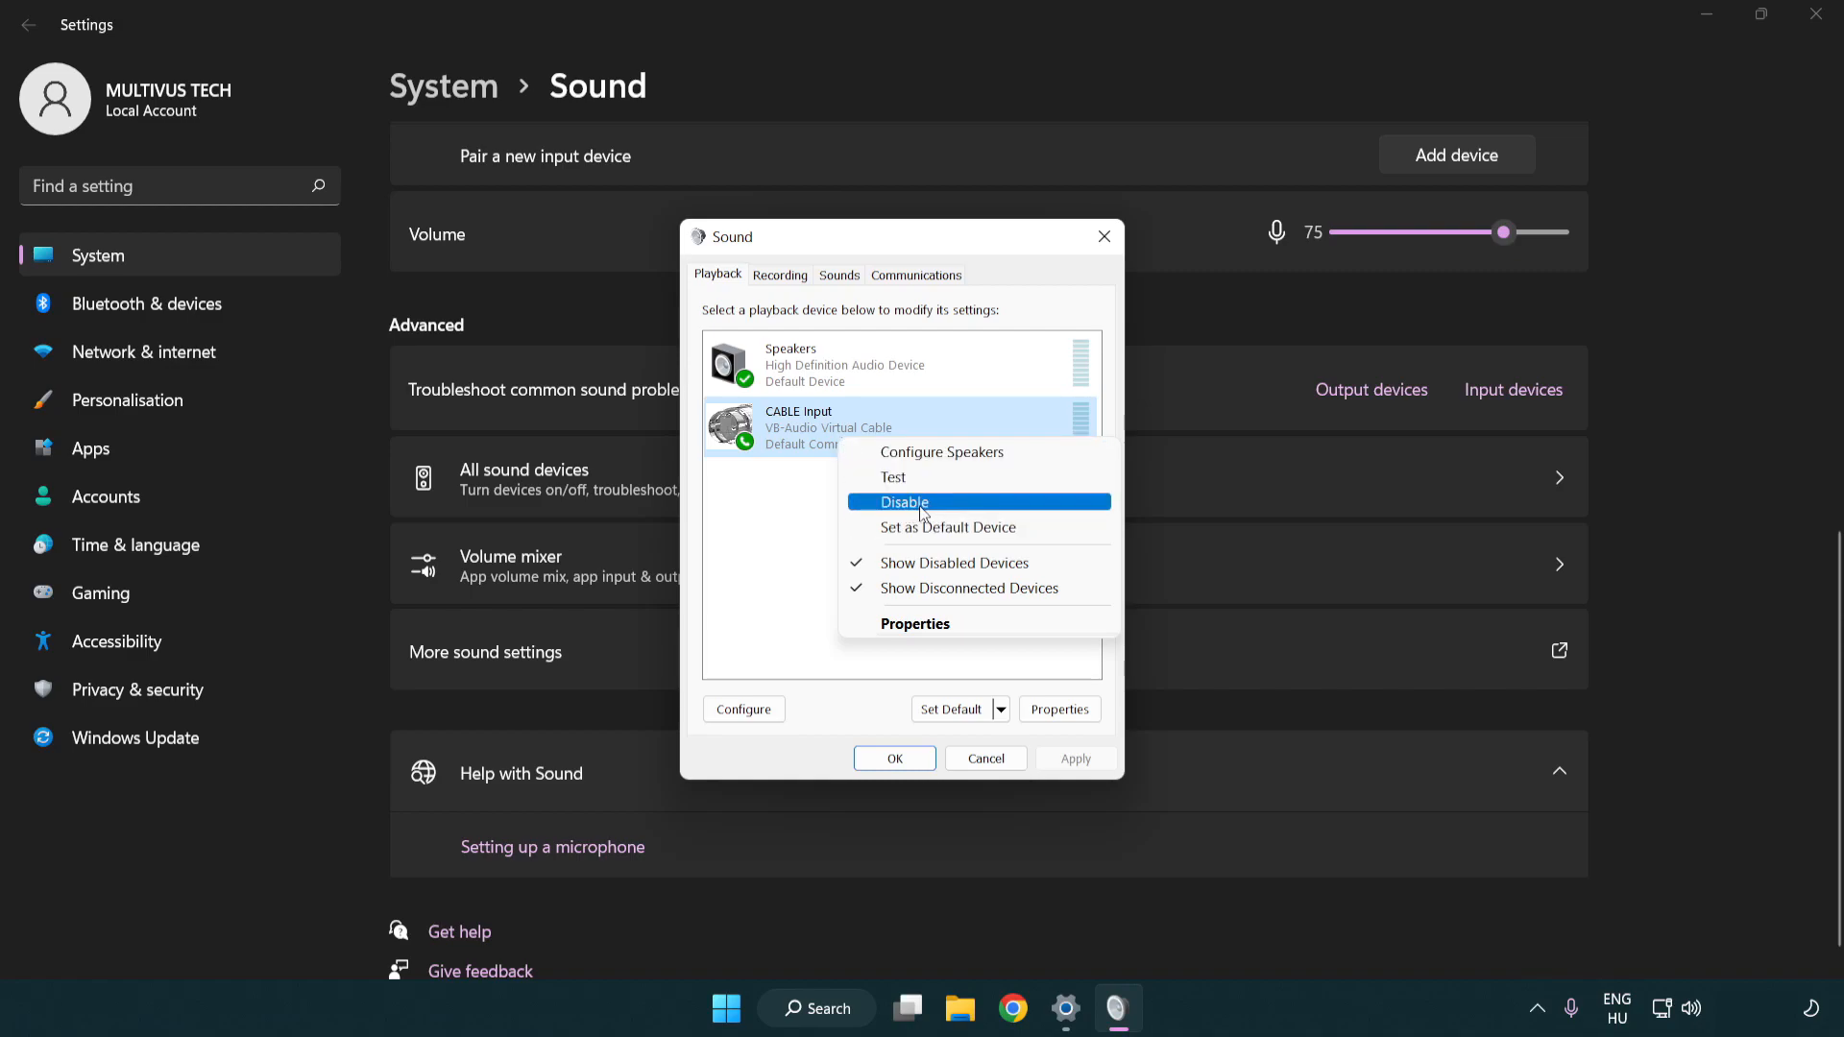
left_click(904, 501)
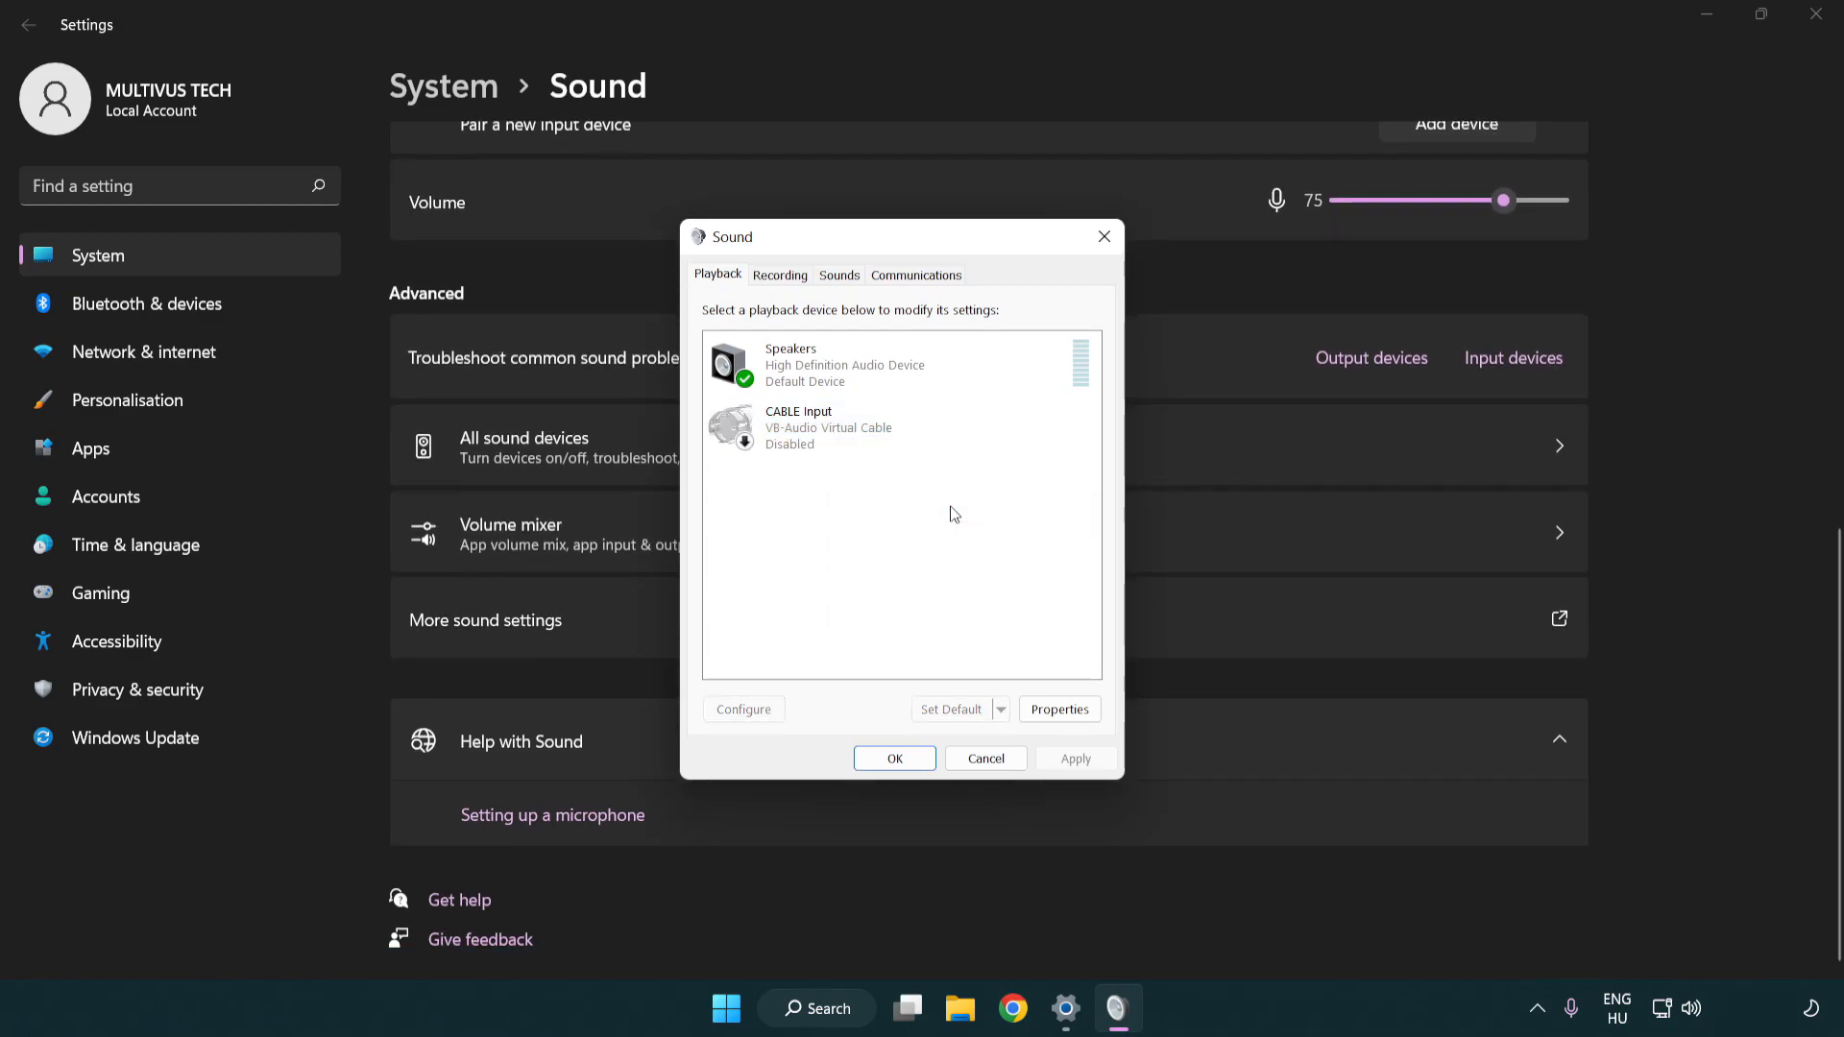
left_click(894, 364)
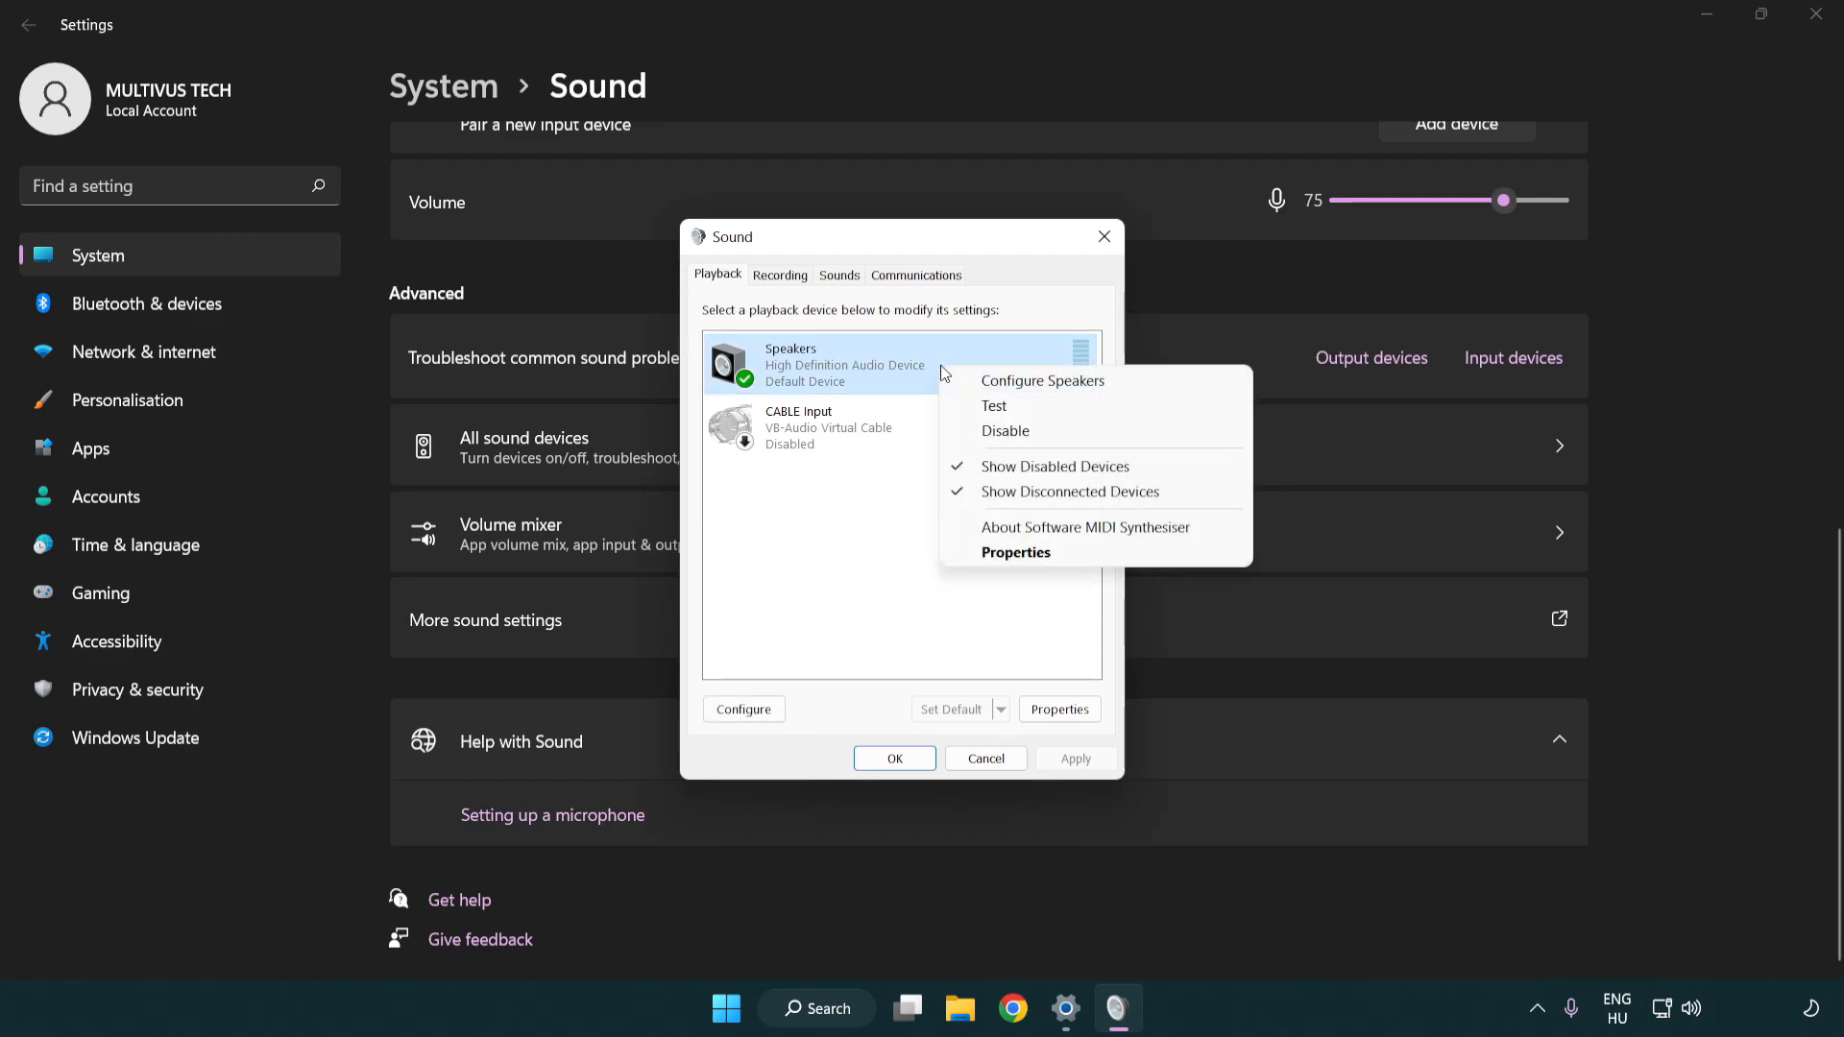
mouse_move(1042, 380)
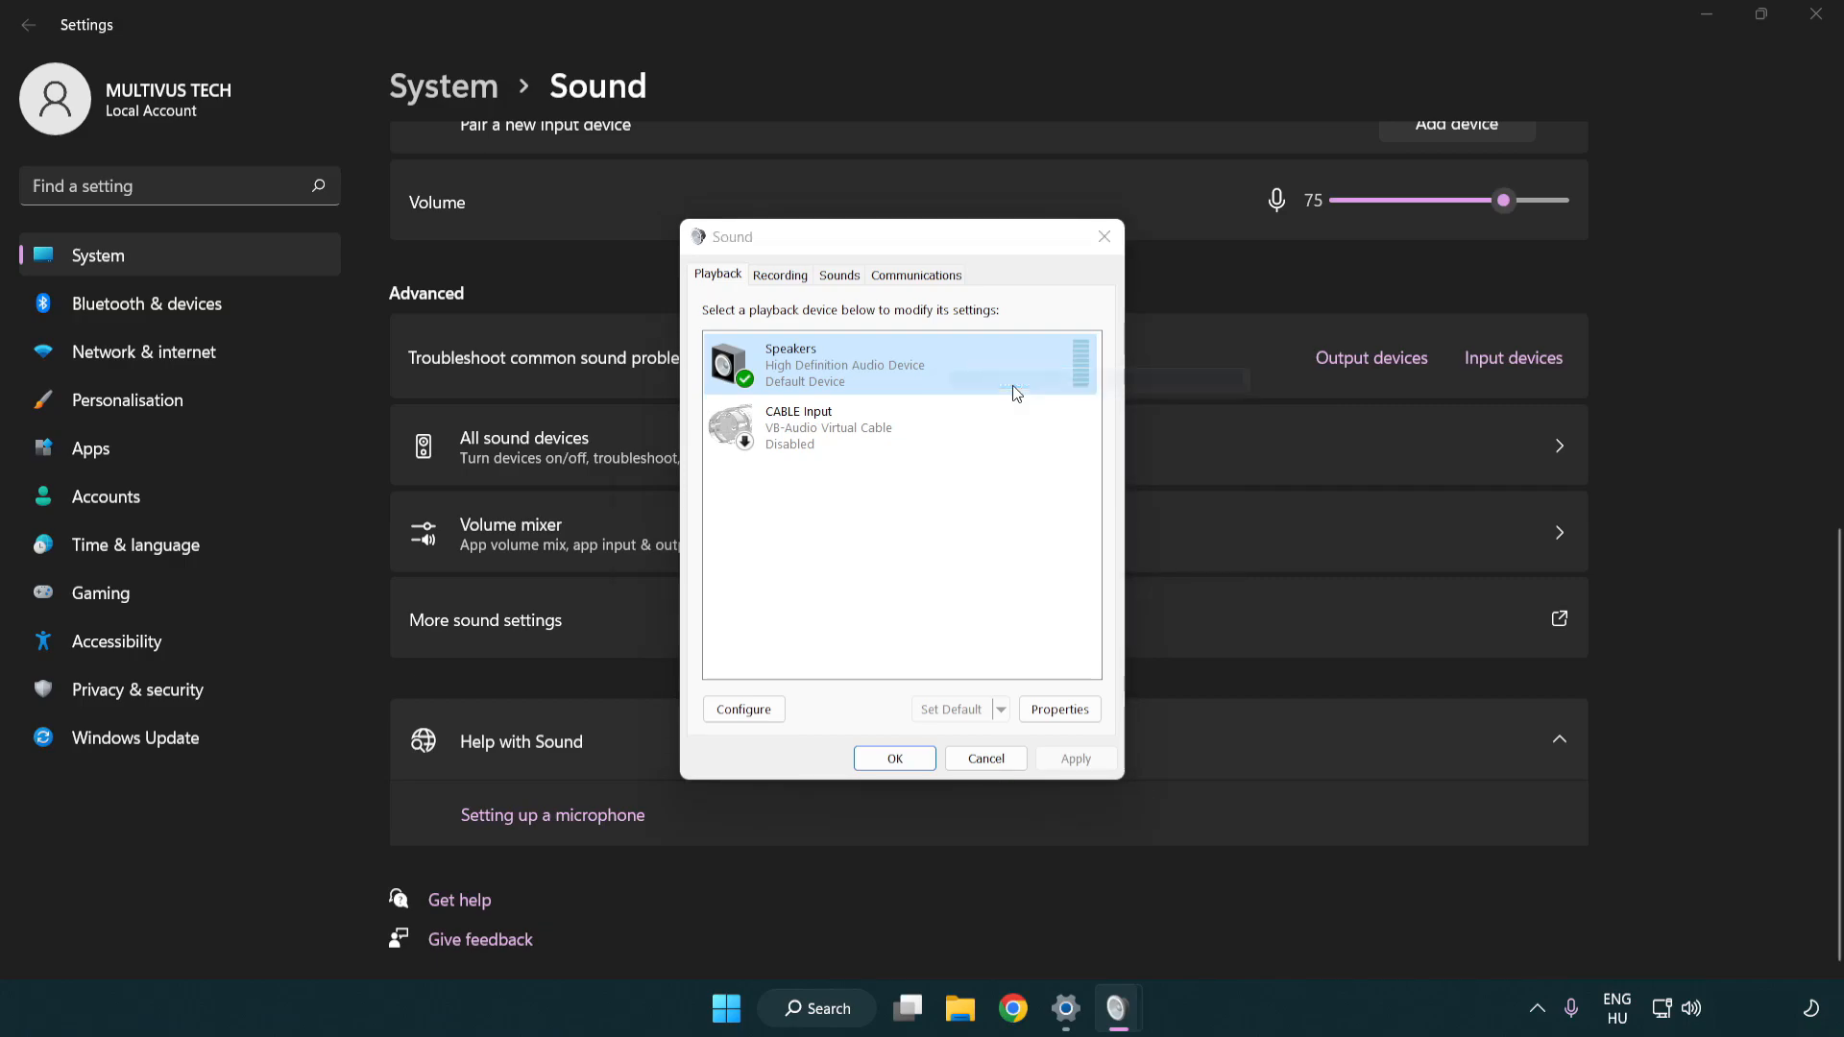
Step: Run Speaker Setup choosing 7.1 Surround, keeping front and surround speakers full-range
left_click(743, 708)
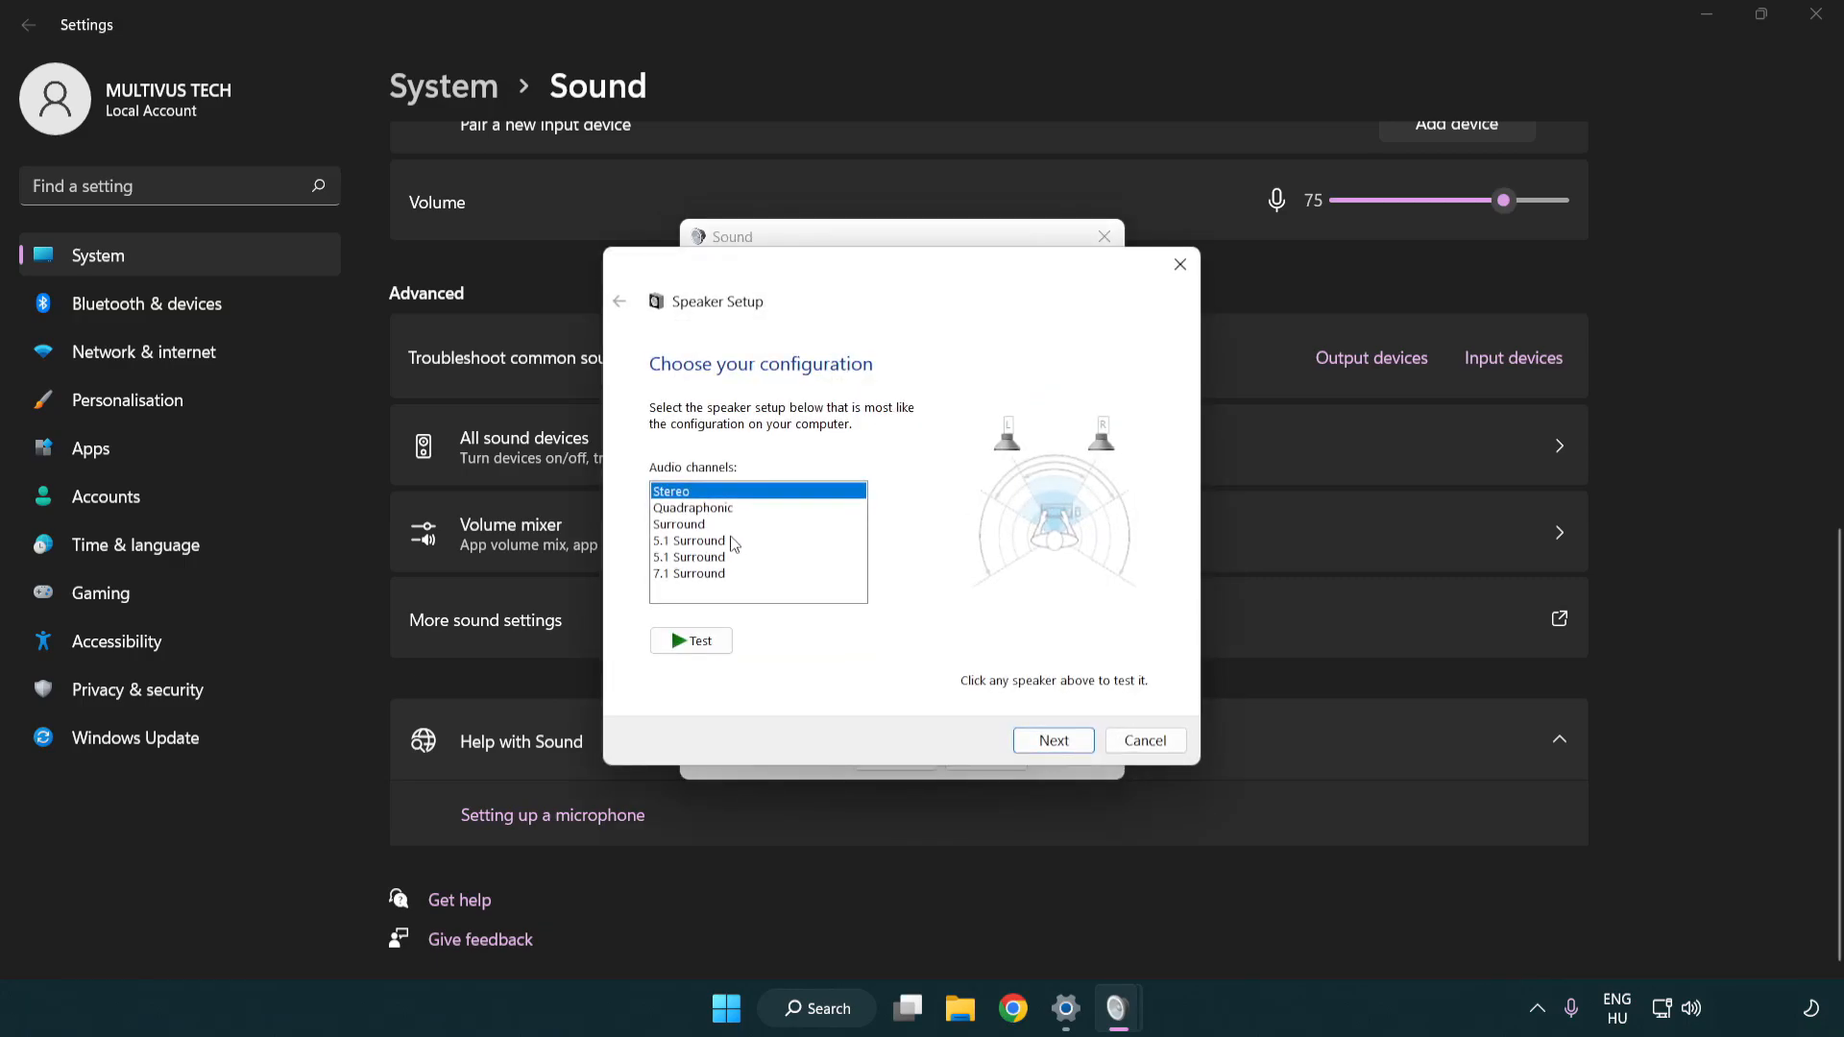
left_click(689, 574)
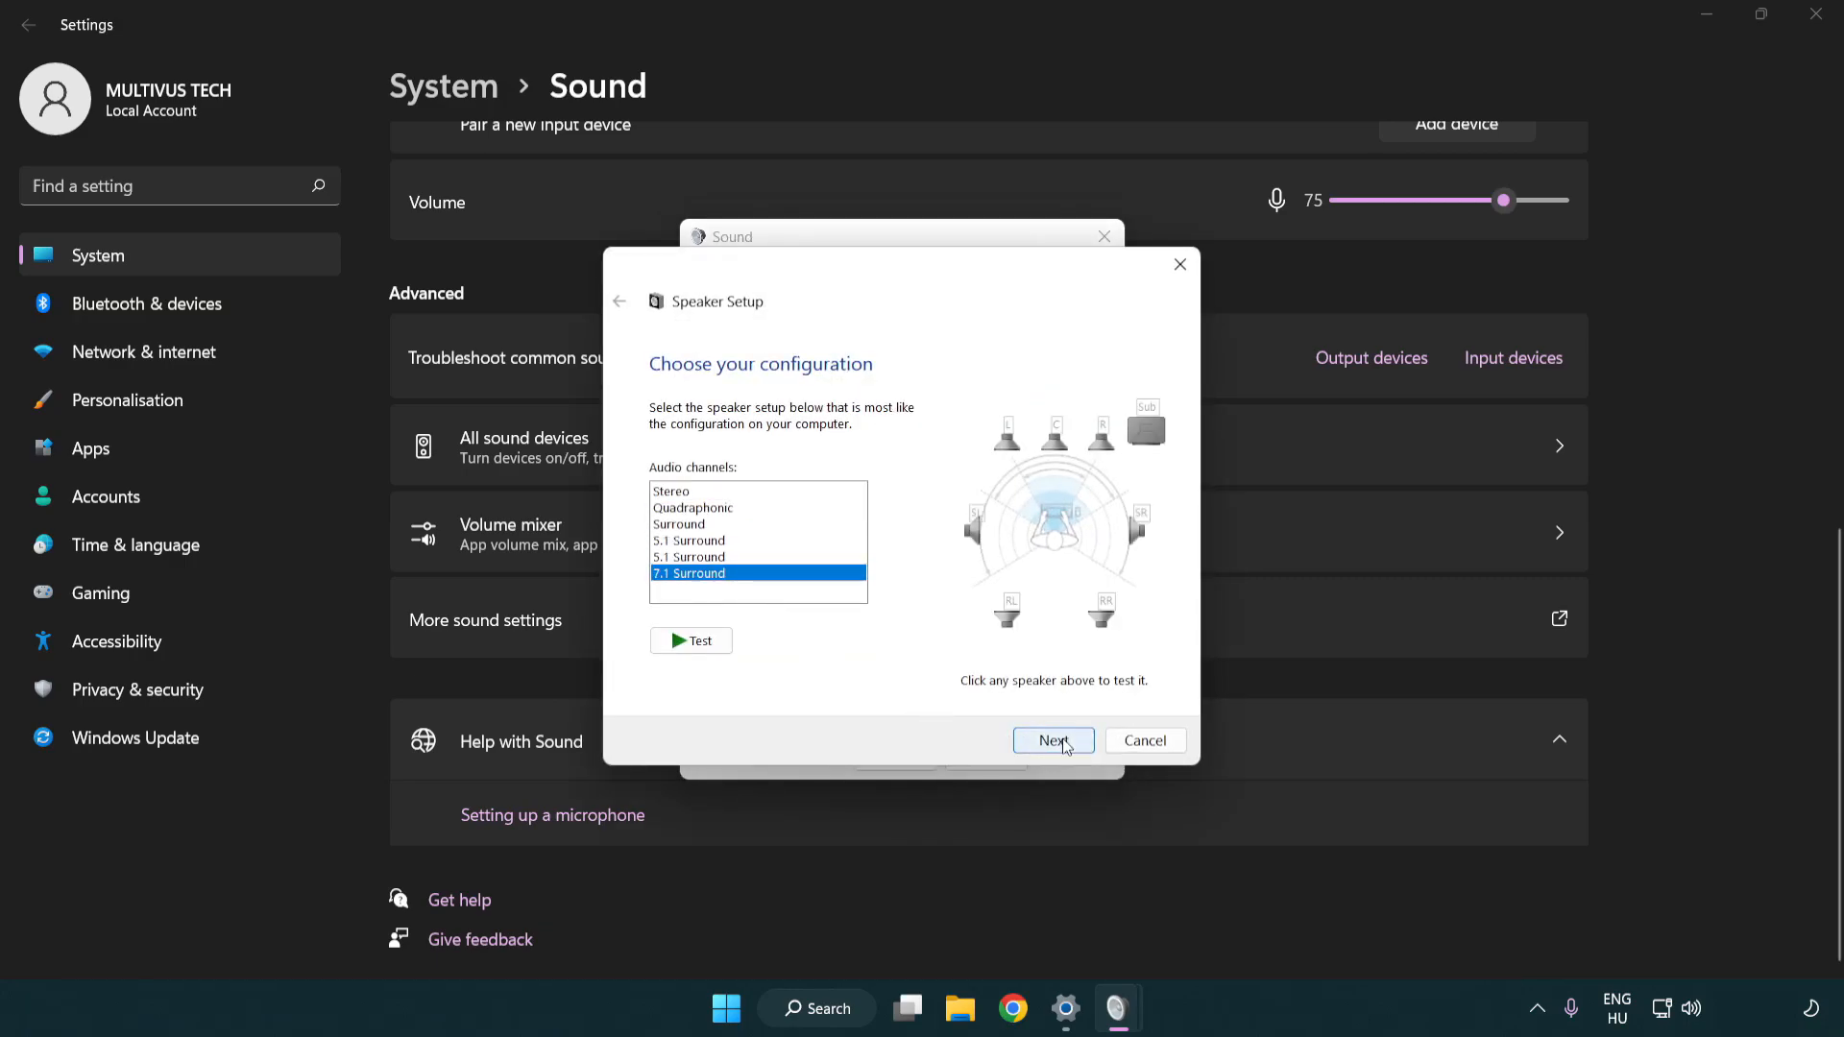
left_click(1053, 740)
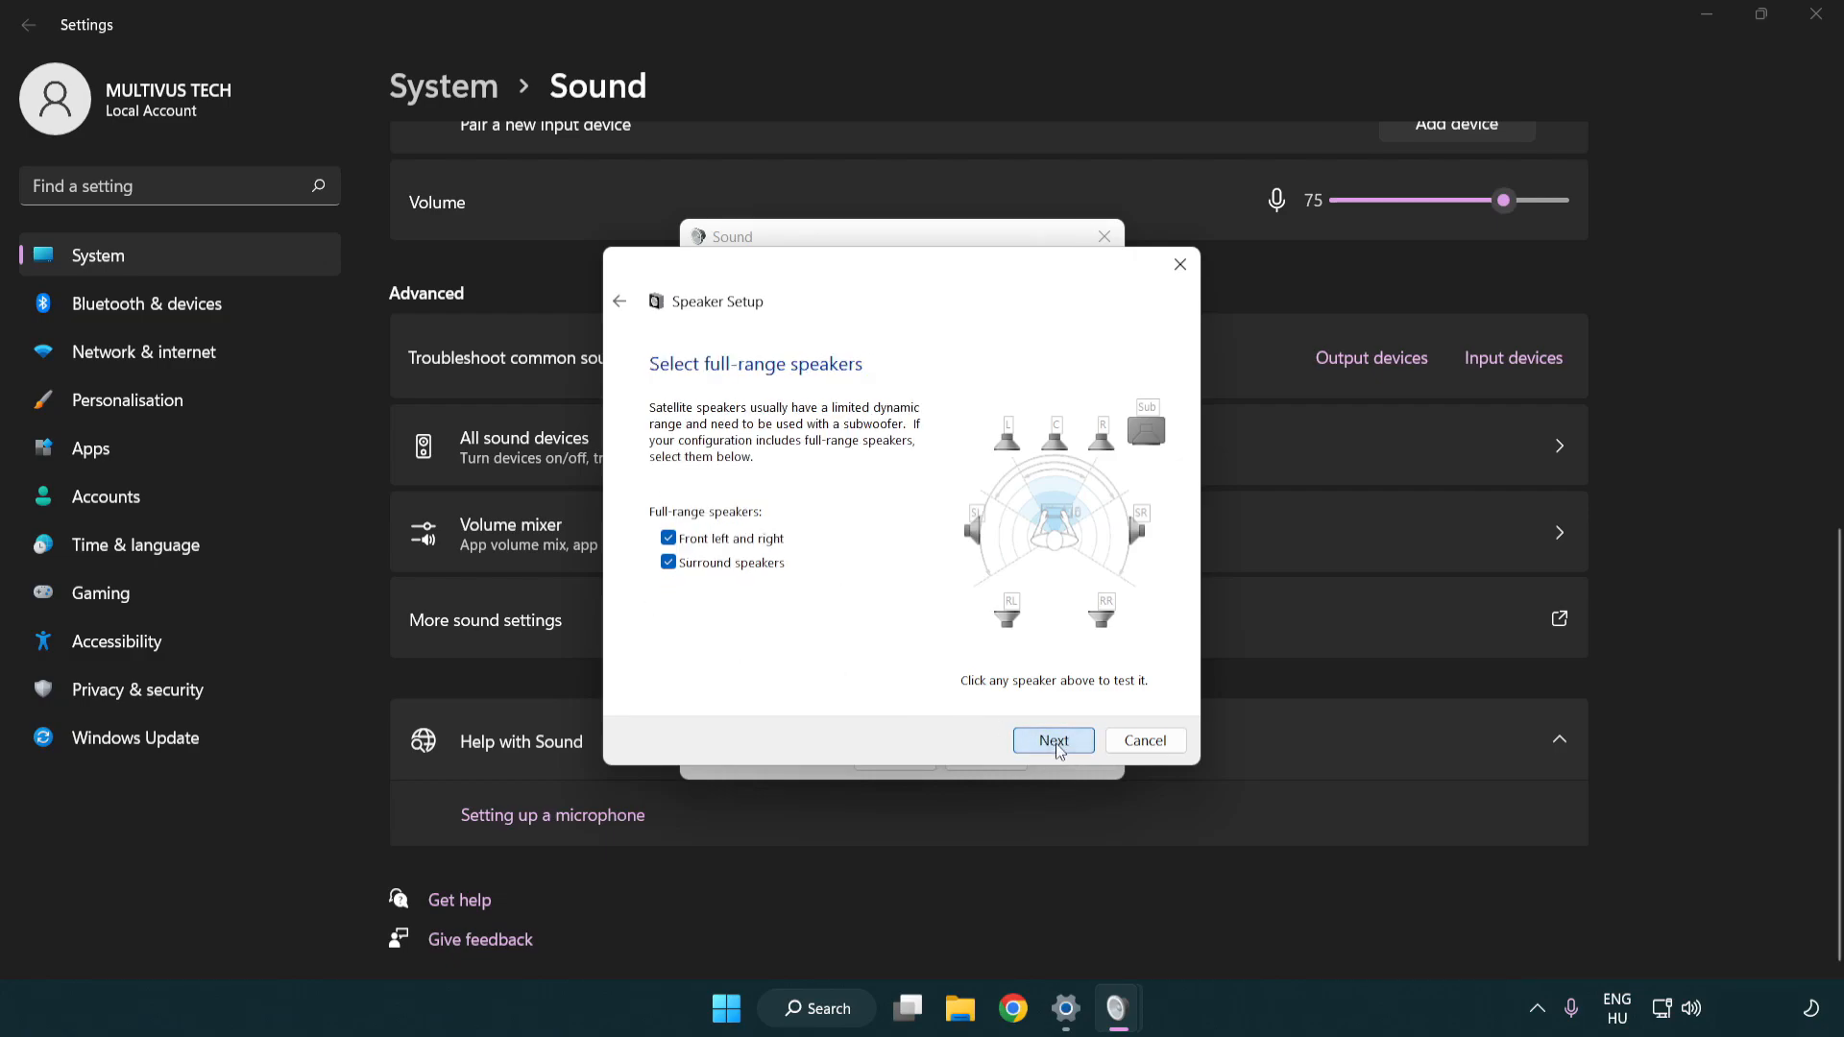
left_click(1052, 739)
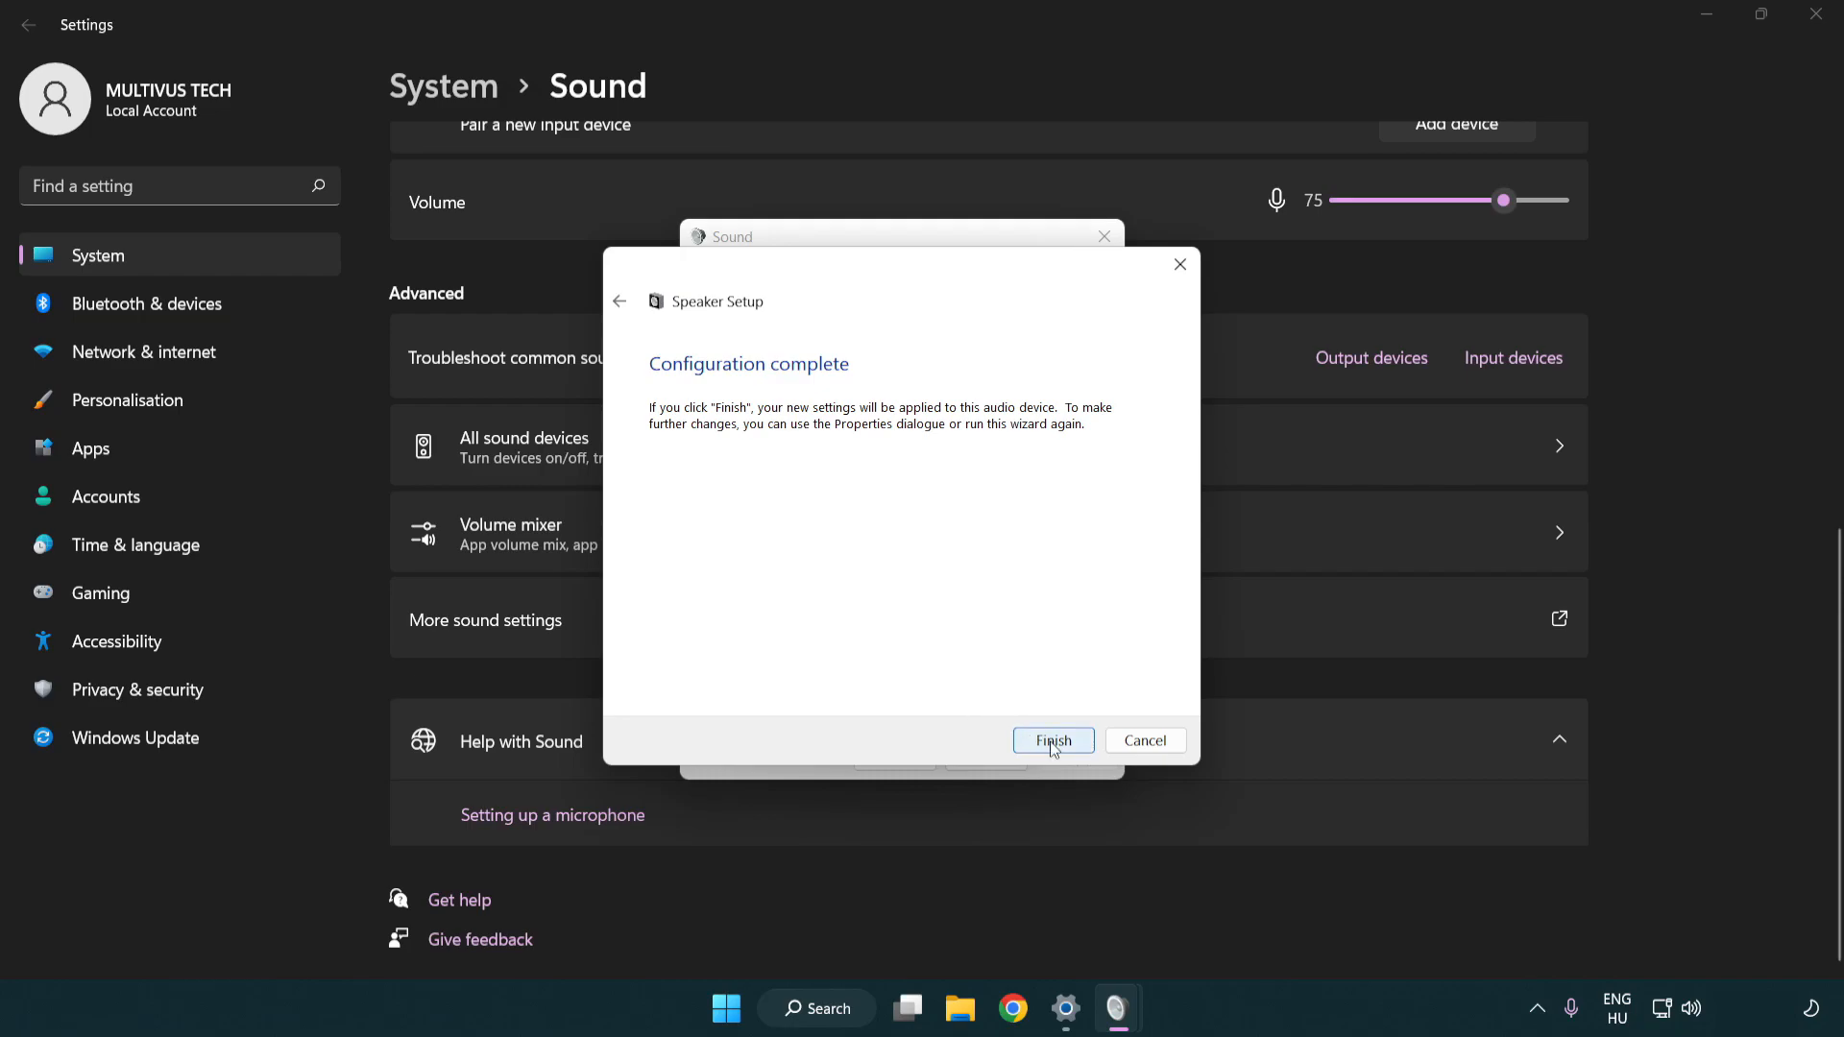
left_click(1051, 740)
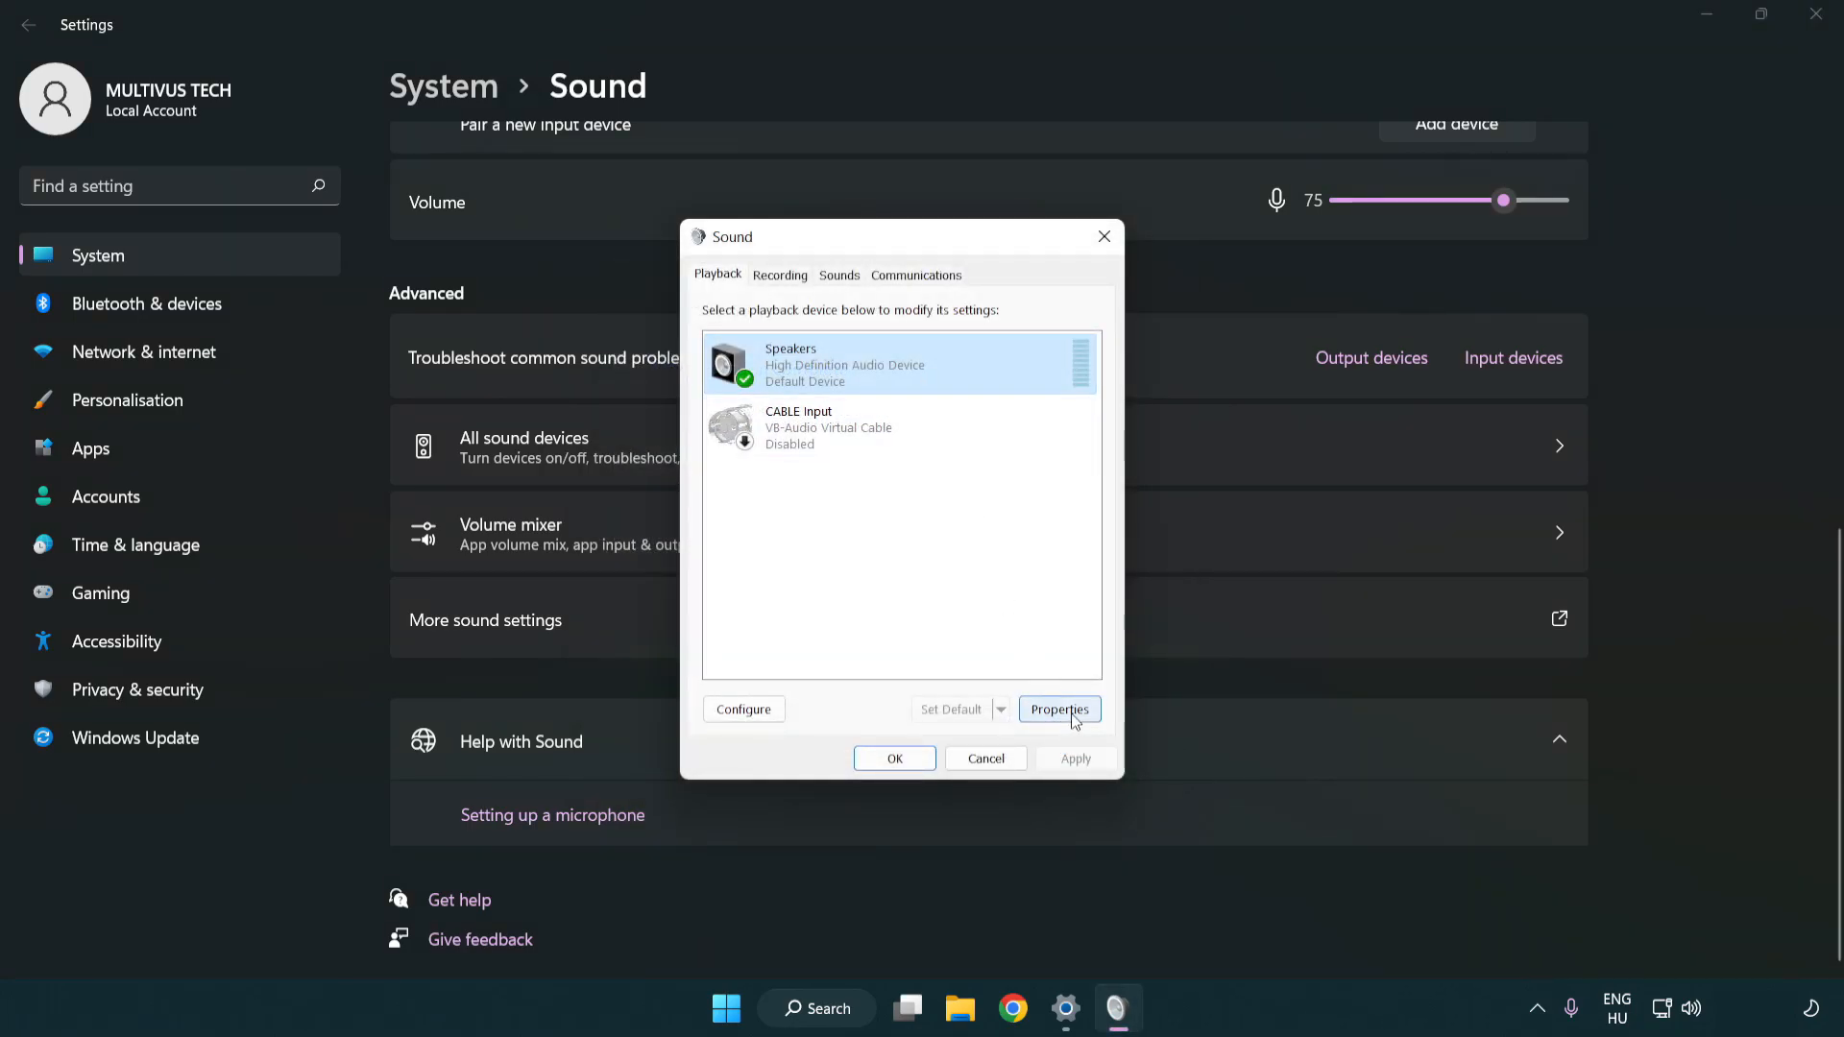
Step: Set Speakers to 16 bit, 48000 Hz (DVD Quality), keep enhancements disabled, and close both dialogs
left_click(1056, 709)
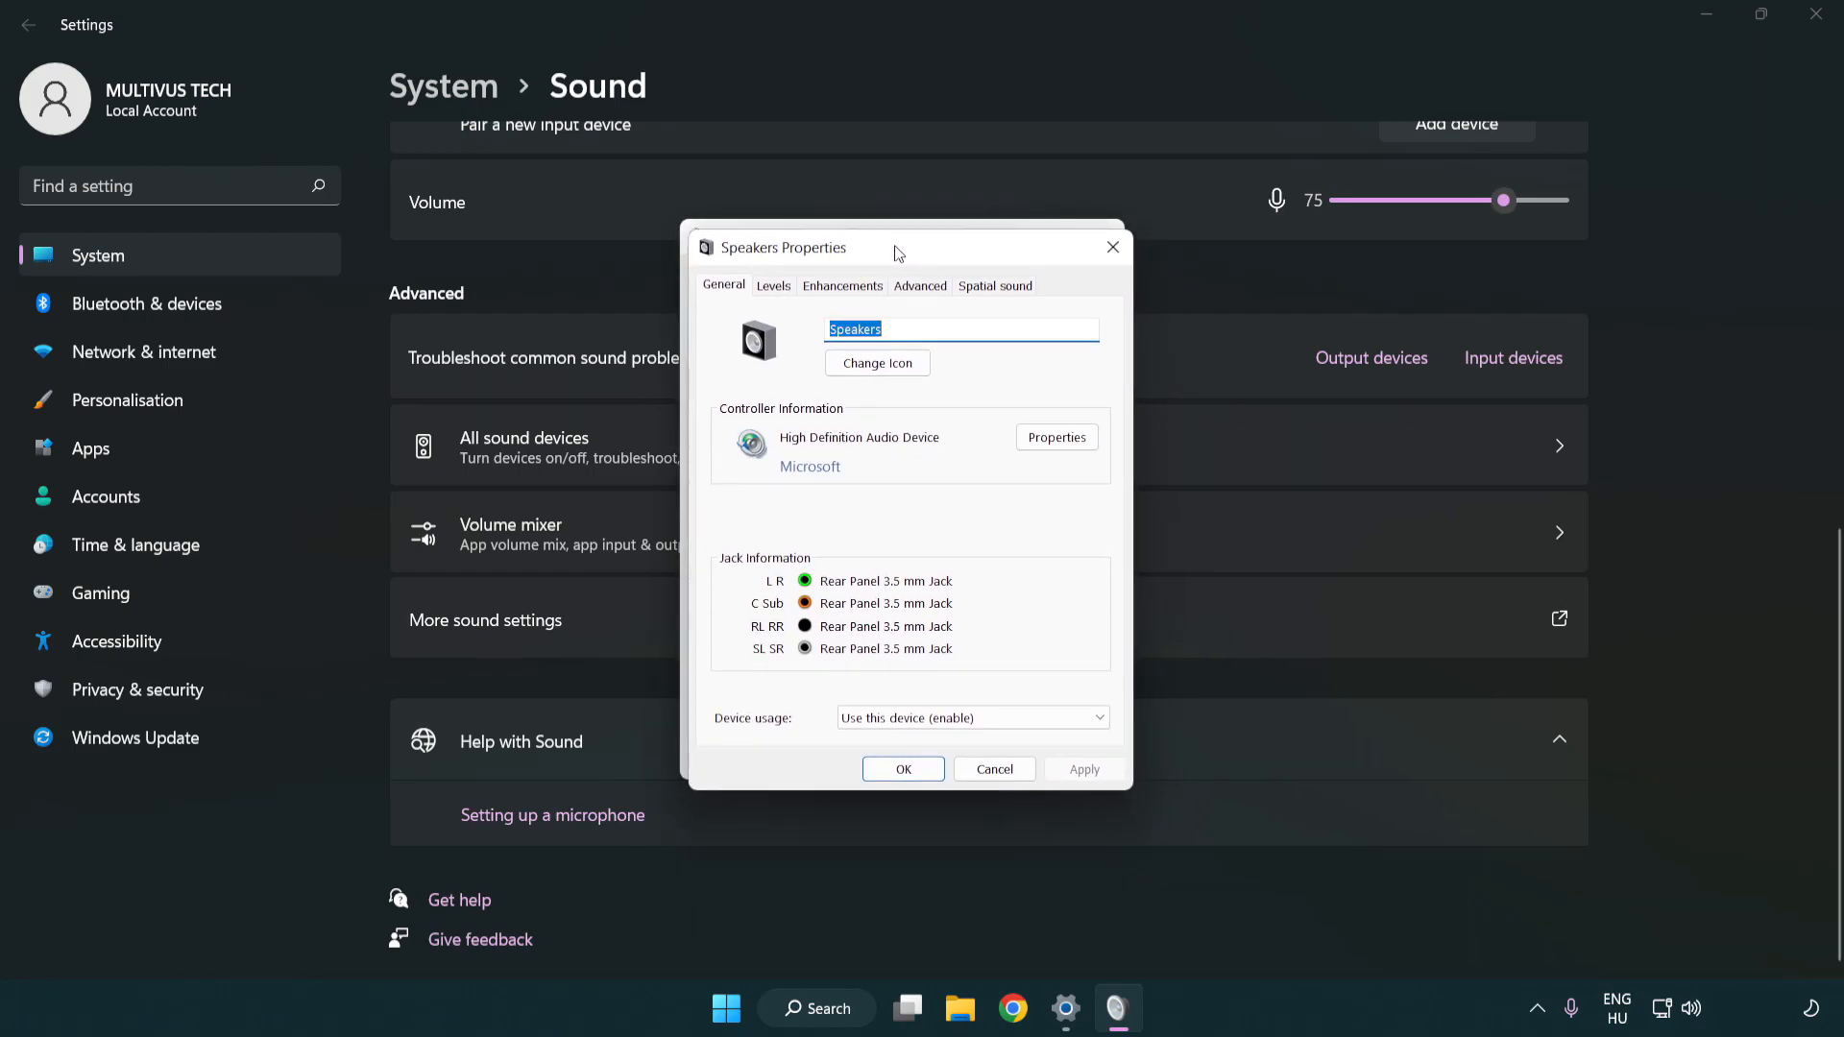
left_click(842, 284)
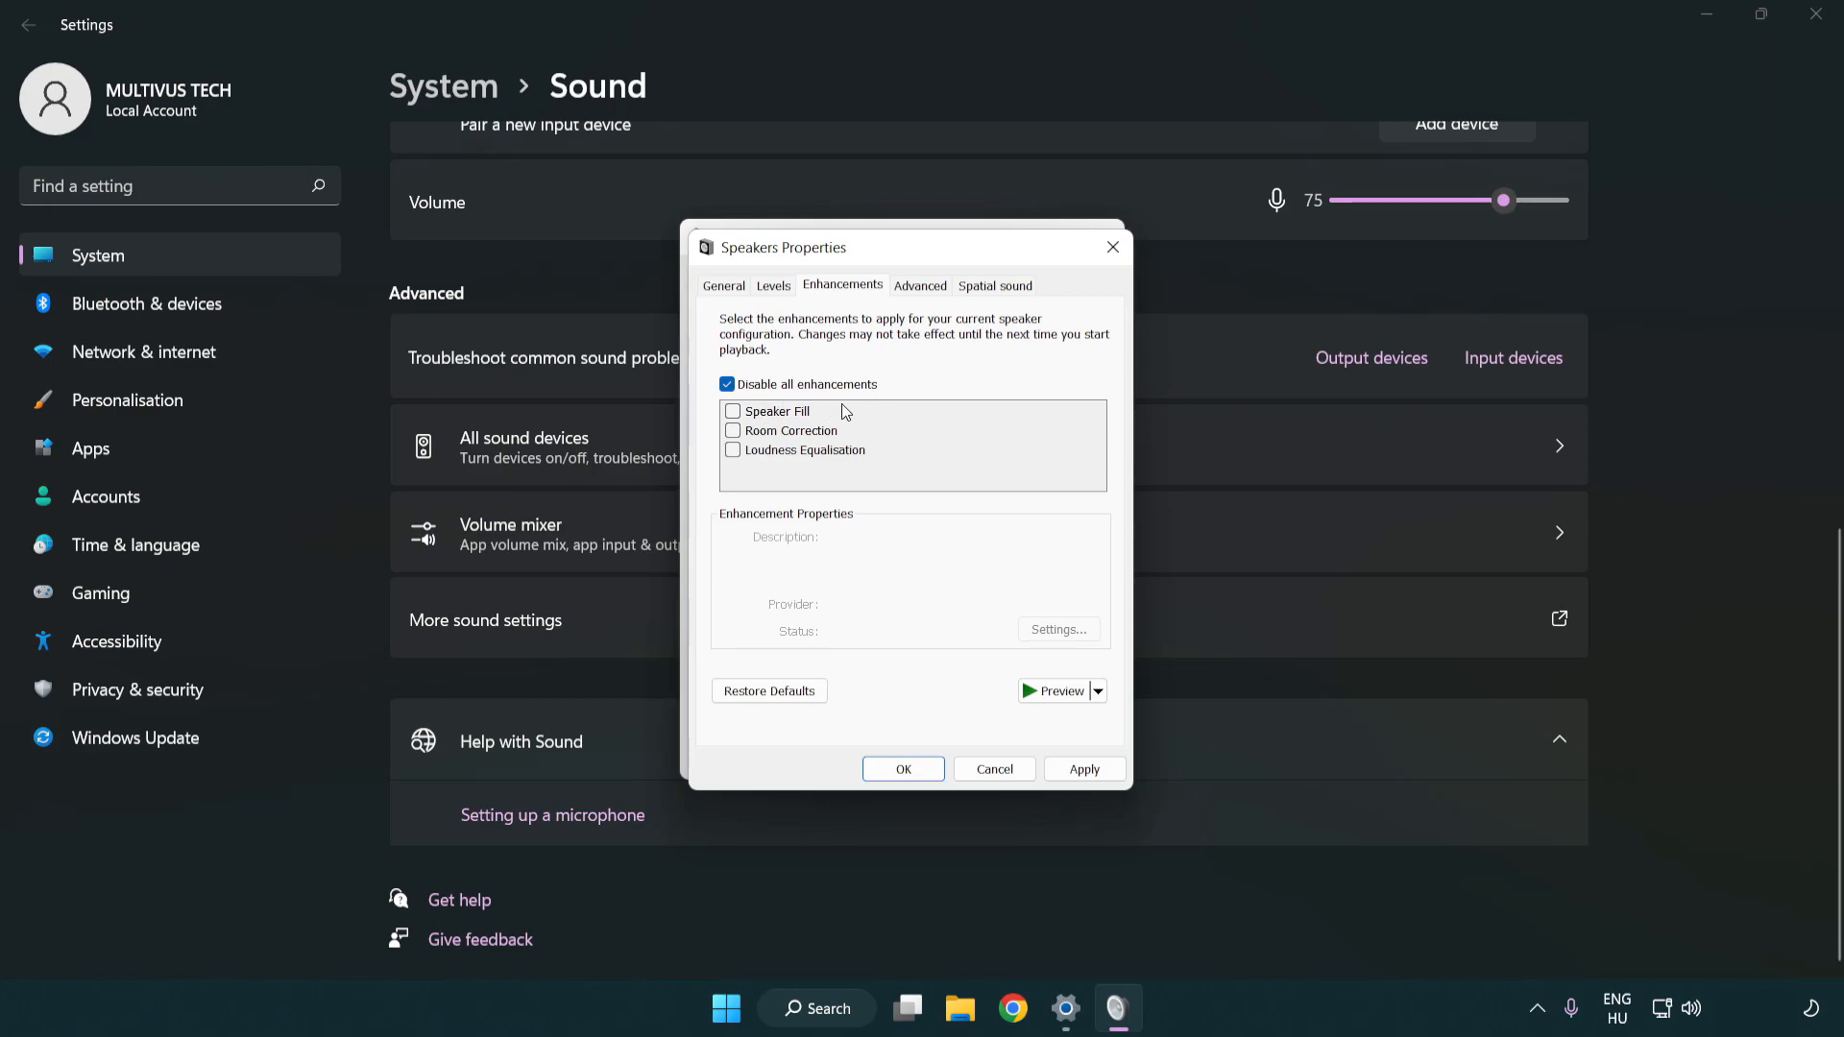
mouse_move(924, 292)
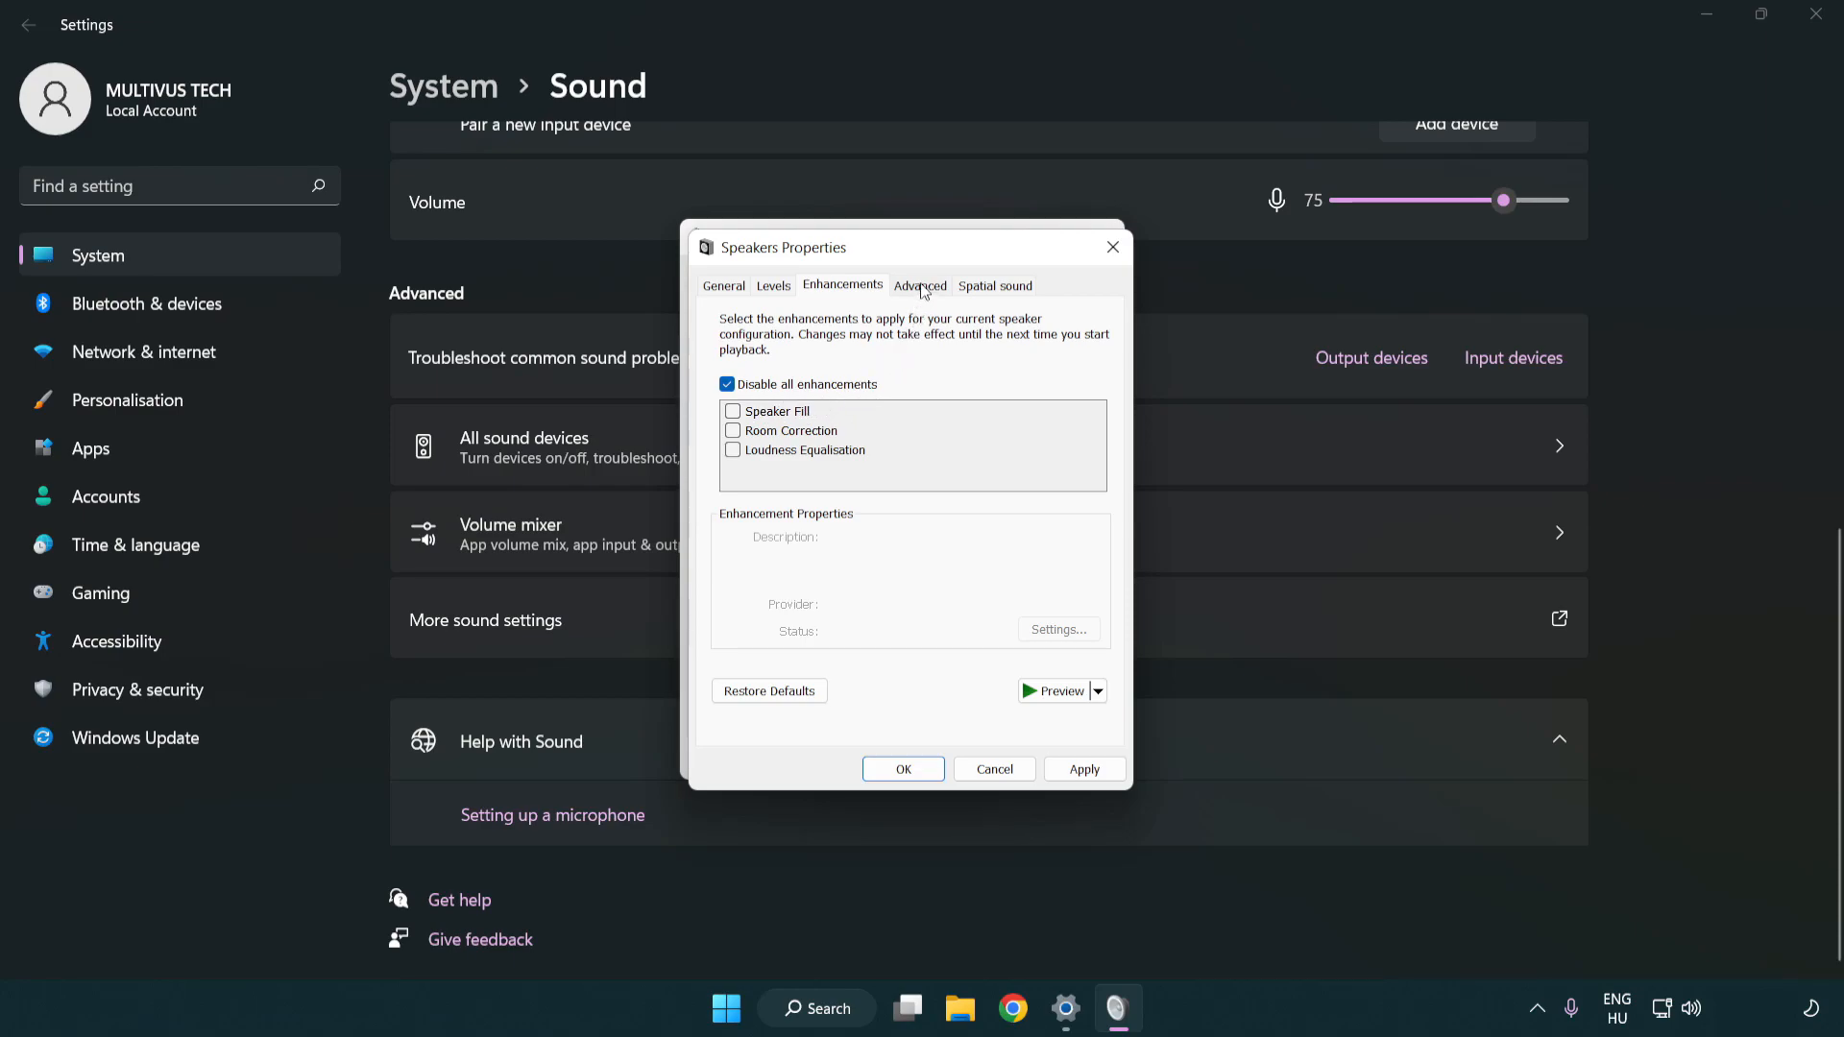
left_click(920, 284)
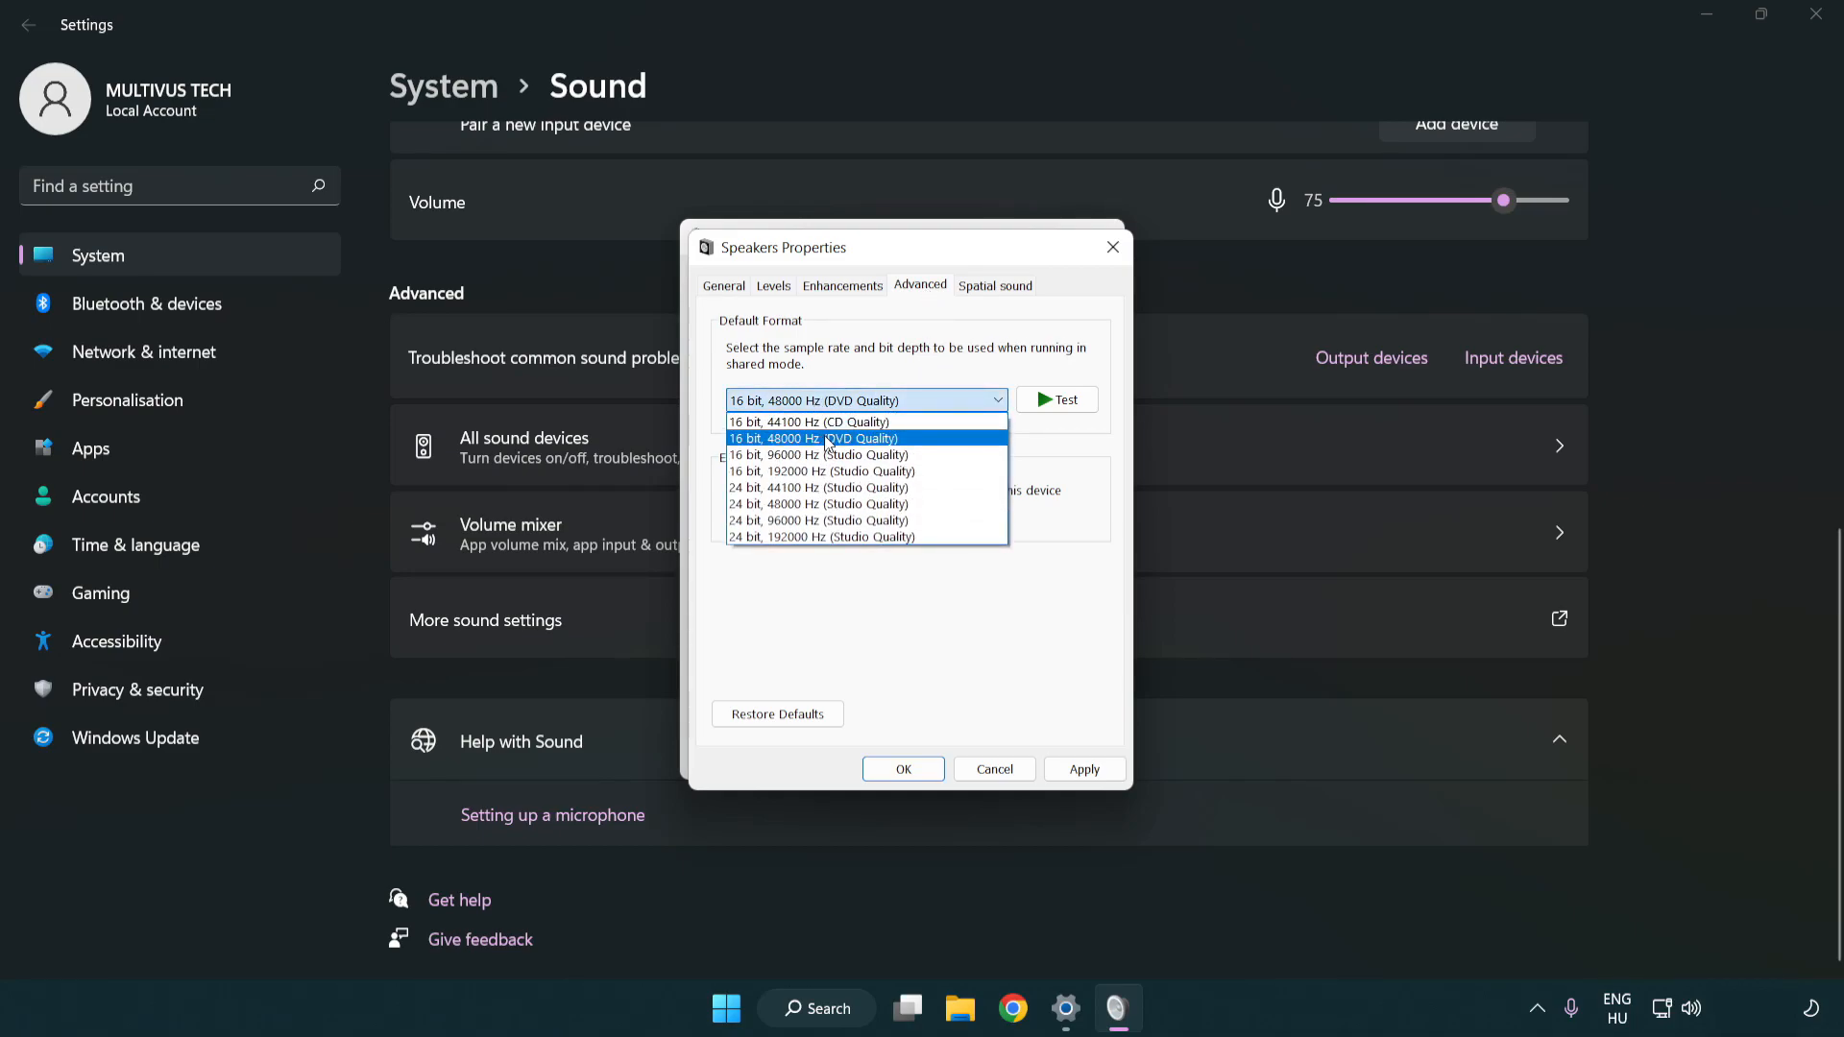
left_click(812, 438)
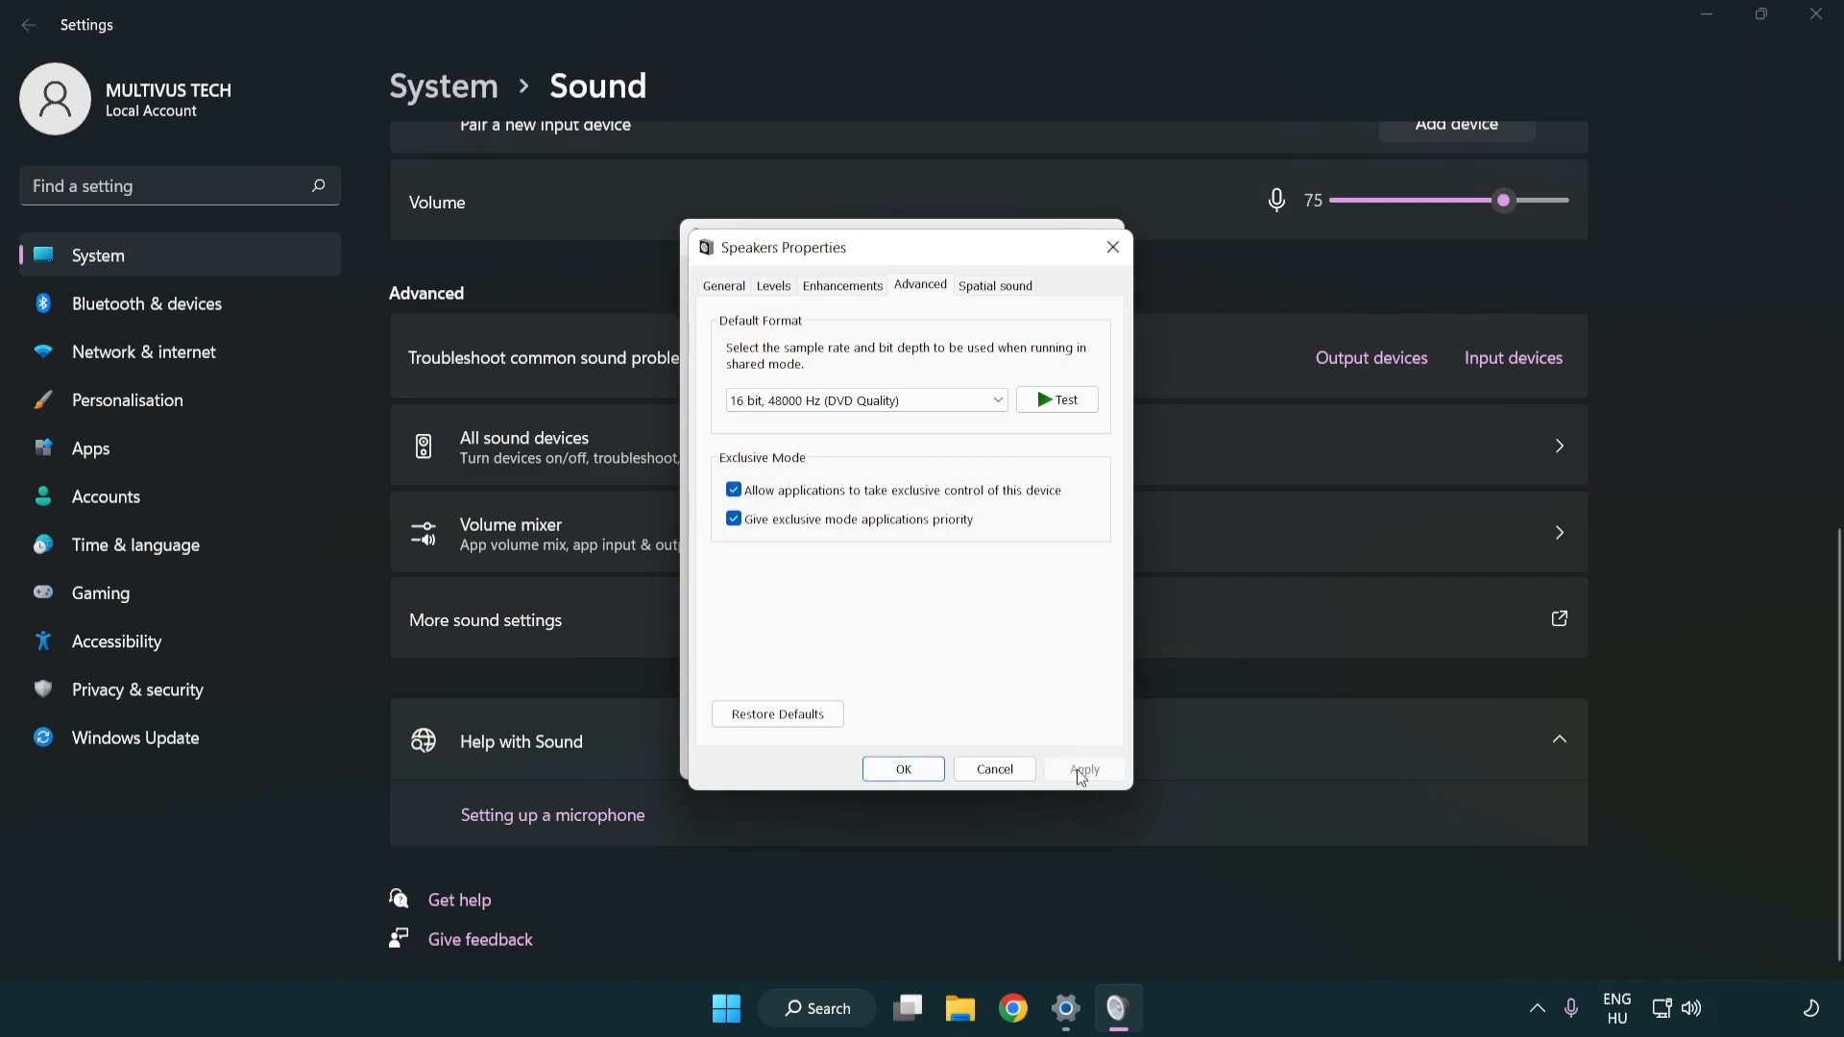
mouse_move(903, 768)
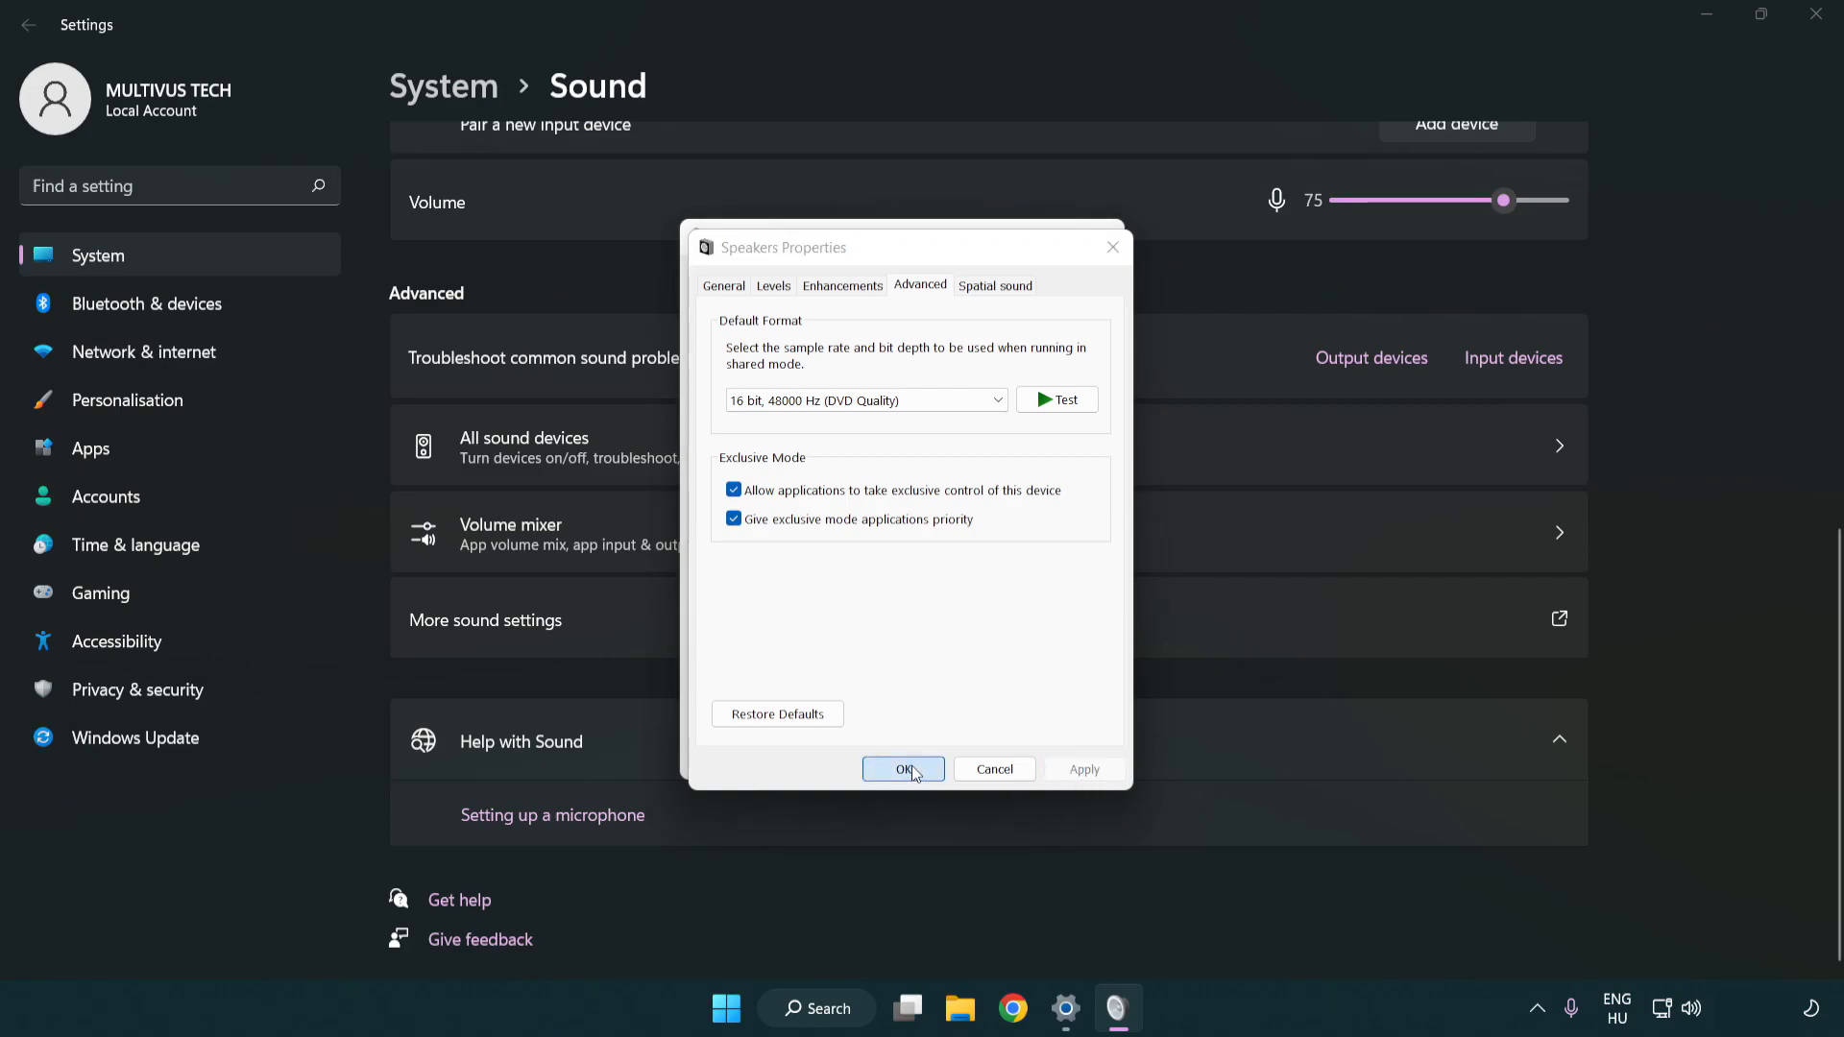
left_click(902, 770)
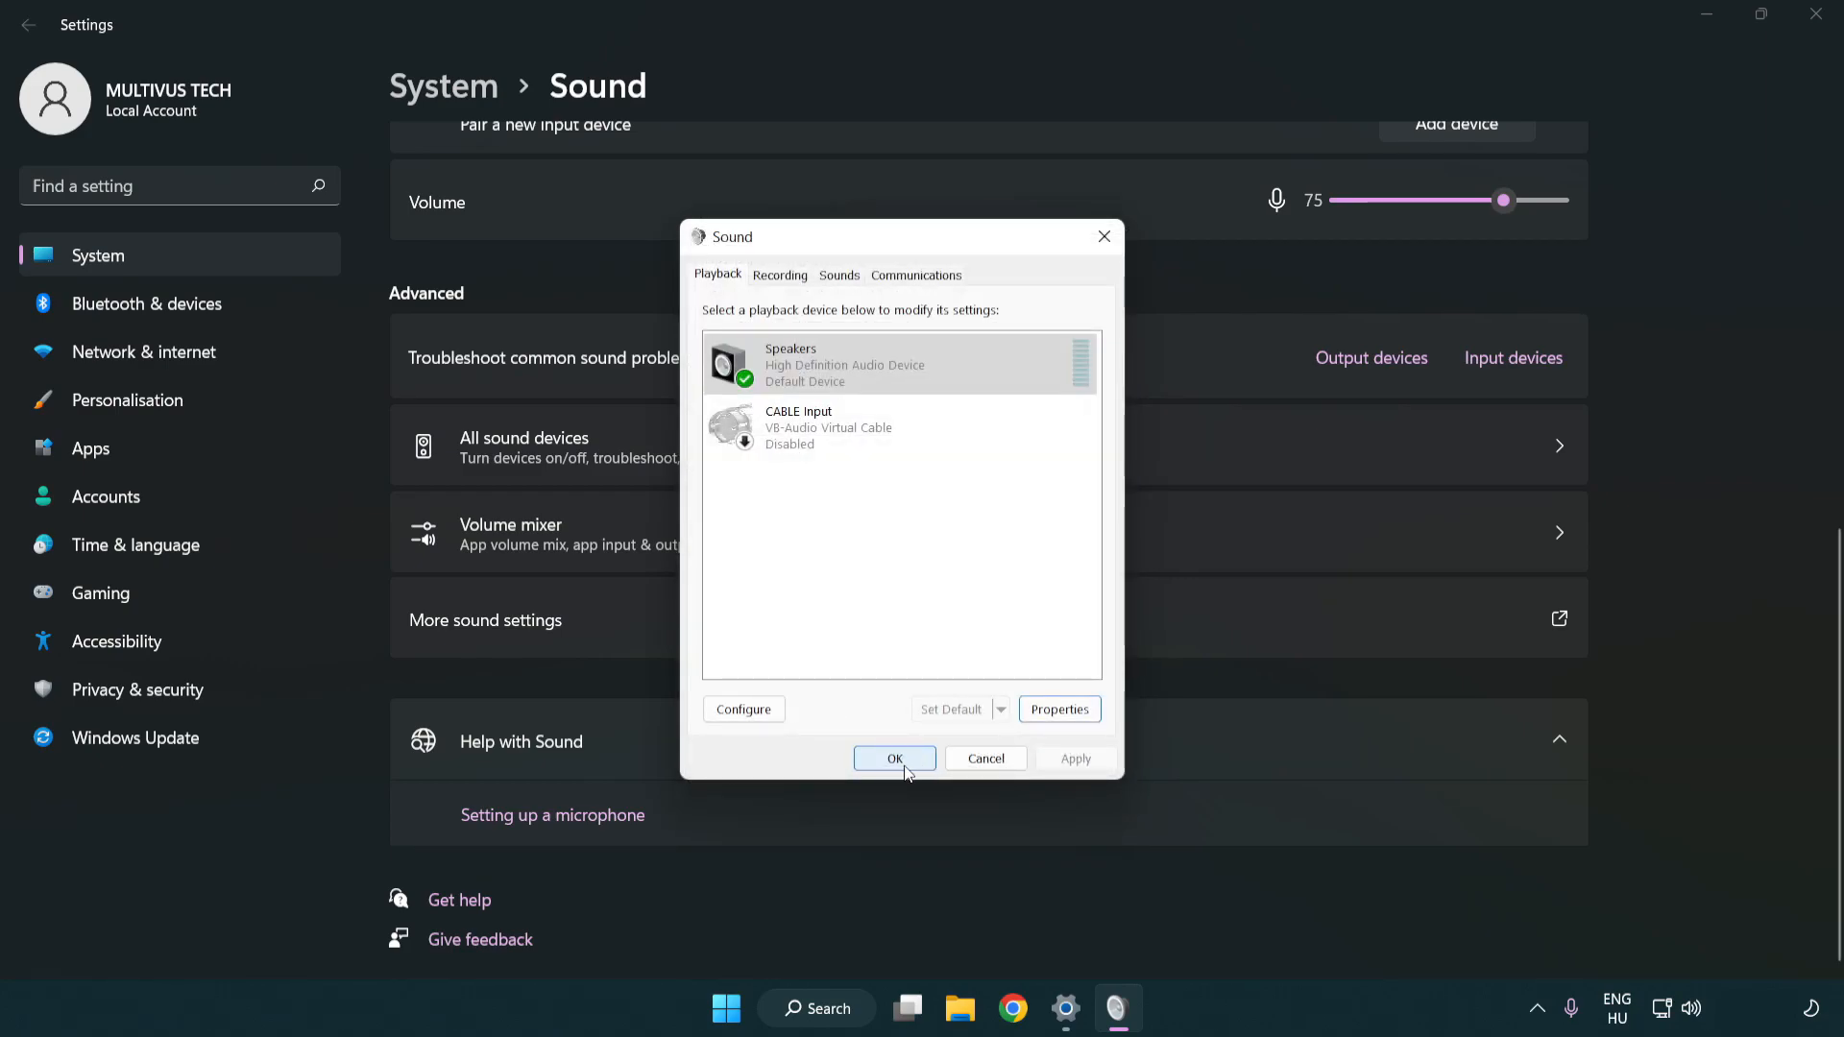
left_click(894, 758)
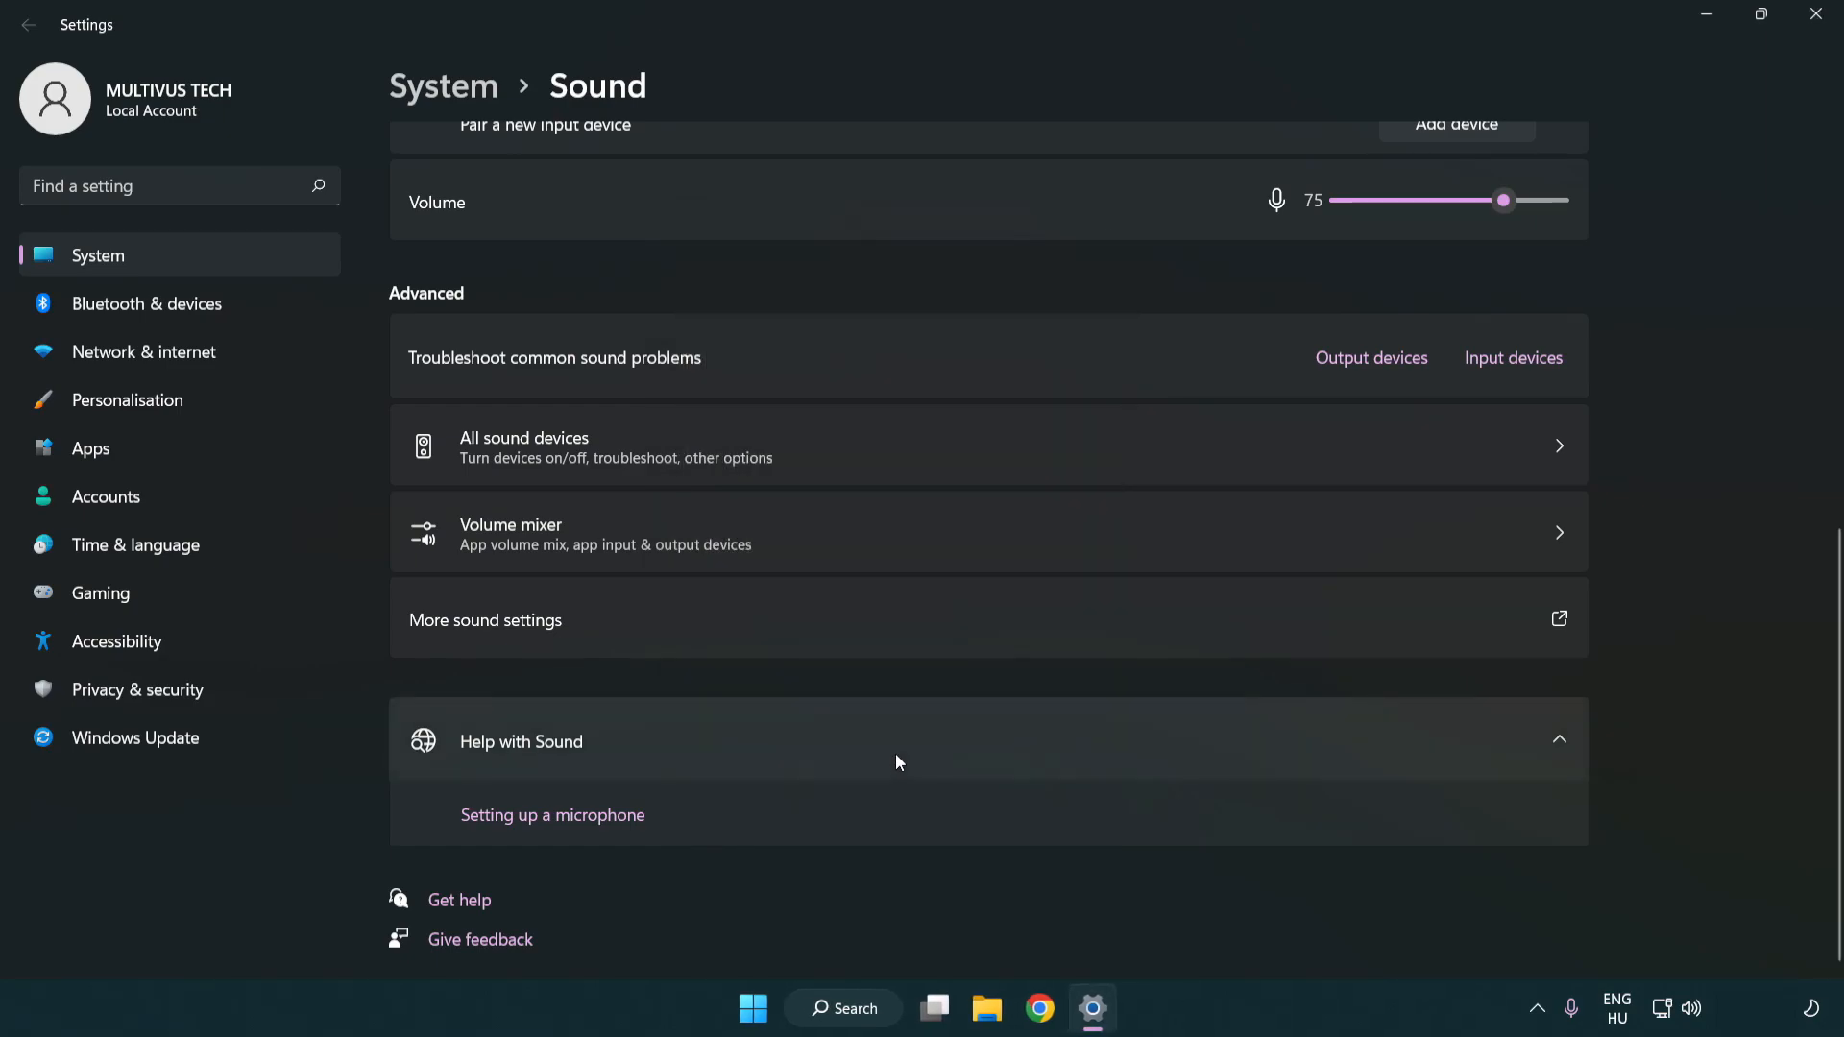
mouse_move(1814, 16)
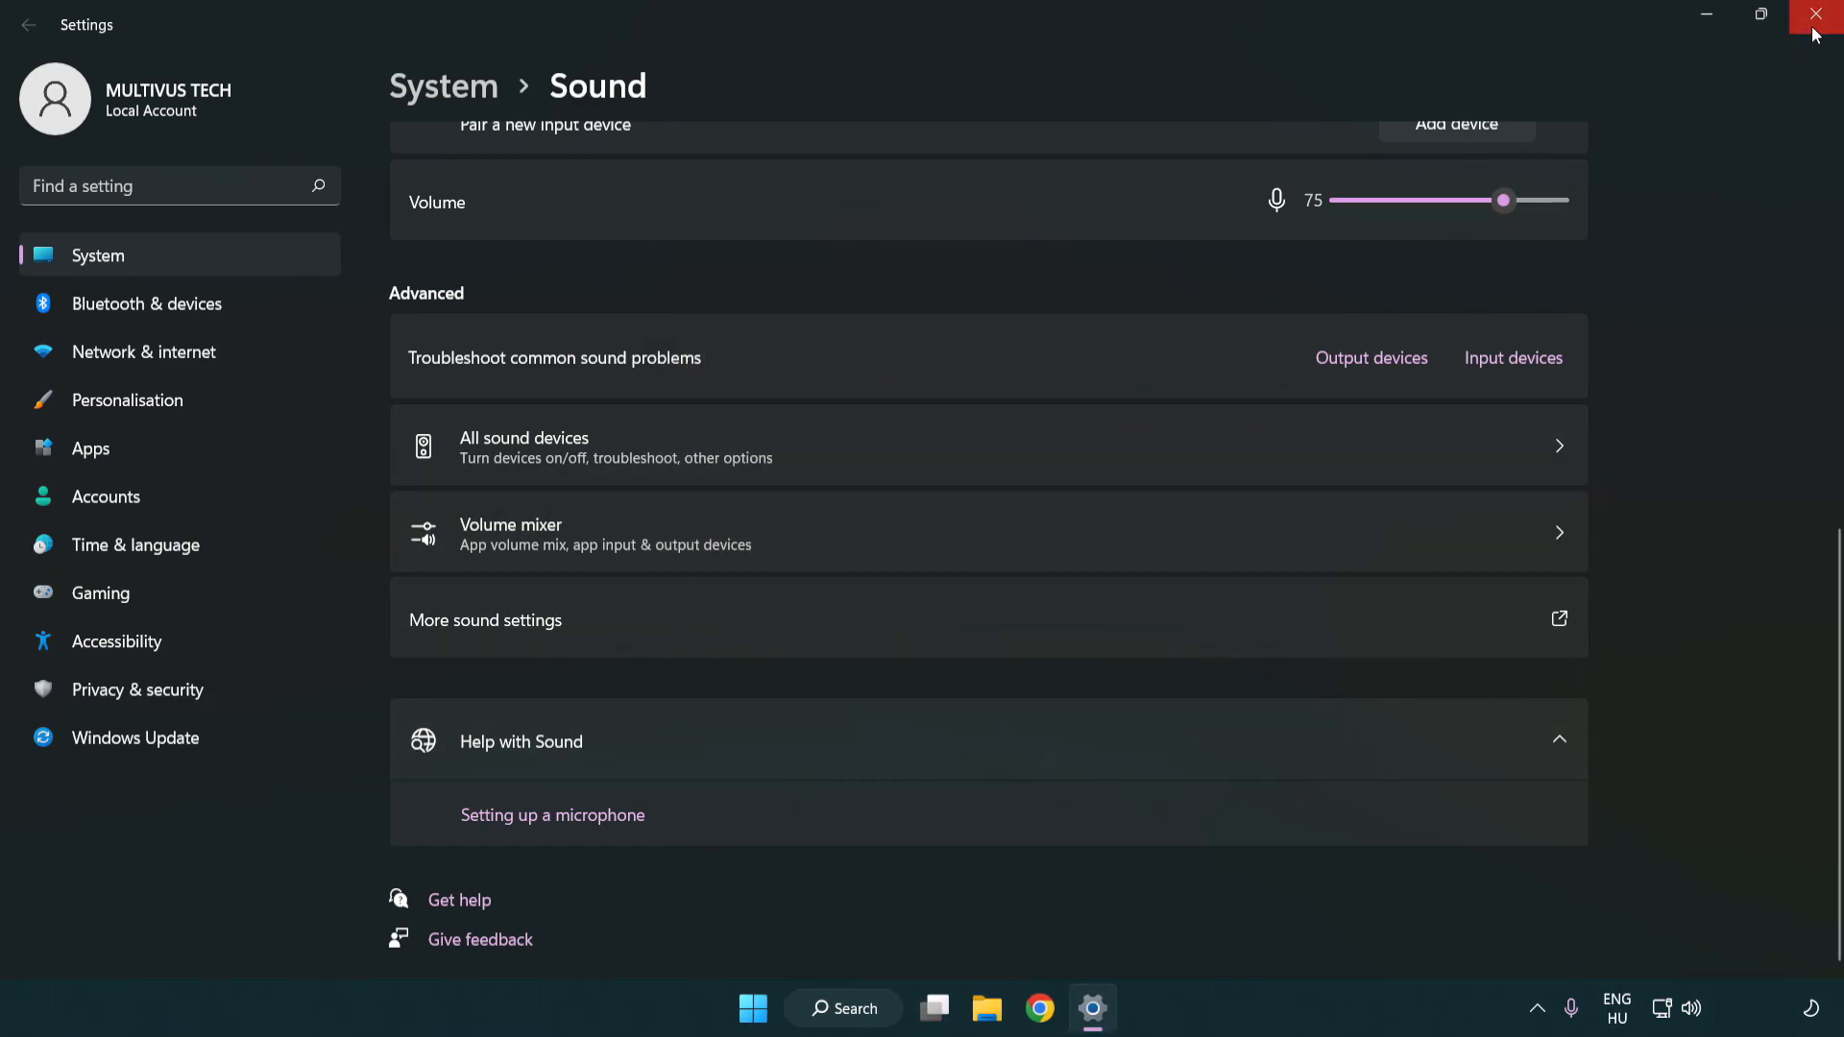
Step: Close Settings and search Windows for 'device manager'
left_click(1814, 15)
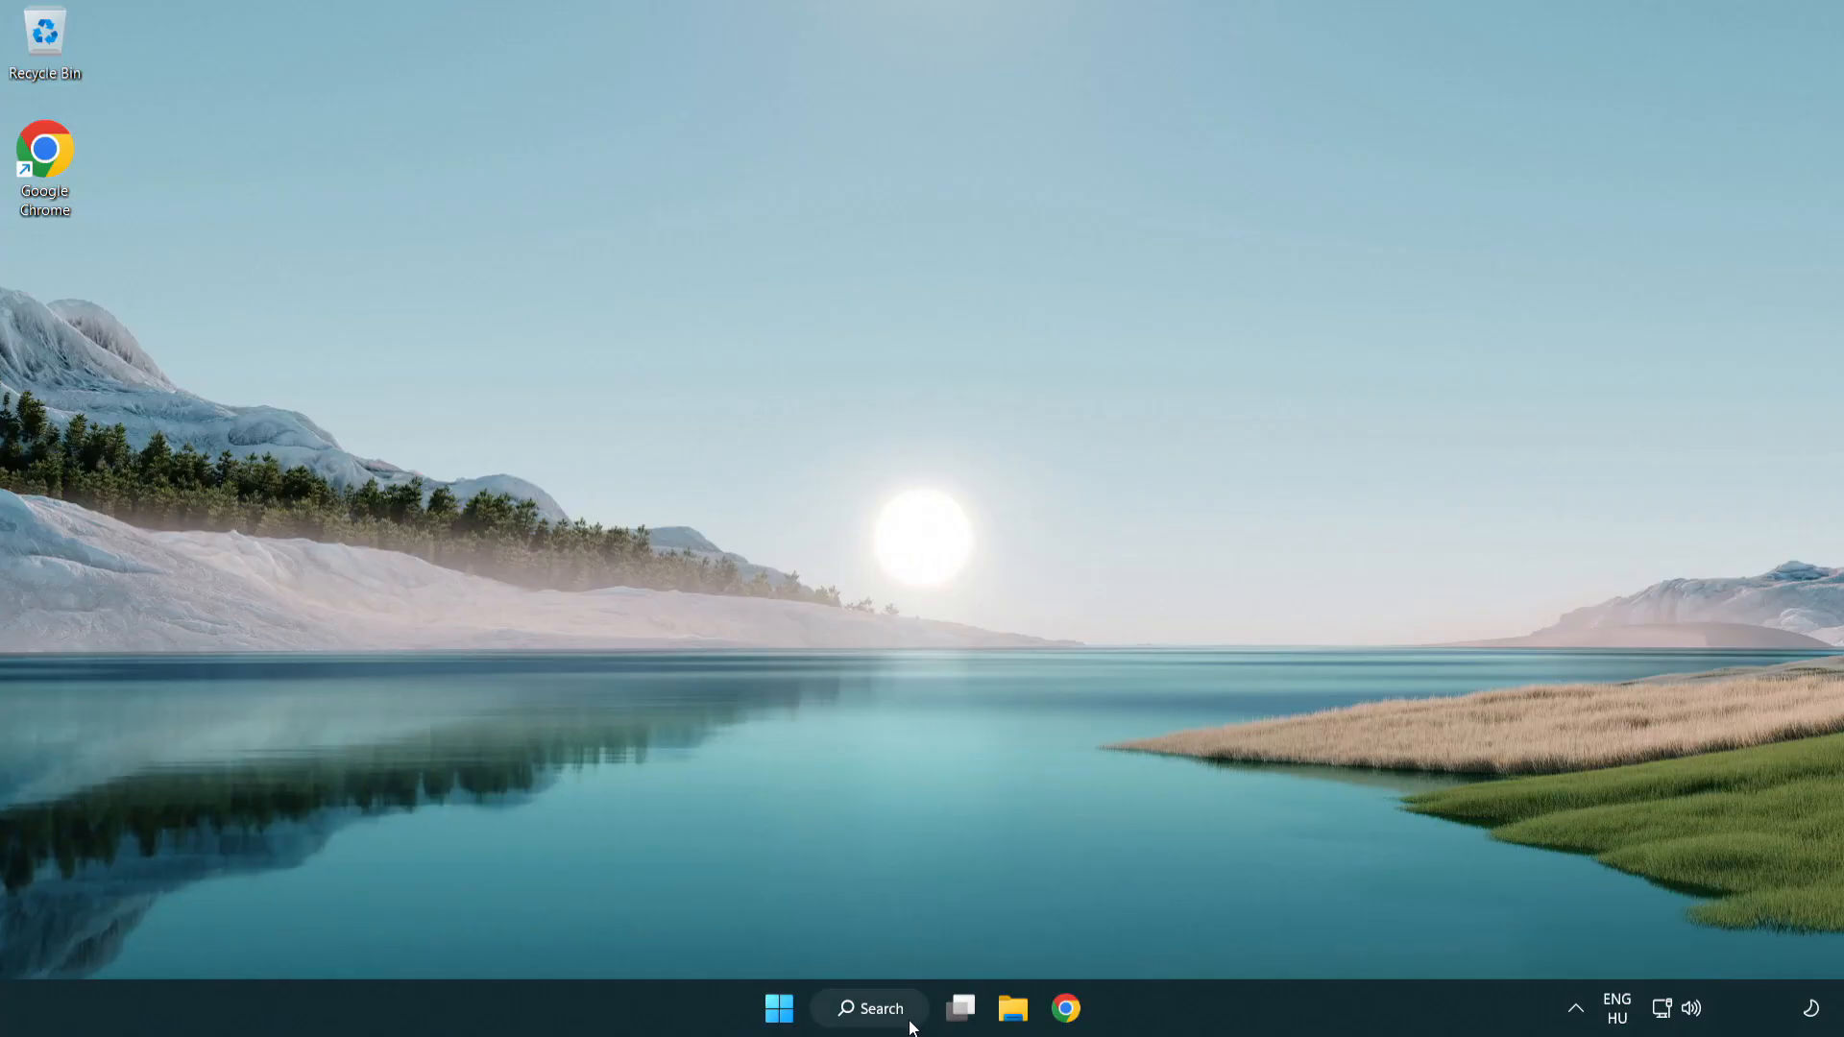
left_click(869, 1007)
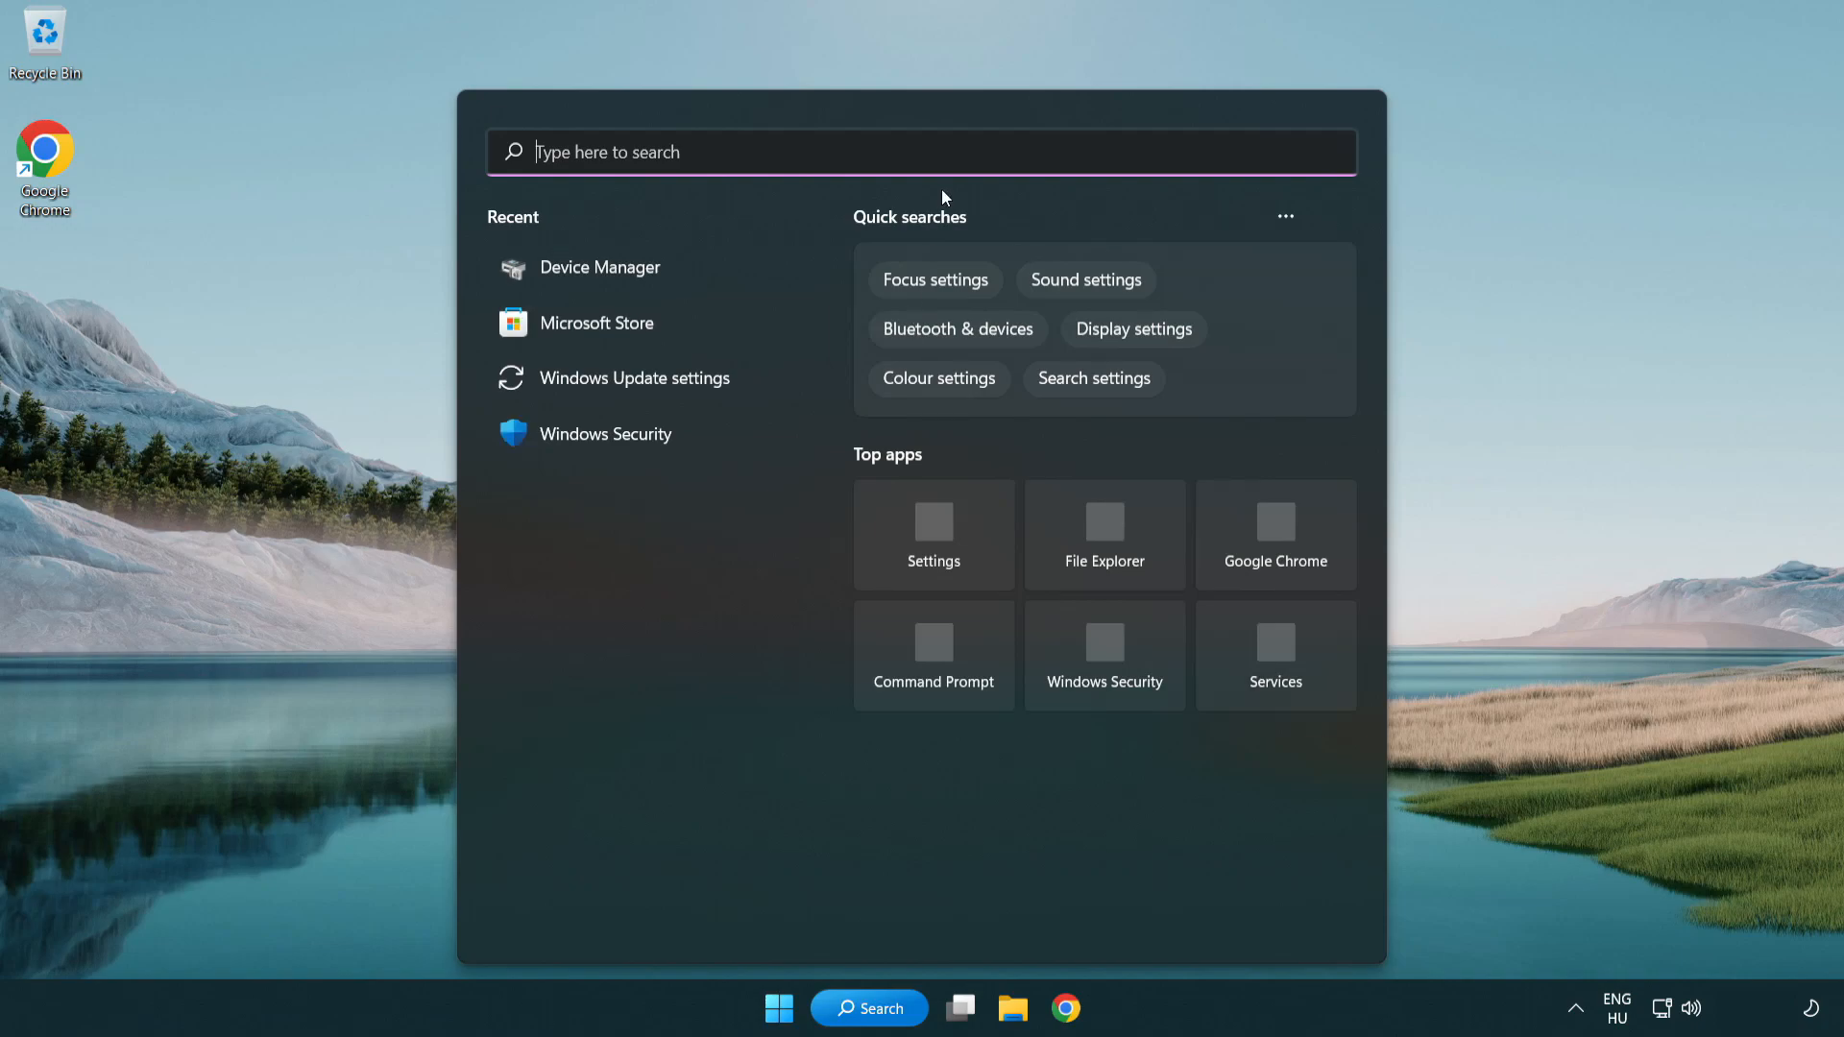
type("device manager")
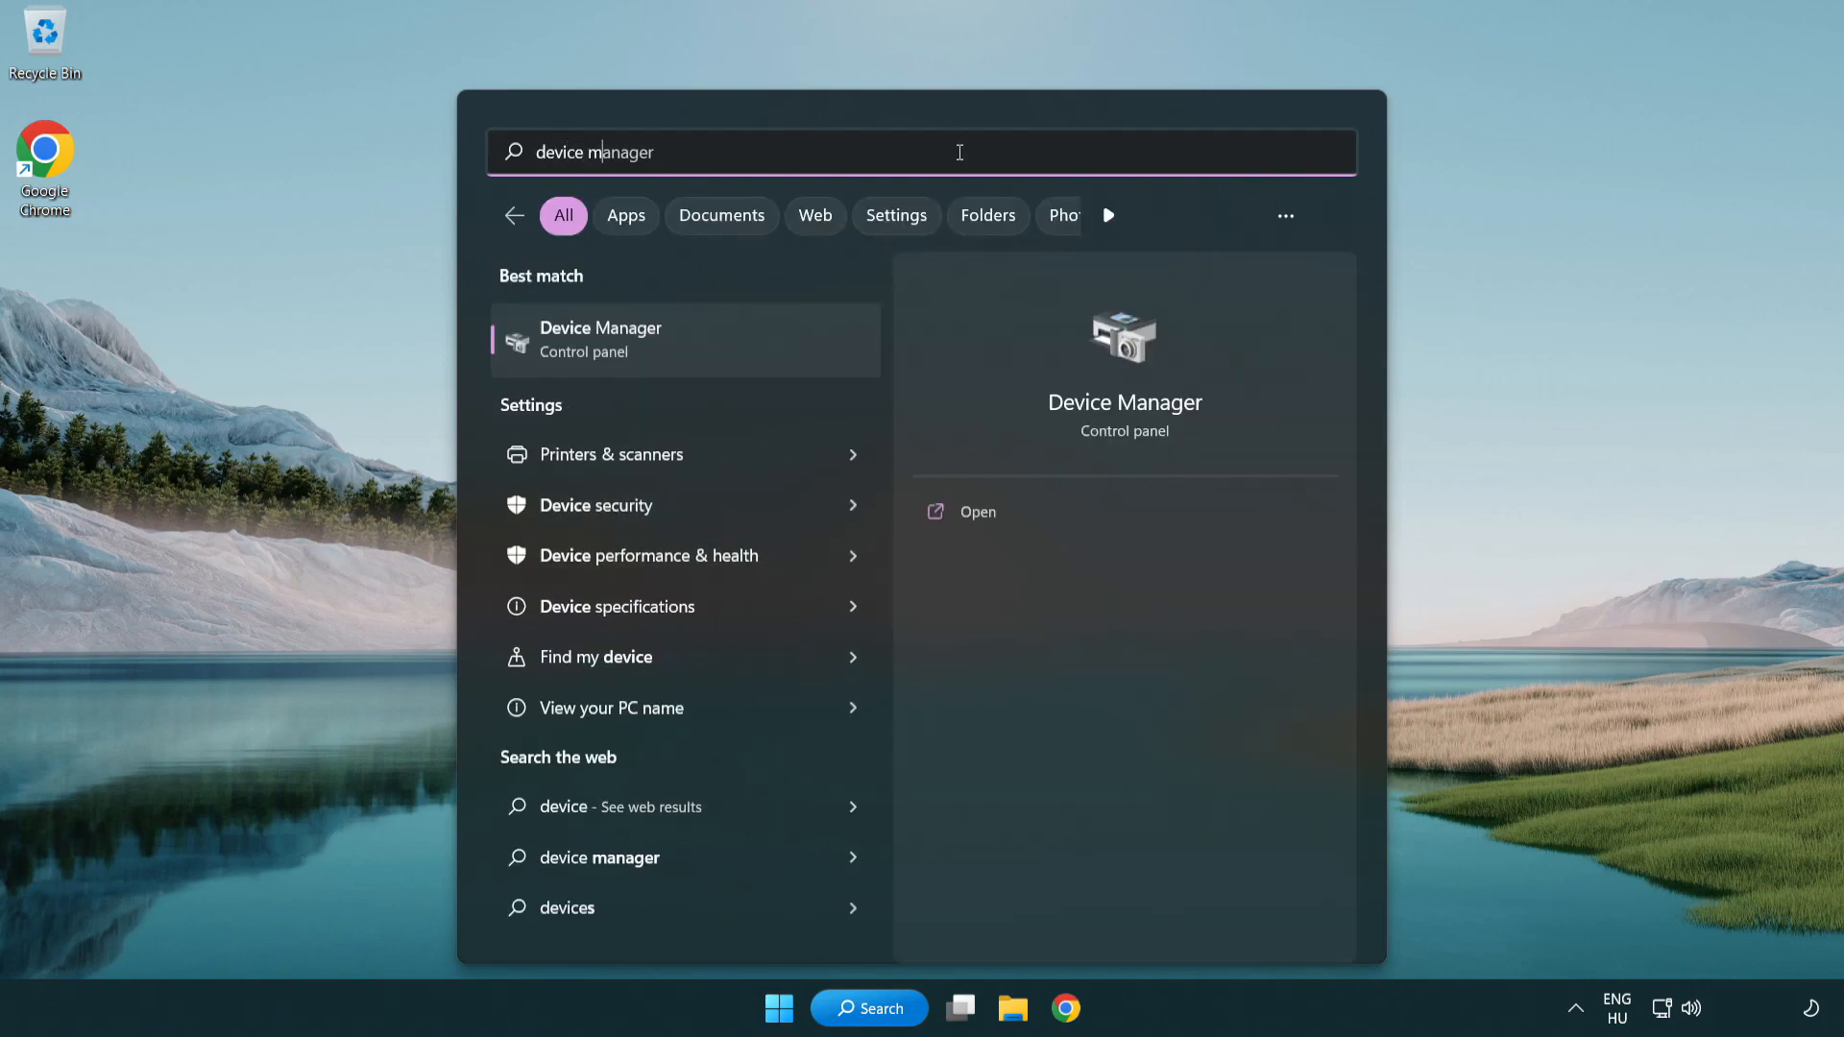
type("r")
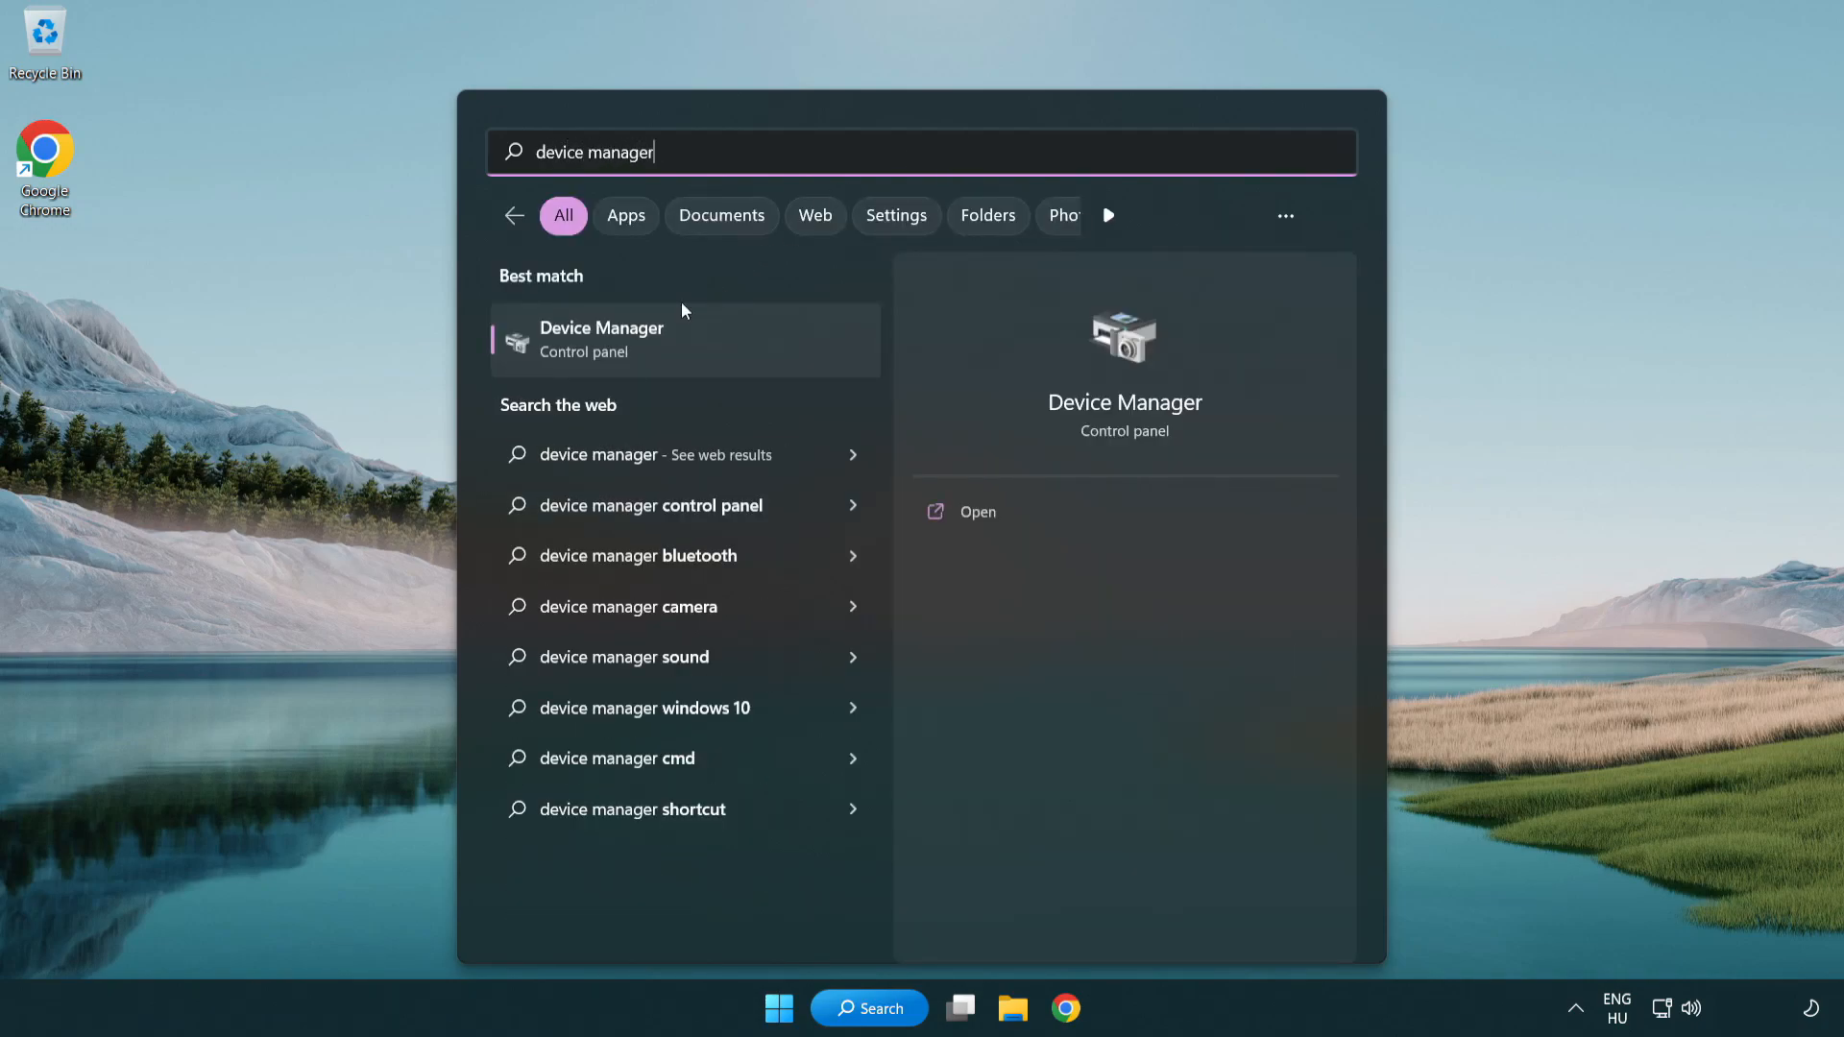
mouse_move(759, 356)
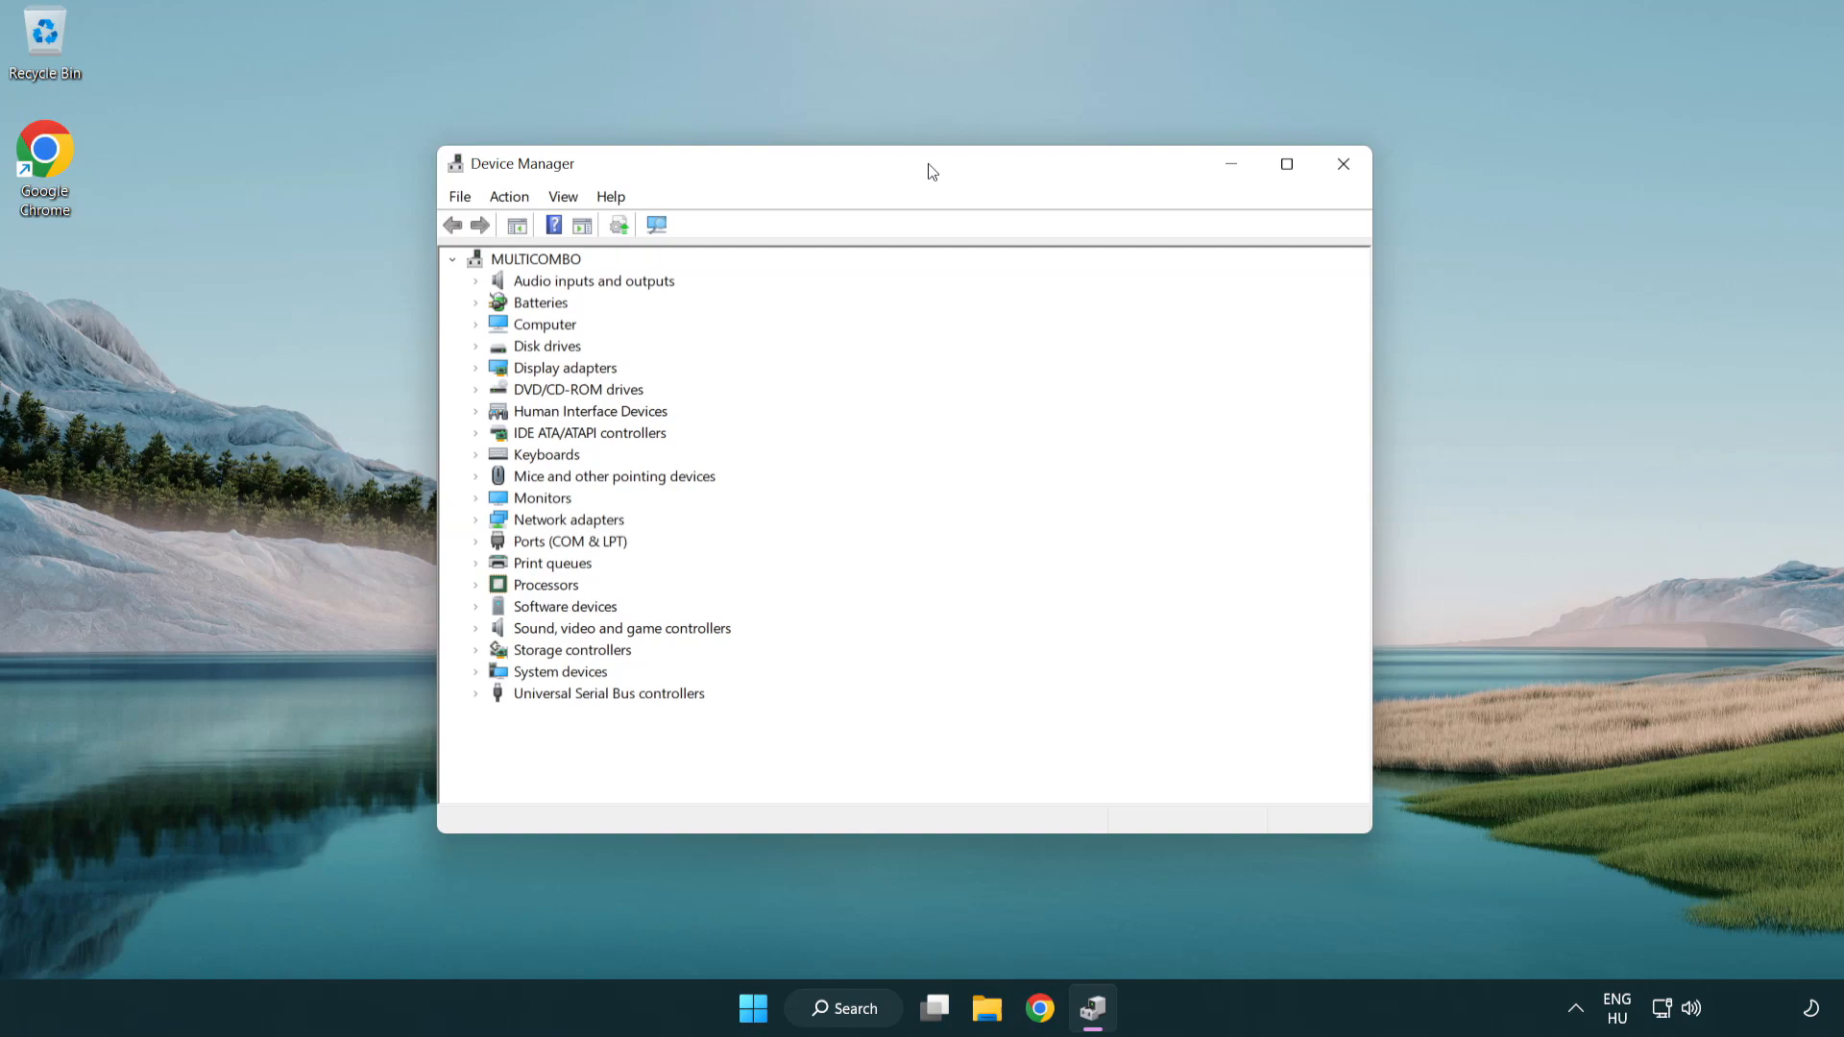
Step: Expand Sound, video and game controllers and right-click High Definition Audio Device
left_click(621, 627)
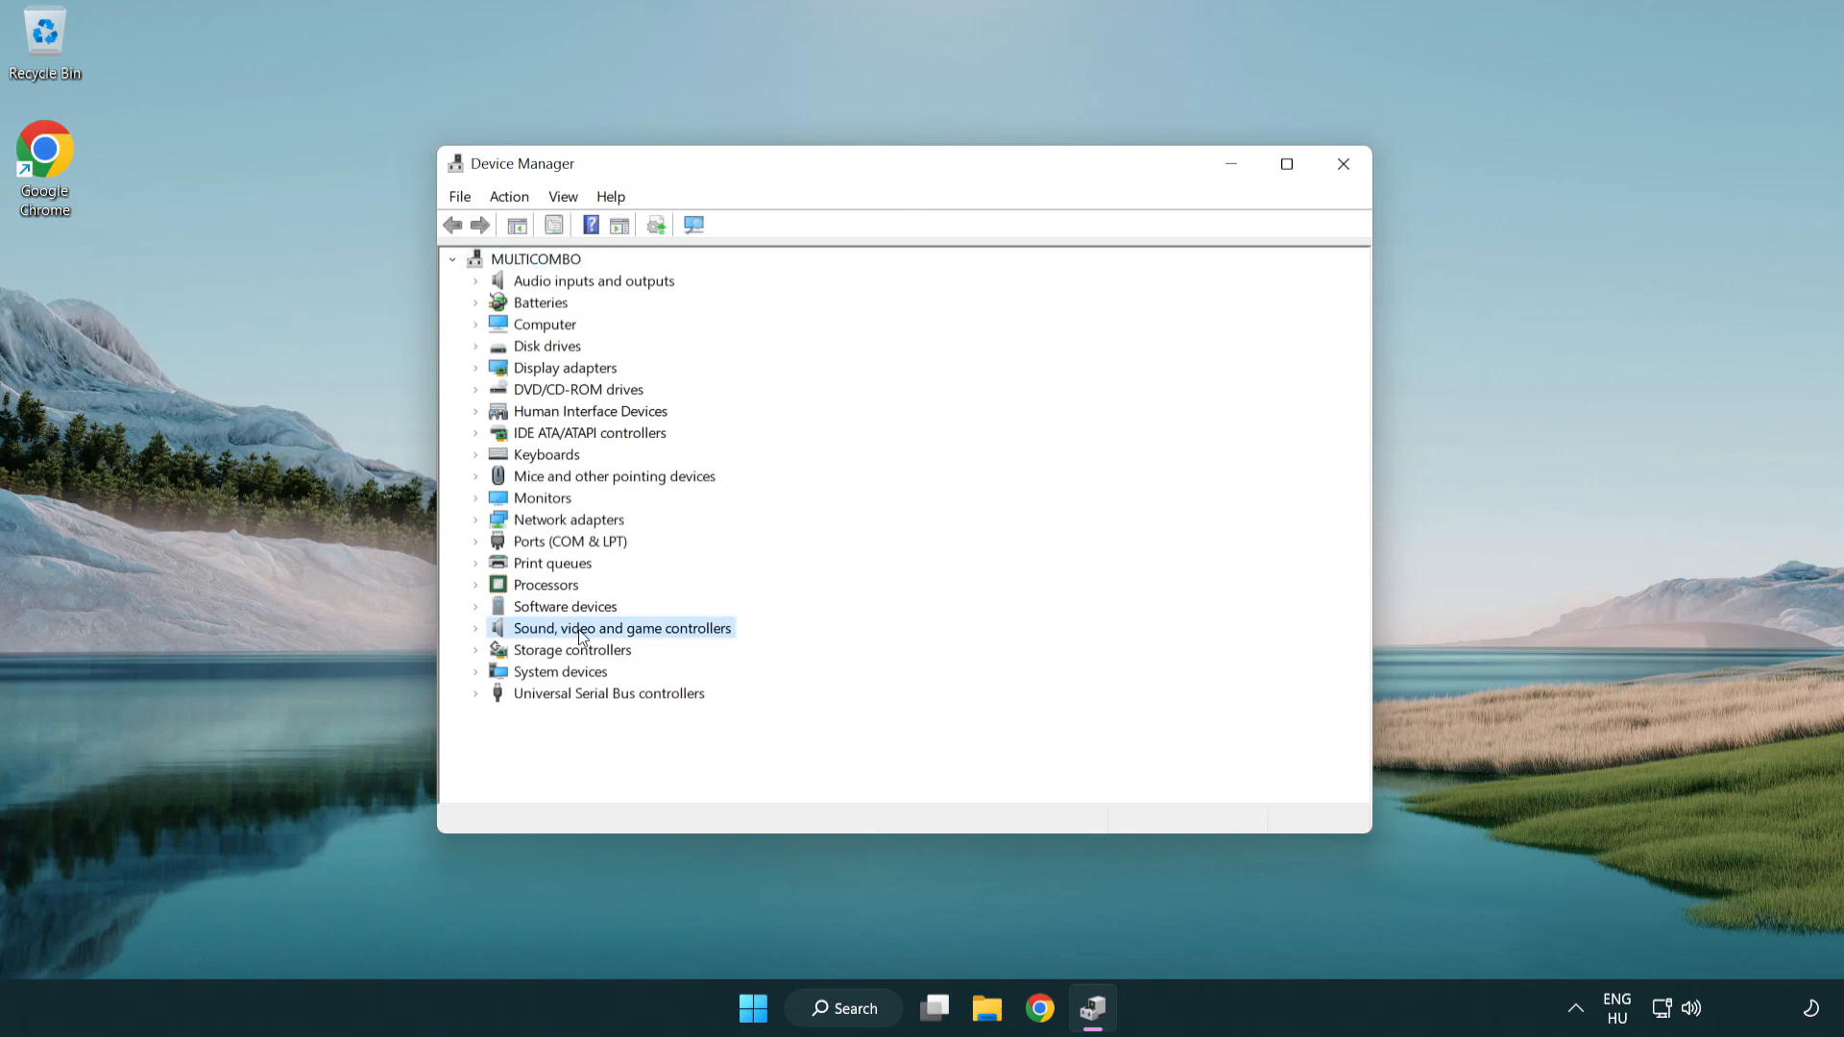
left_click(476, 628)
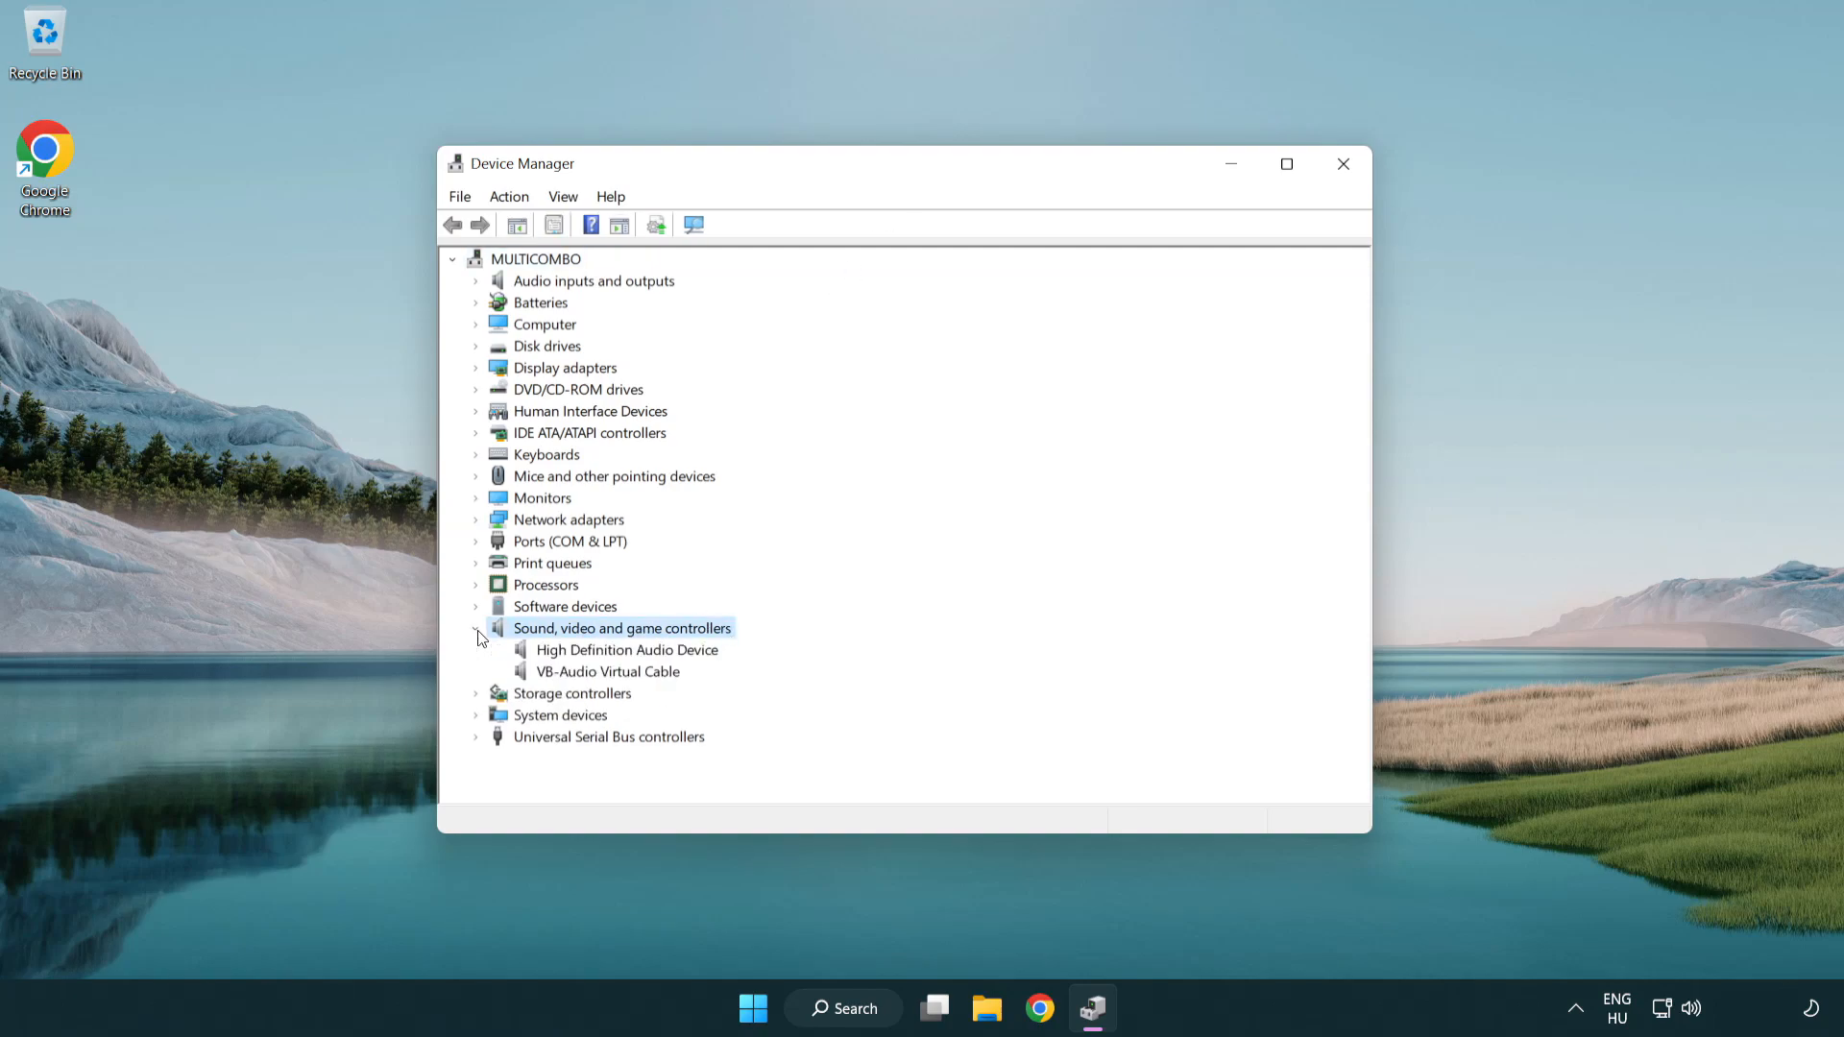
mouse_move(573, 650)
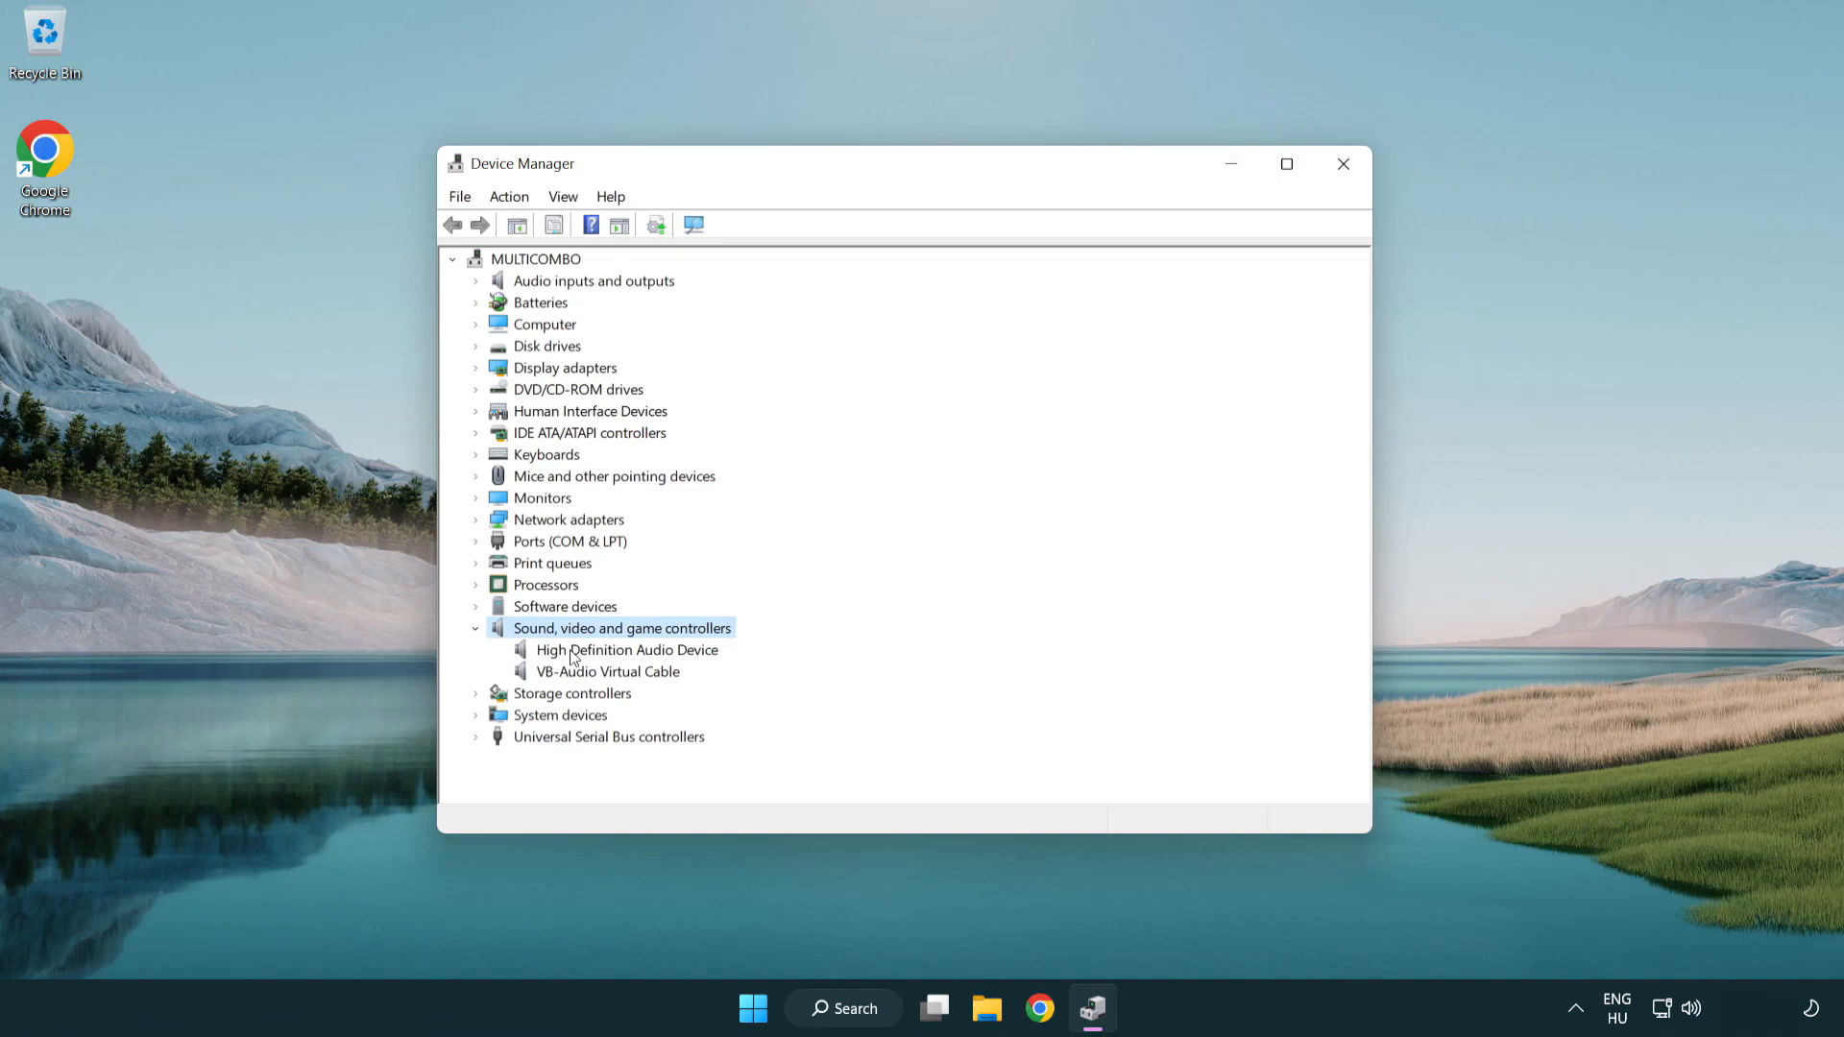
left_click(627, 649)
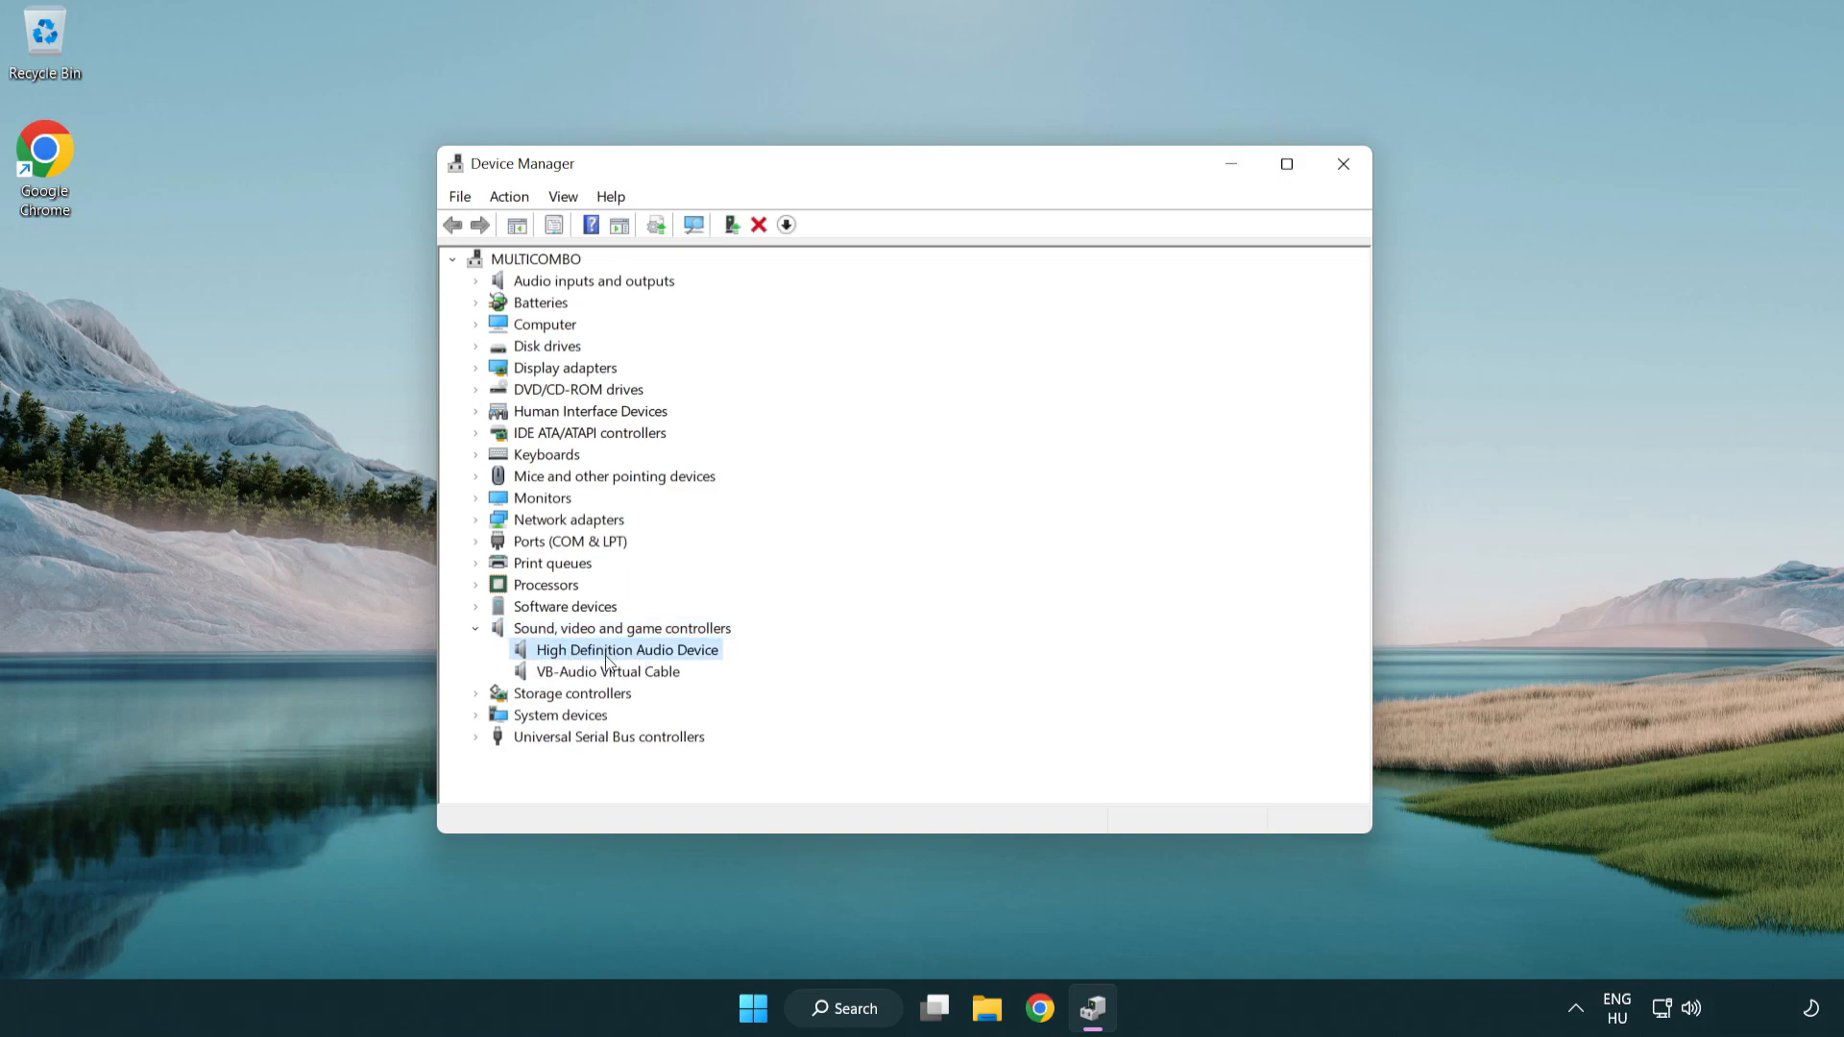
right_click(625, 650)
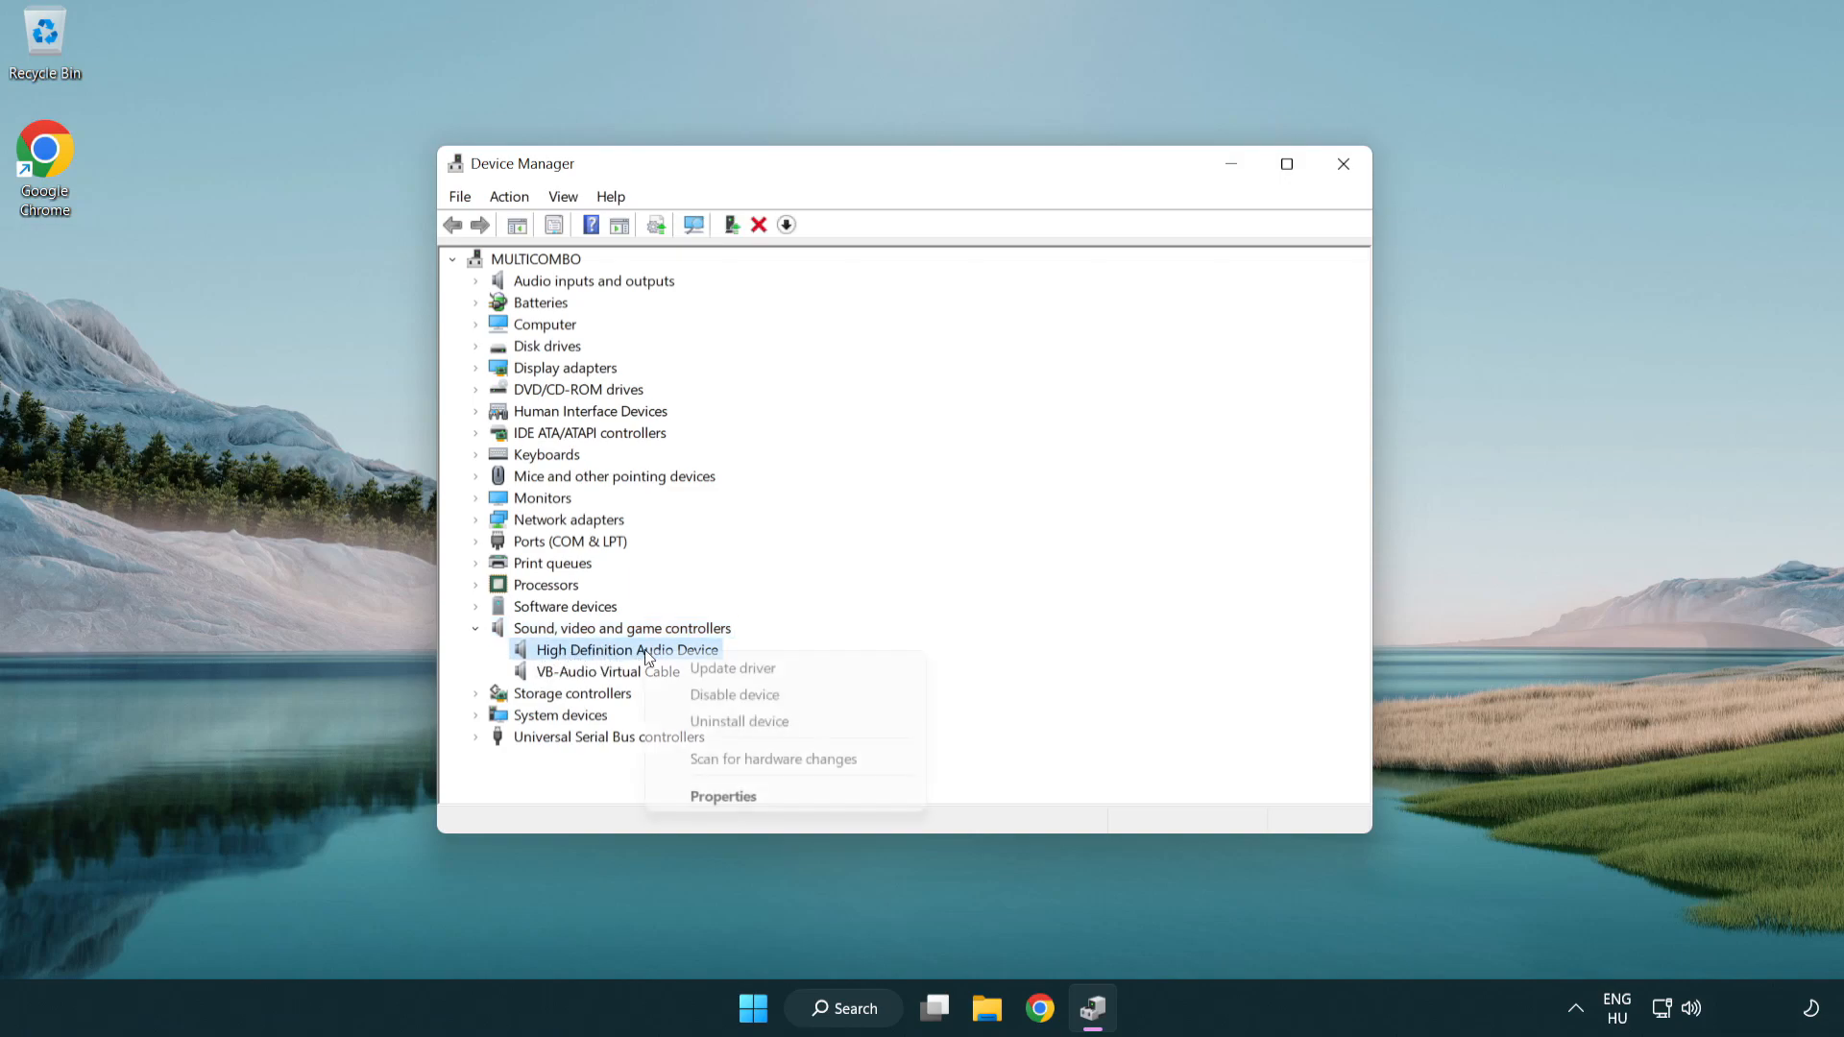
mouse_move(786, 675)
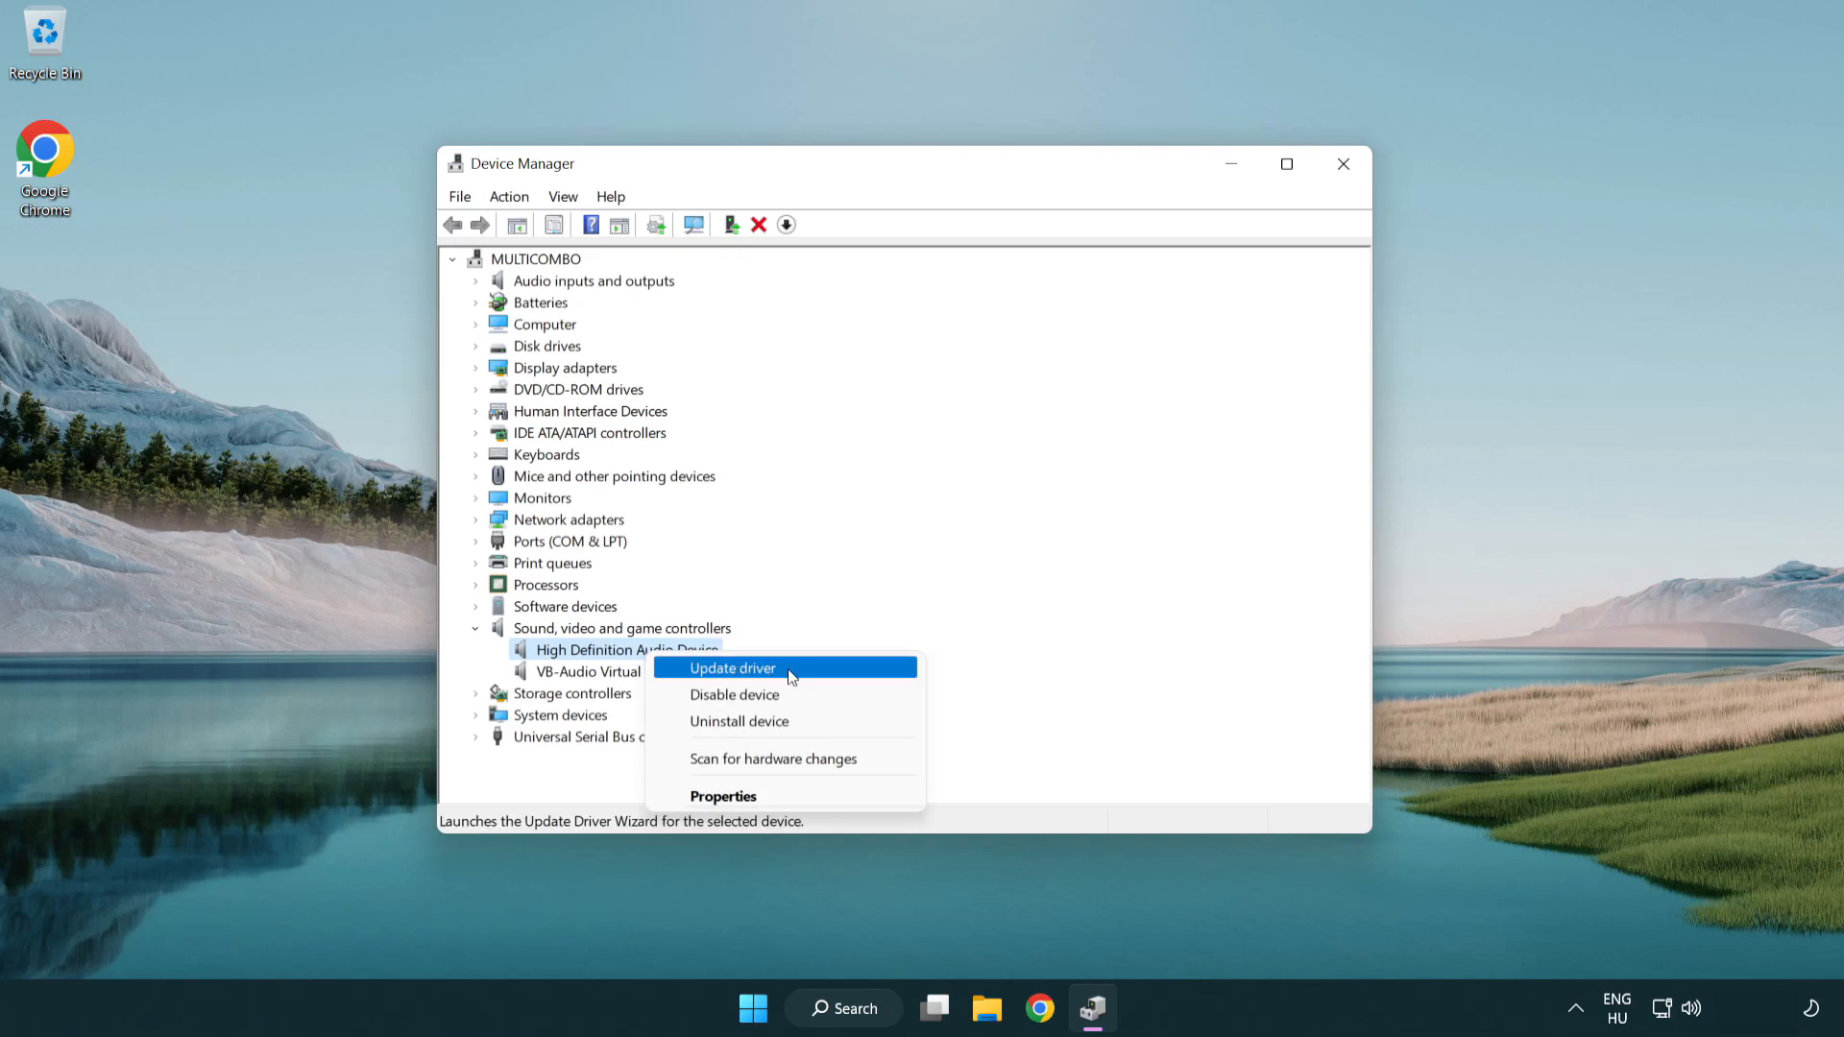
Step: Reinstall the High Definition Audio Device driver from the compatible list, accepting the warning
left_click(730, 668)
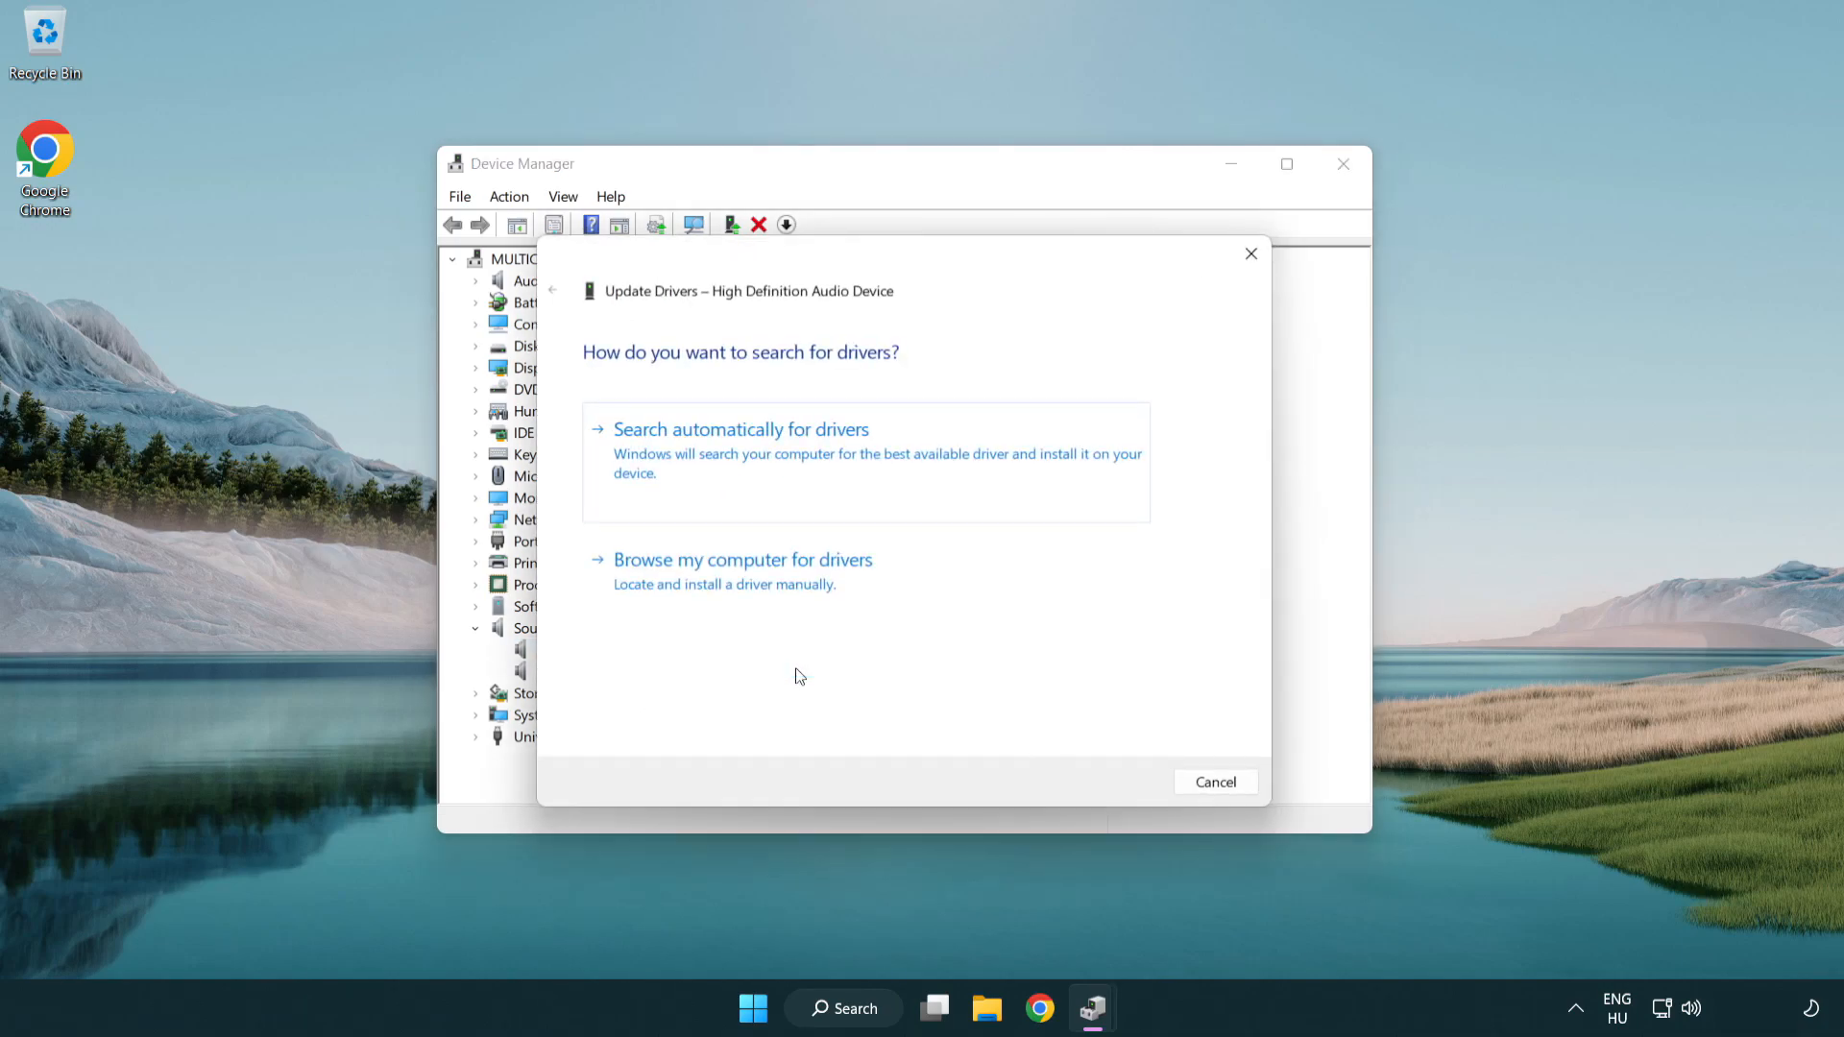
mouse_move(985, 463)
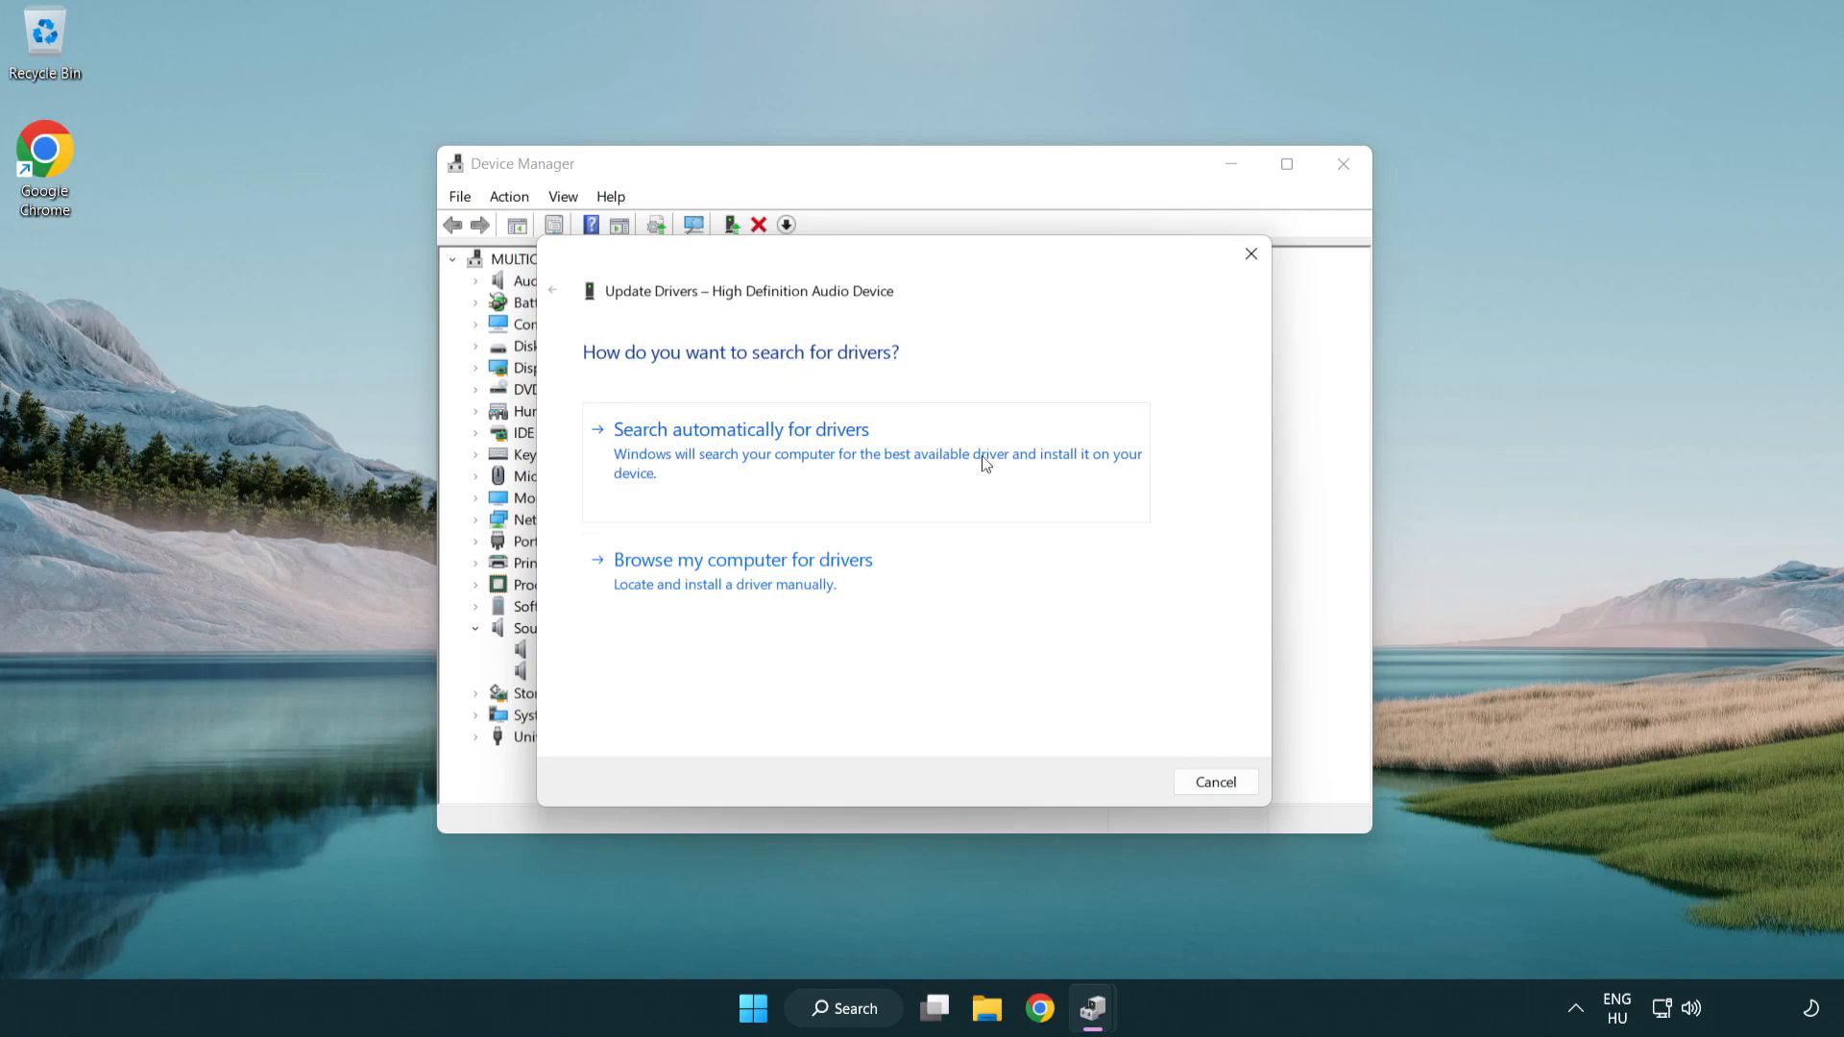
mouse_move(745, 603)
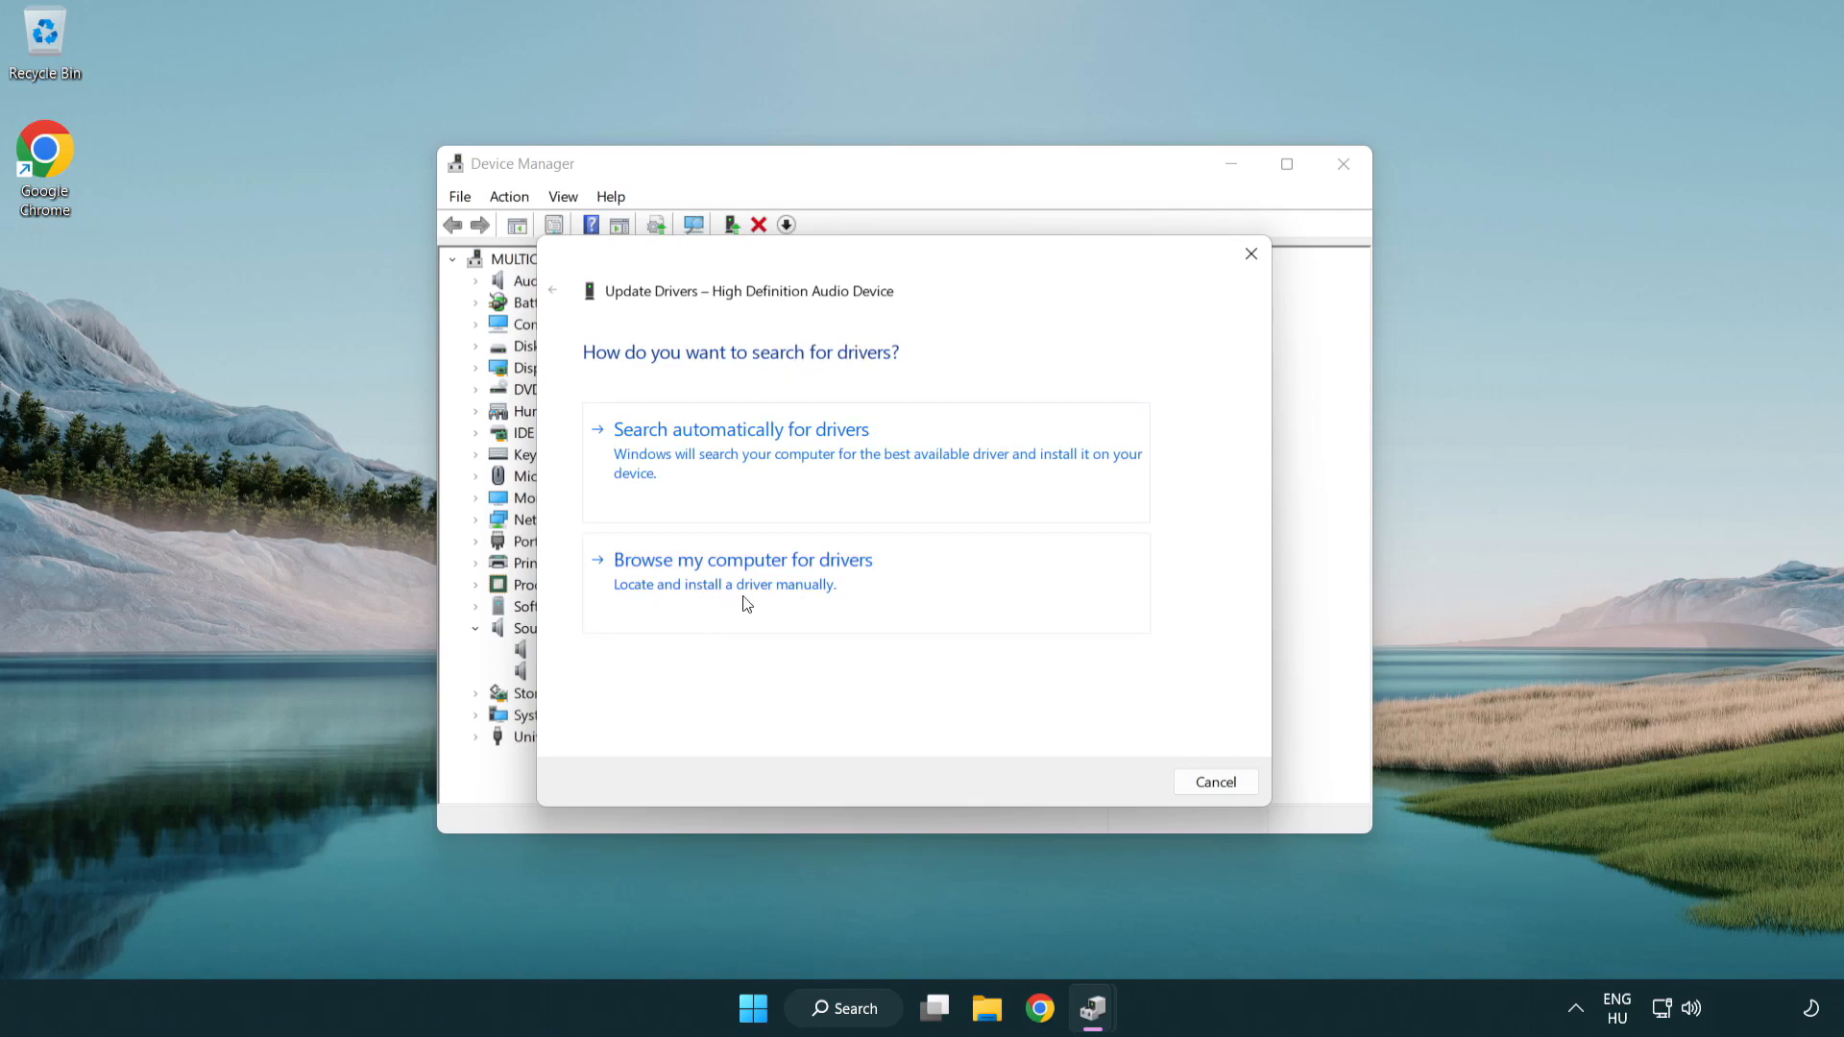
left_click(743, 560)
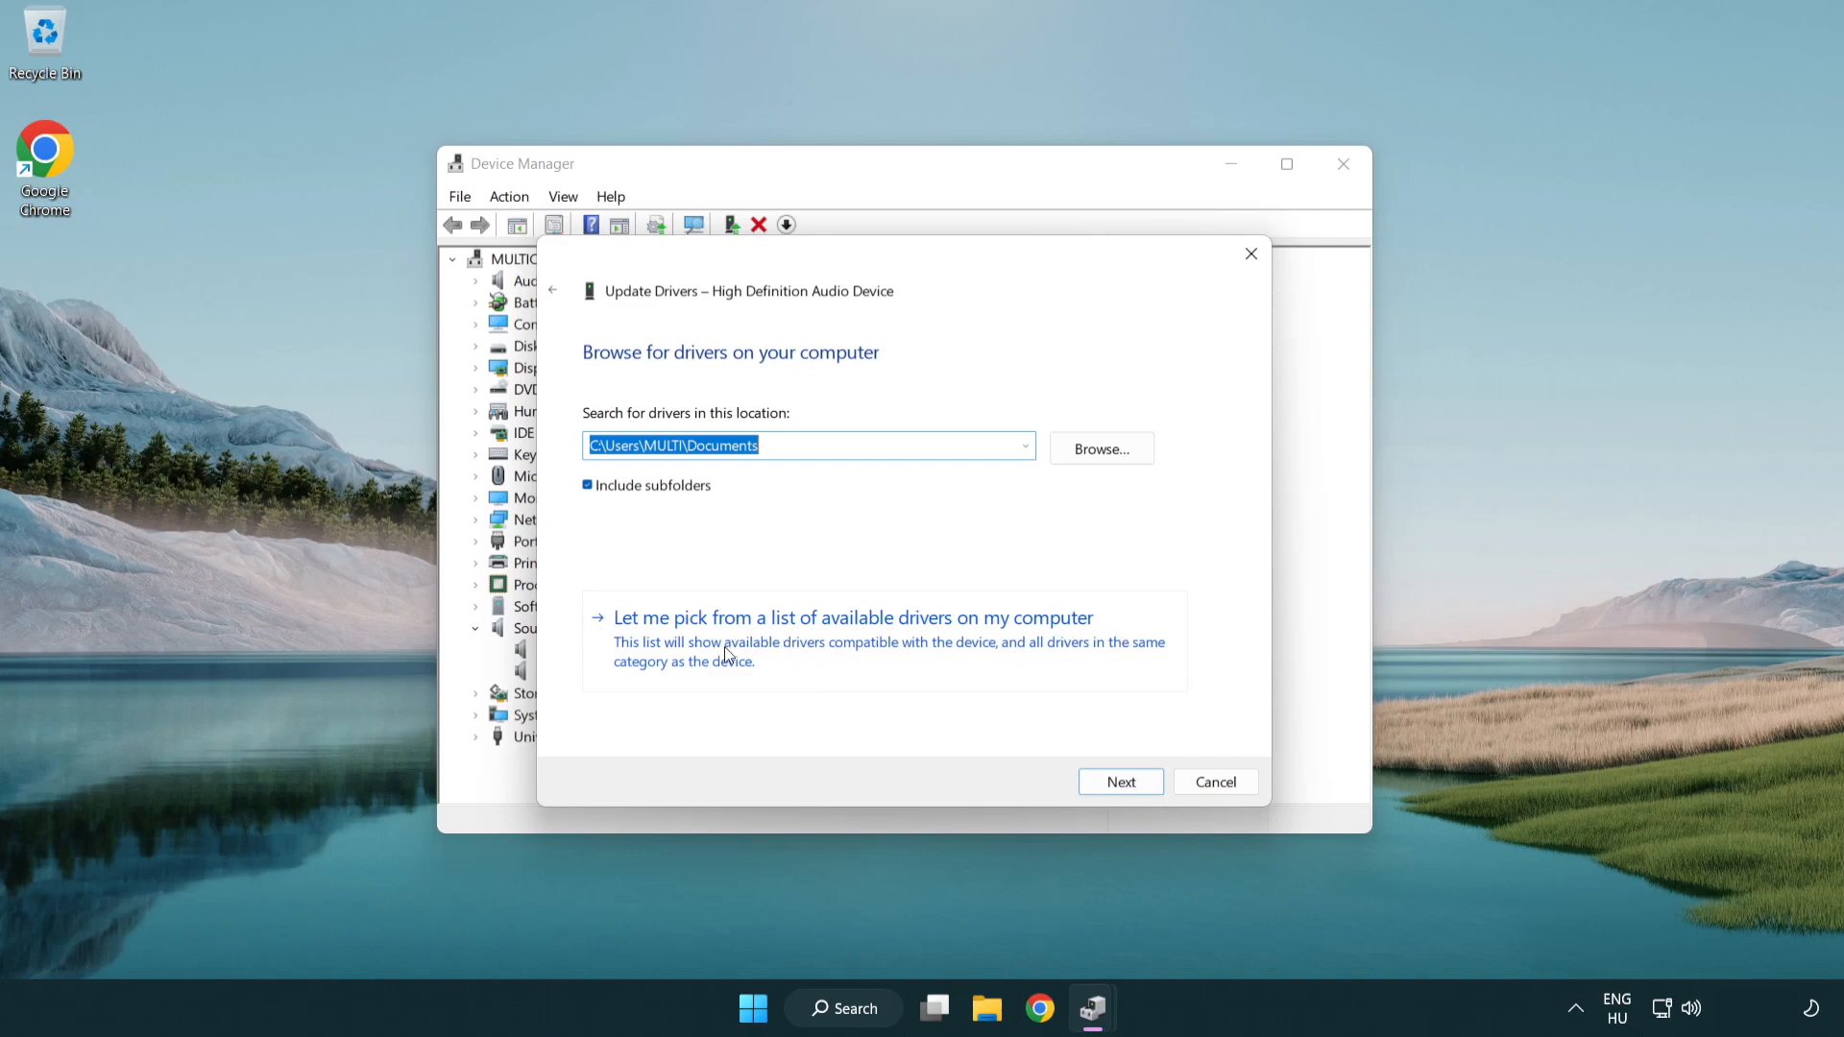
mouse_move(887, 655)
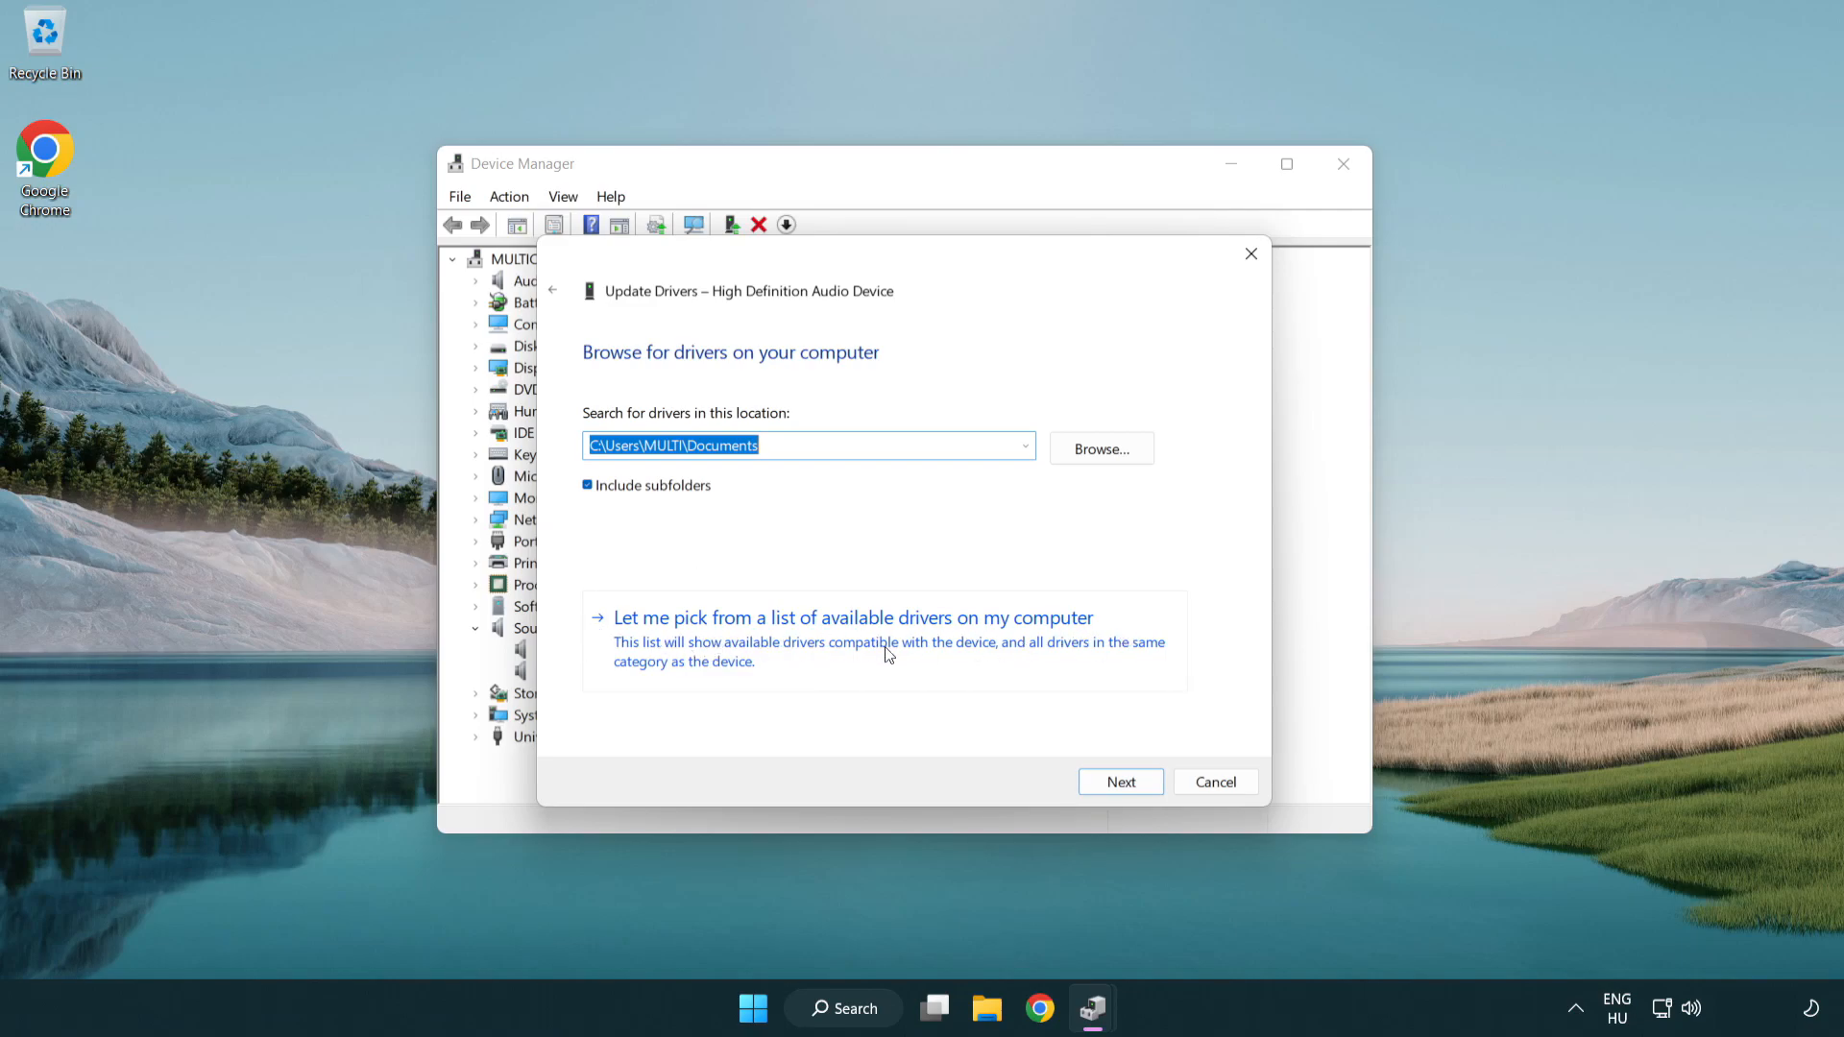
left_click(851, 617)
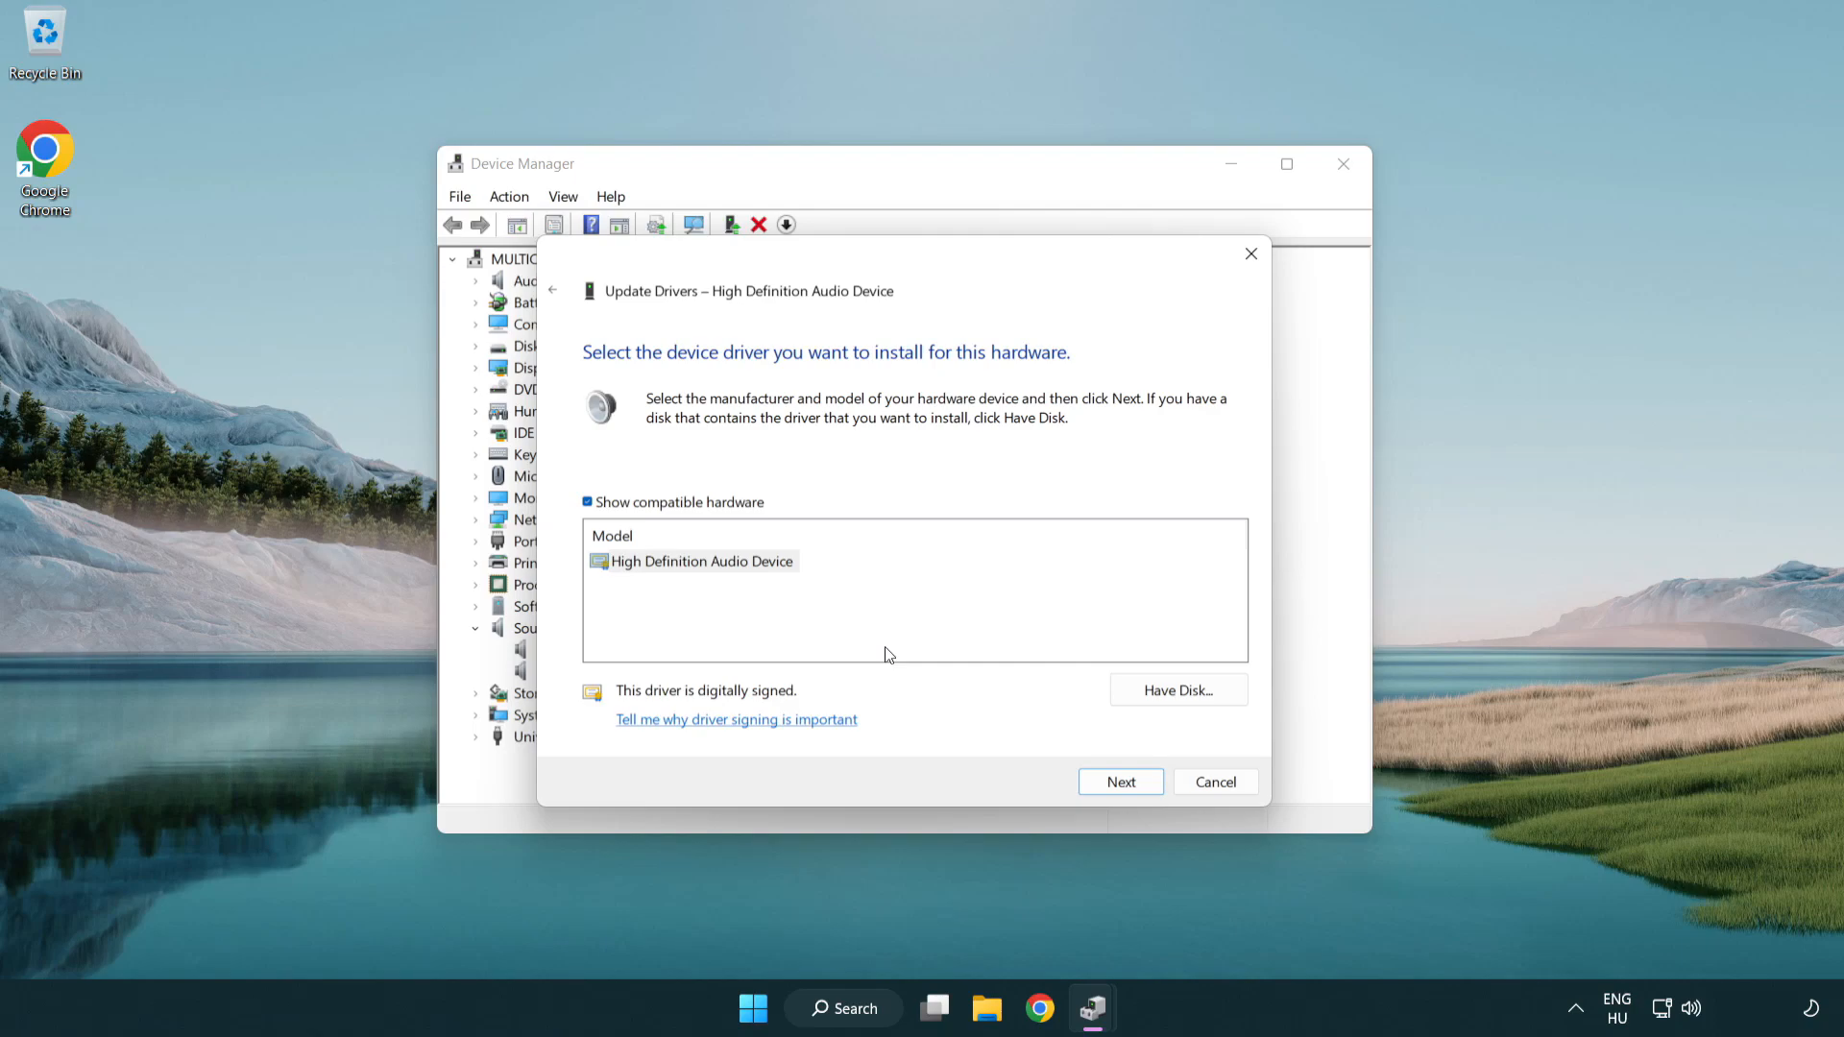
left_click(700, 561)
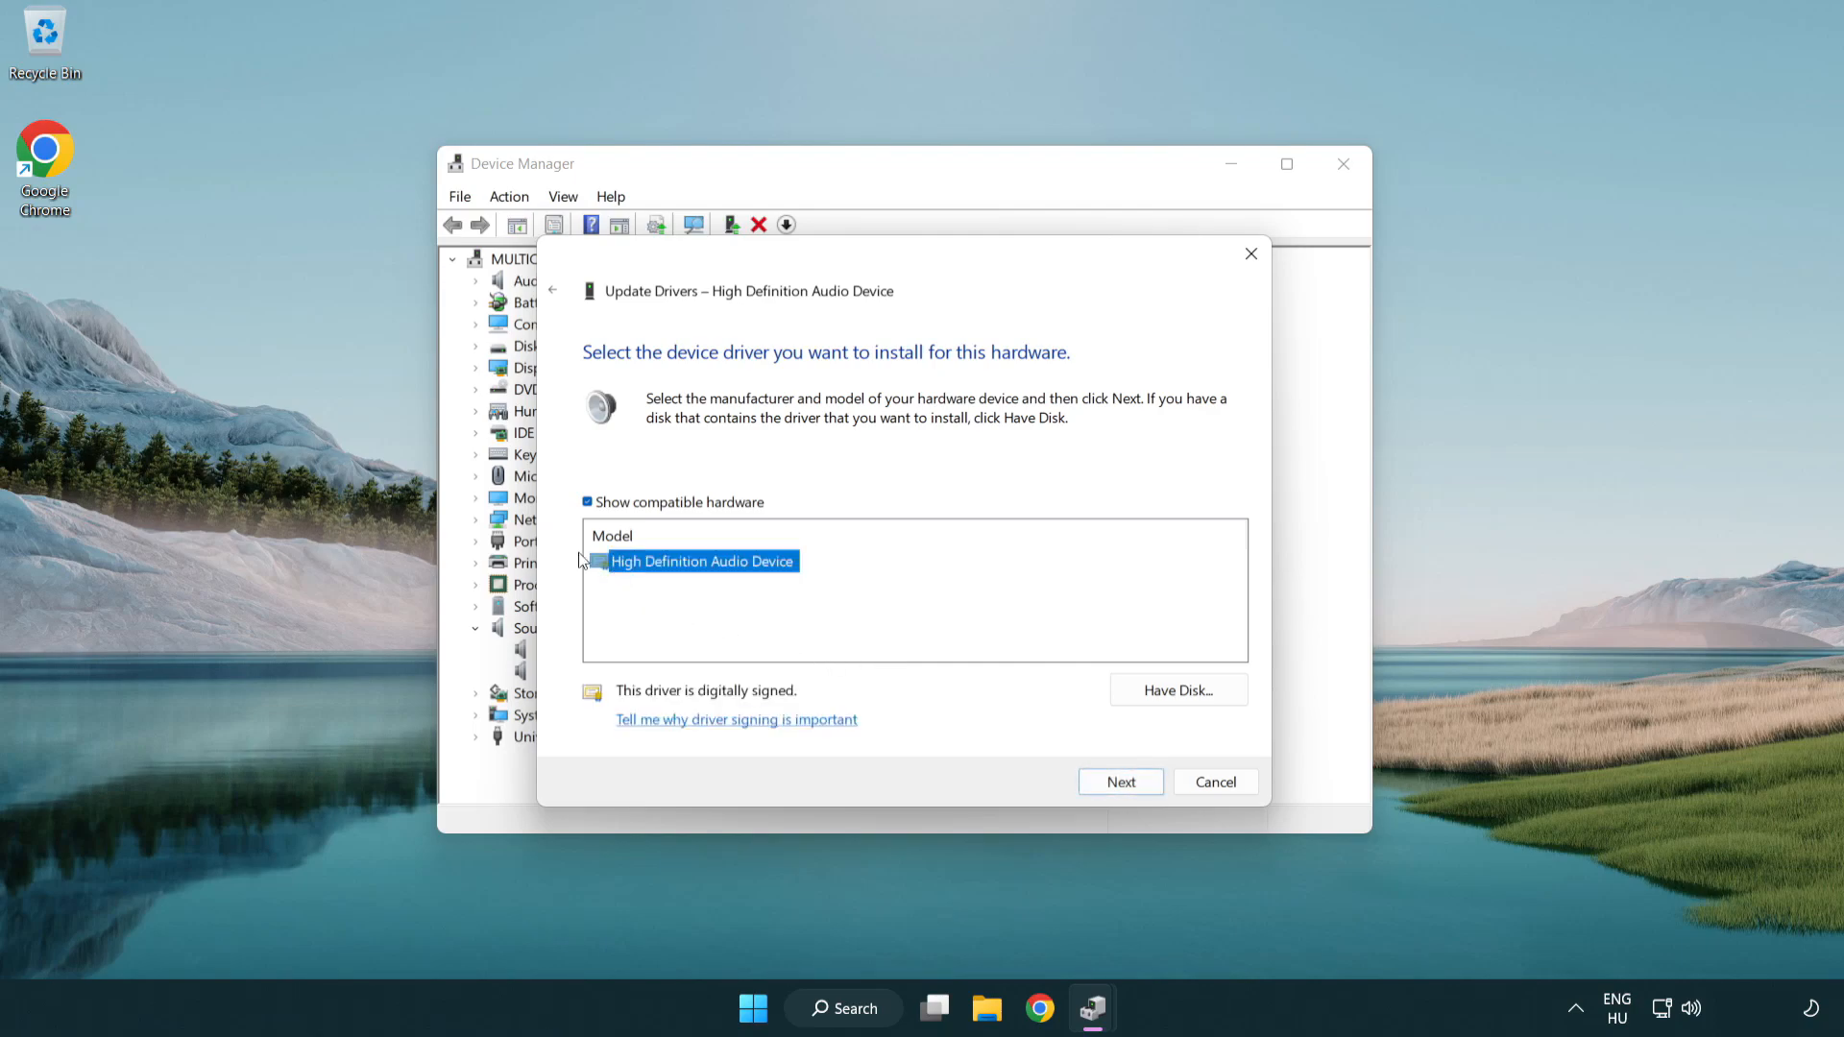
mouse_move(1055, 721)
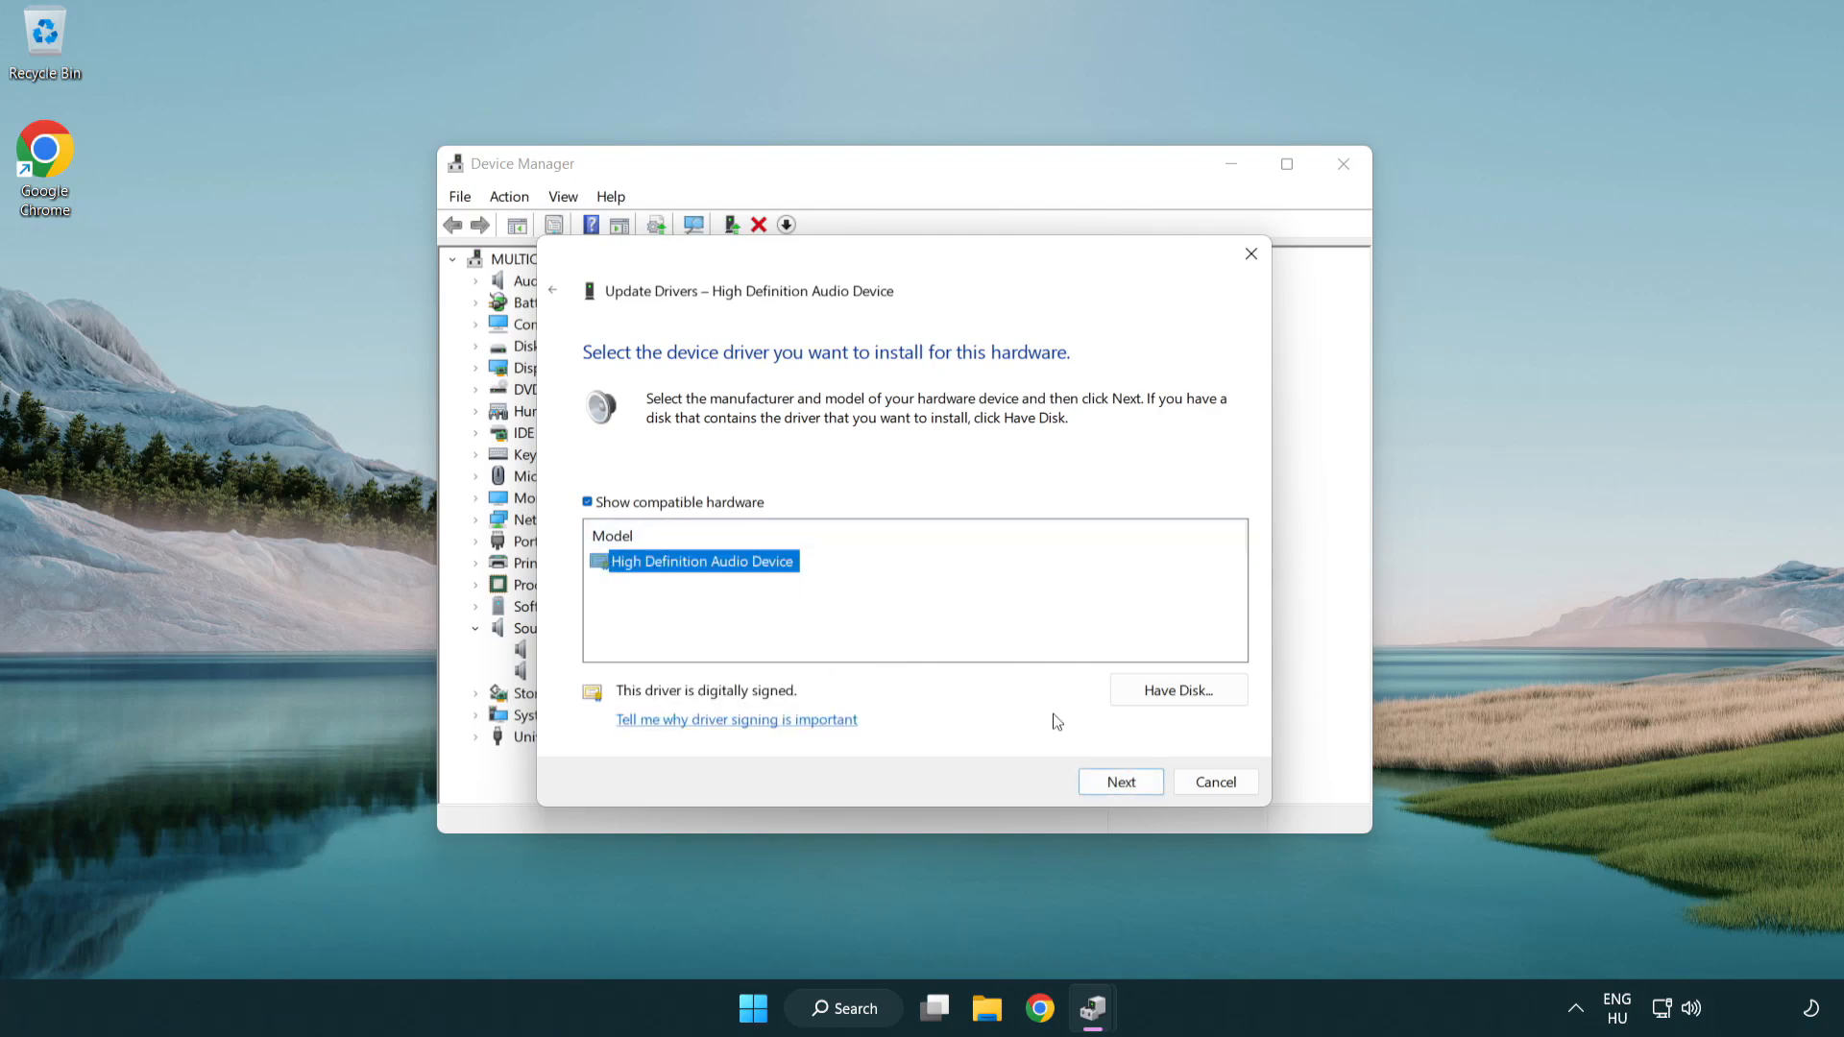
left_click(1118, 782)
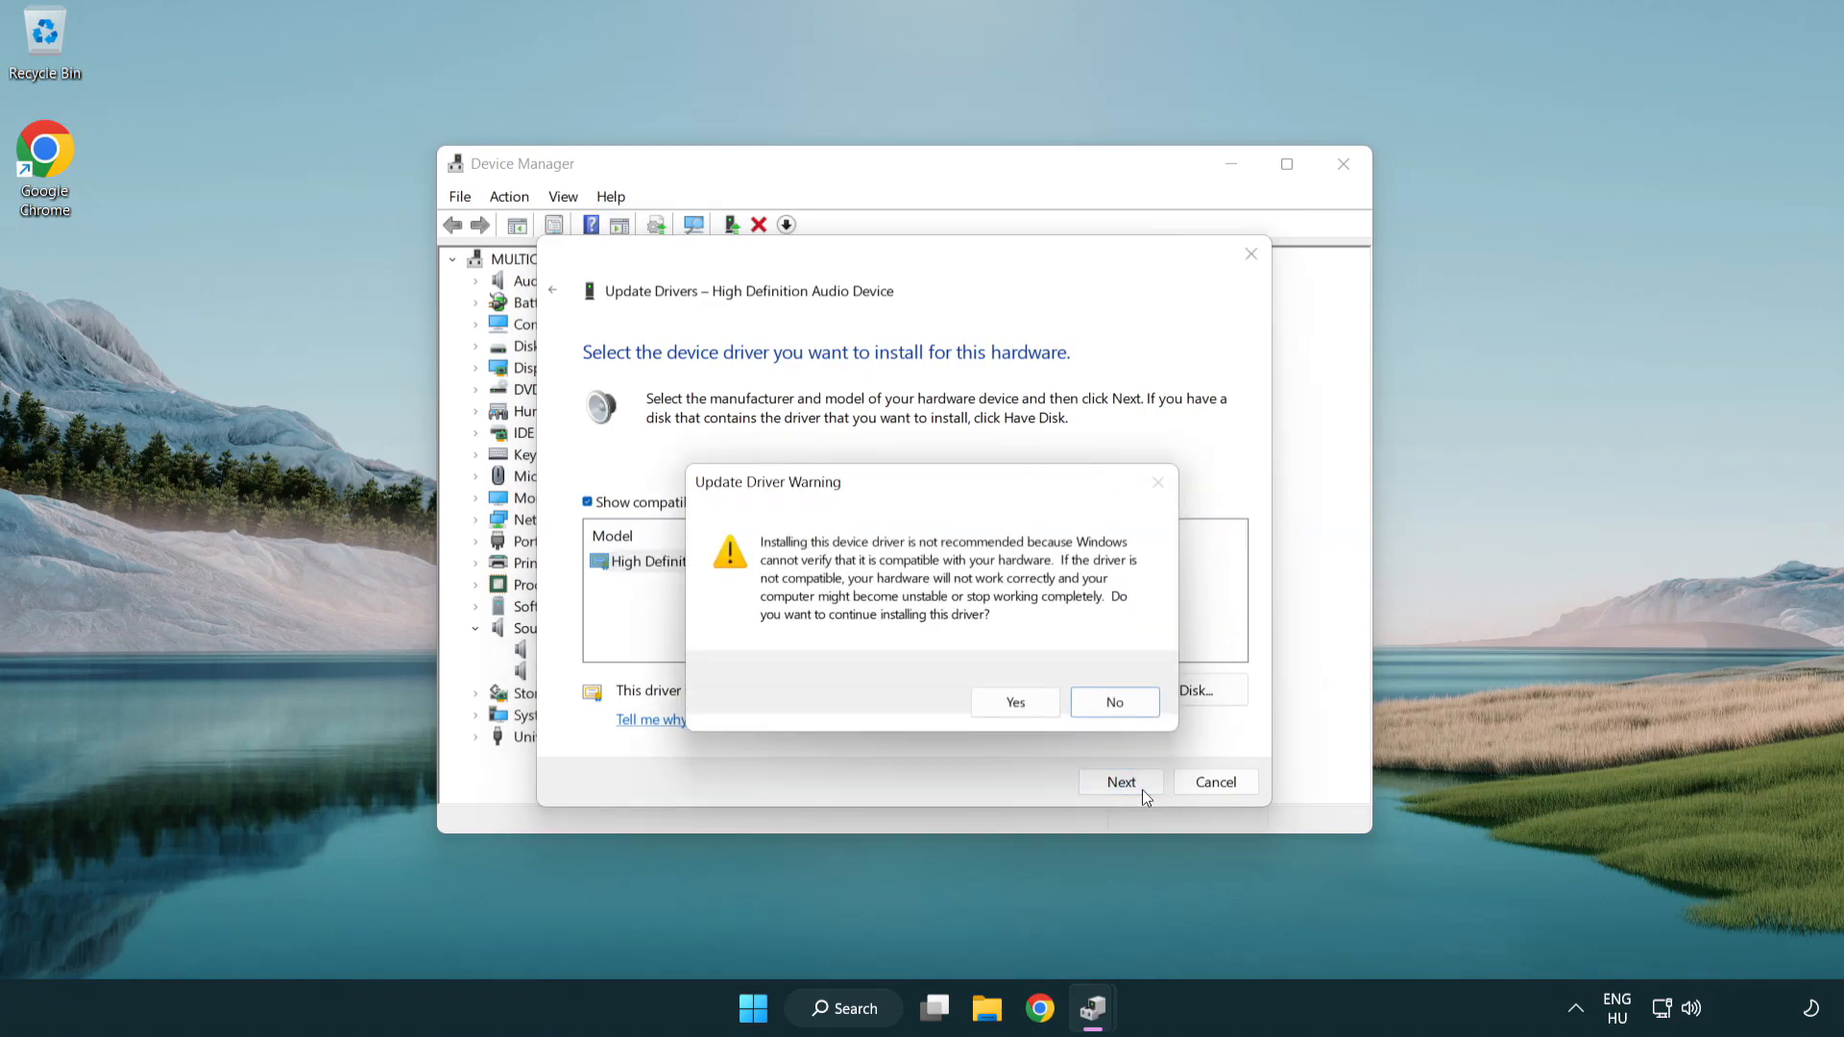
left_click(1014, 702)
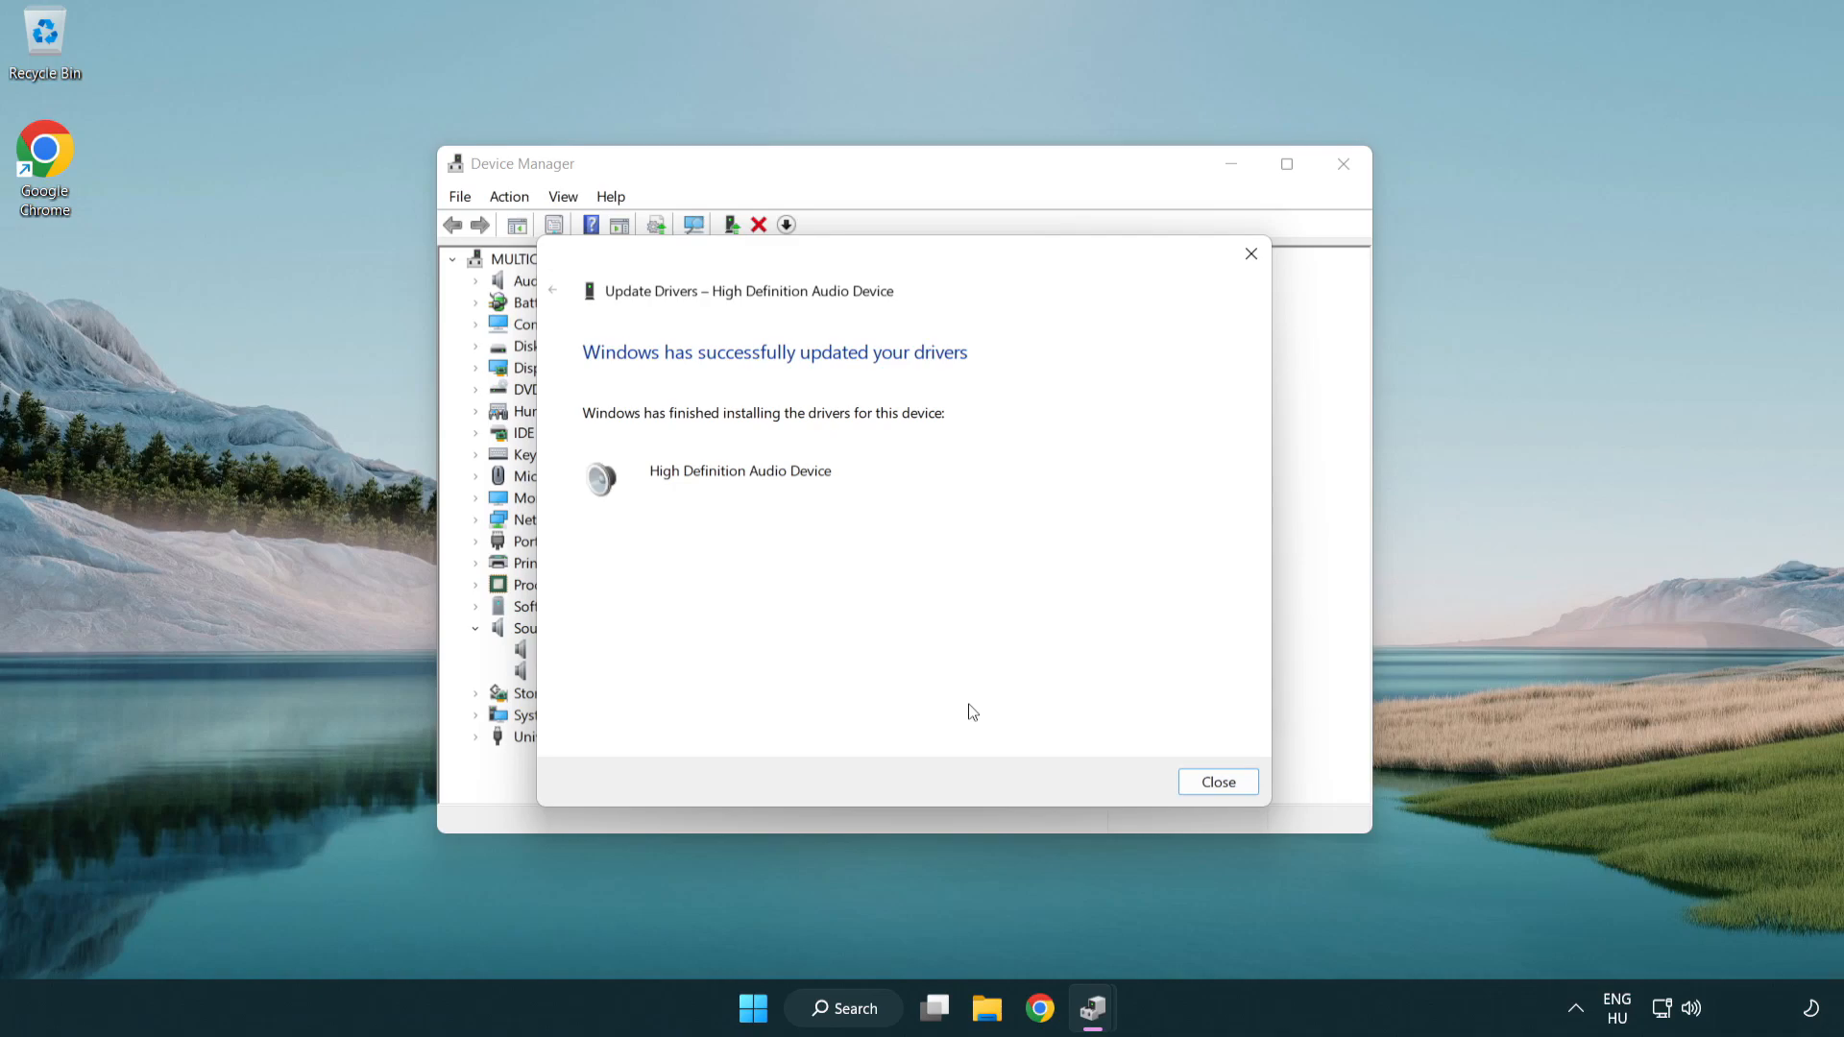
mouse_move(1217, 782)
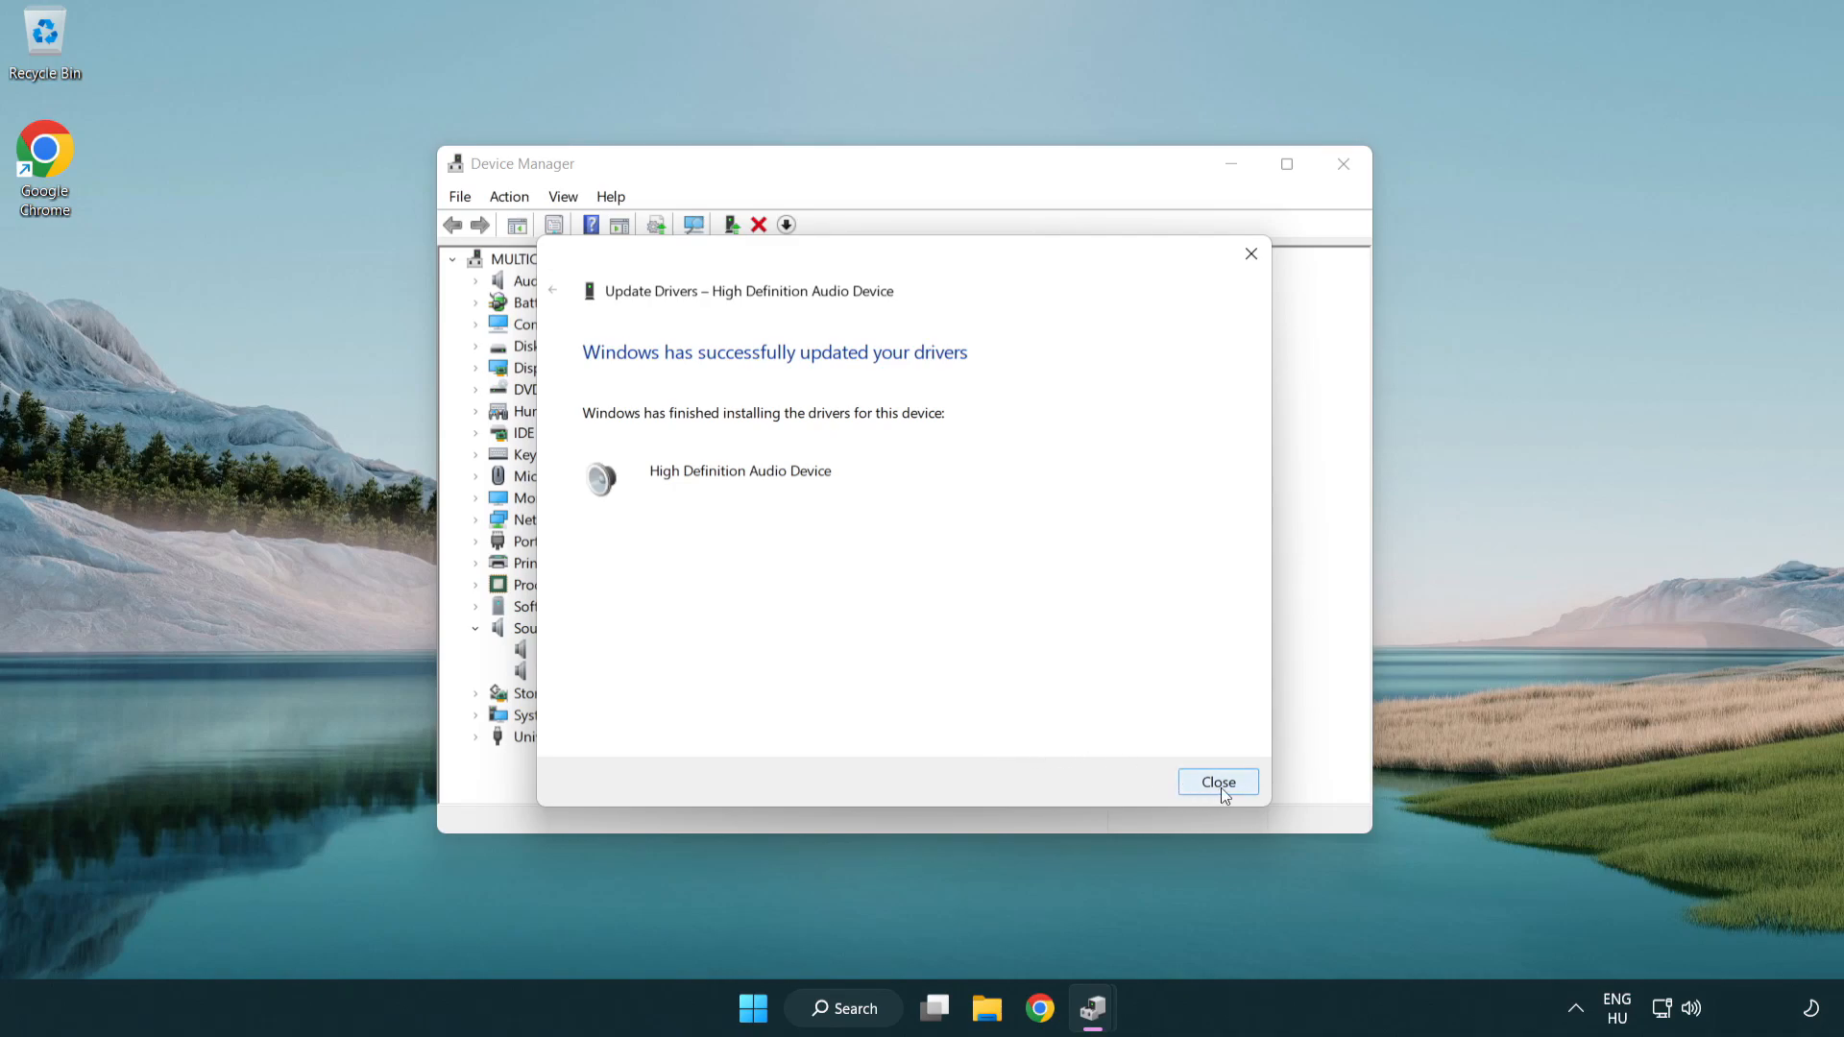
left_click(1217, 781)
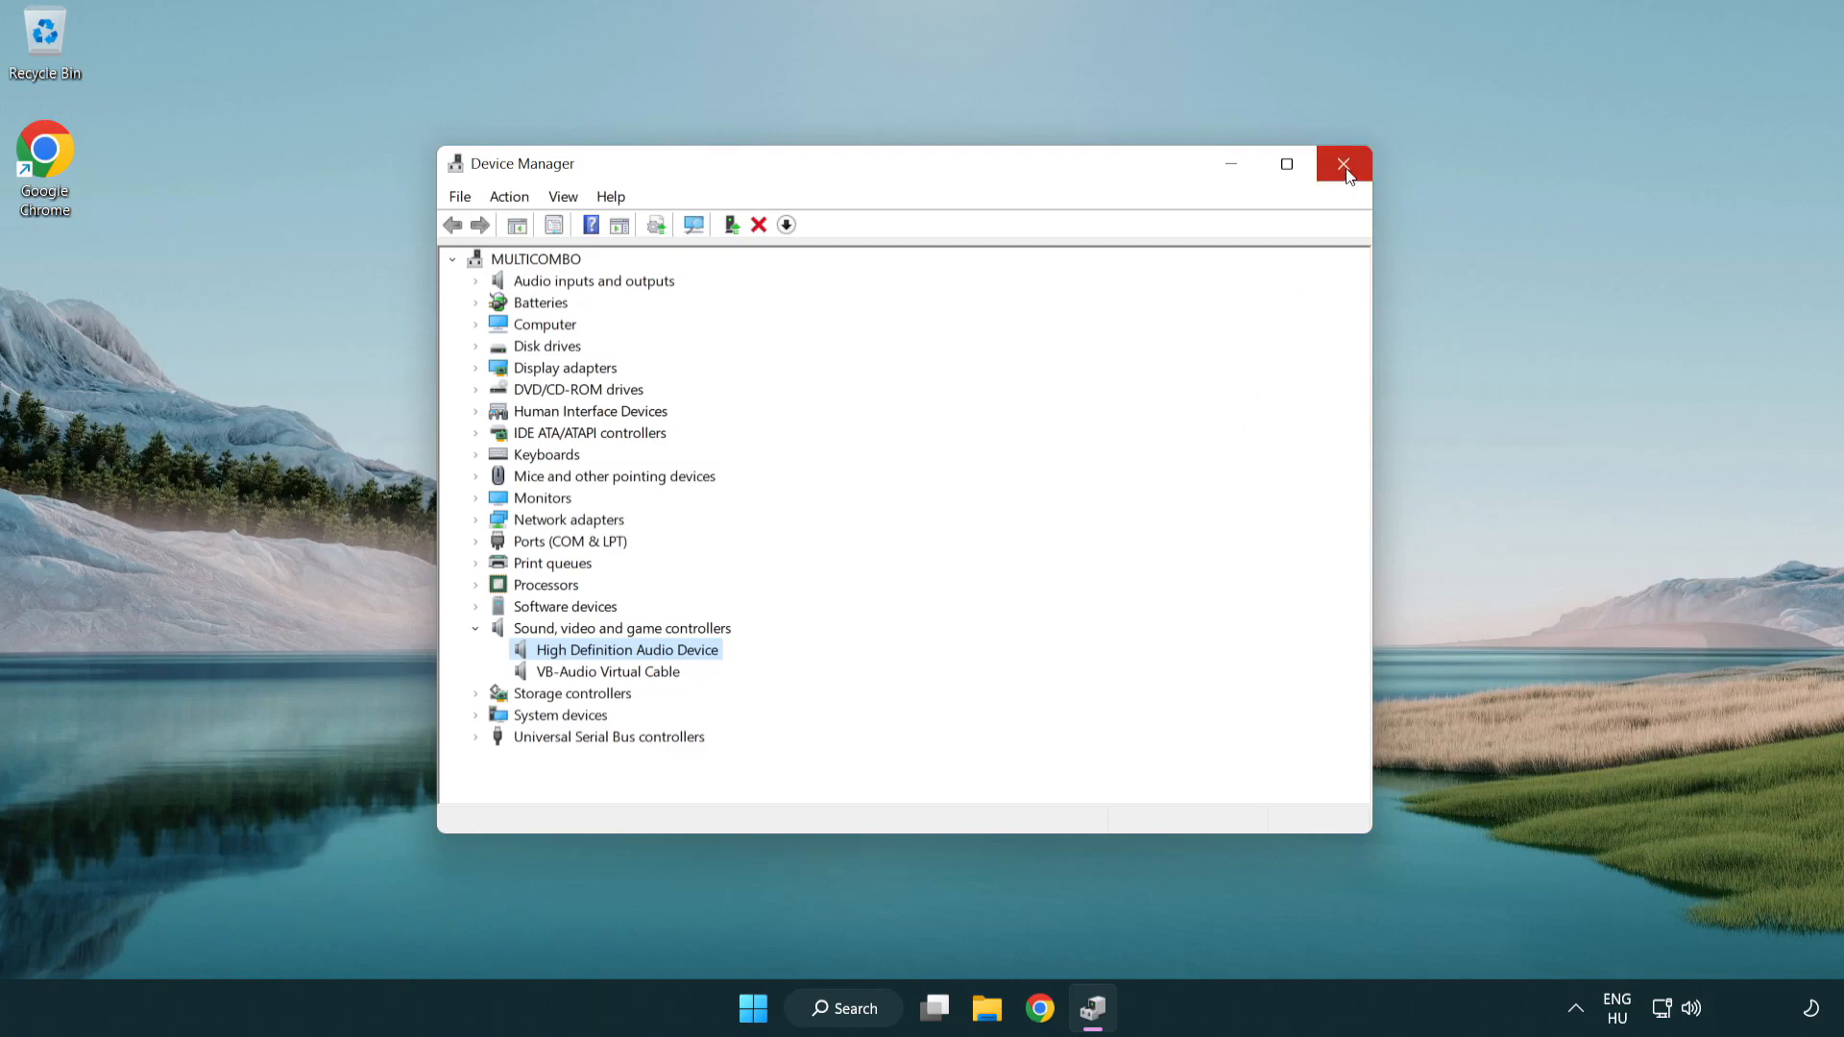
Step: Close Device Manager and open the power options in the Start menu
left_click(1342, 163)
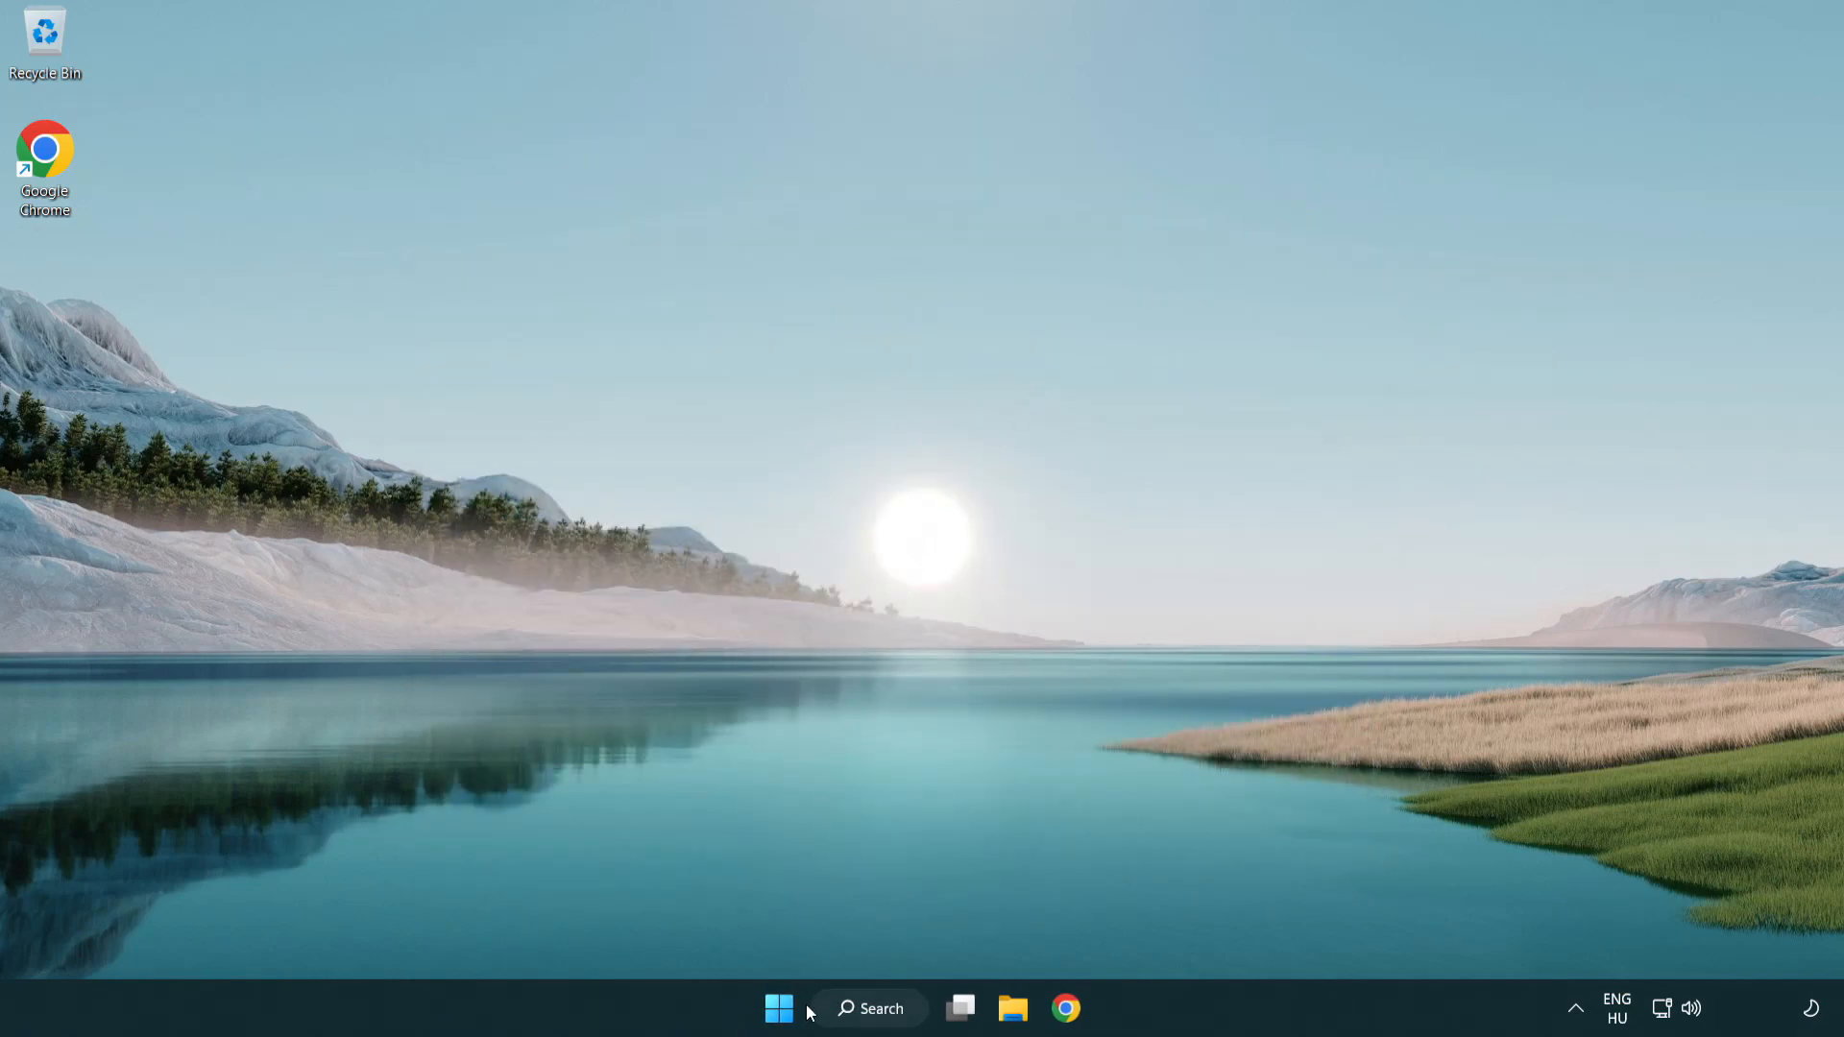
left_click(779, 1008)
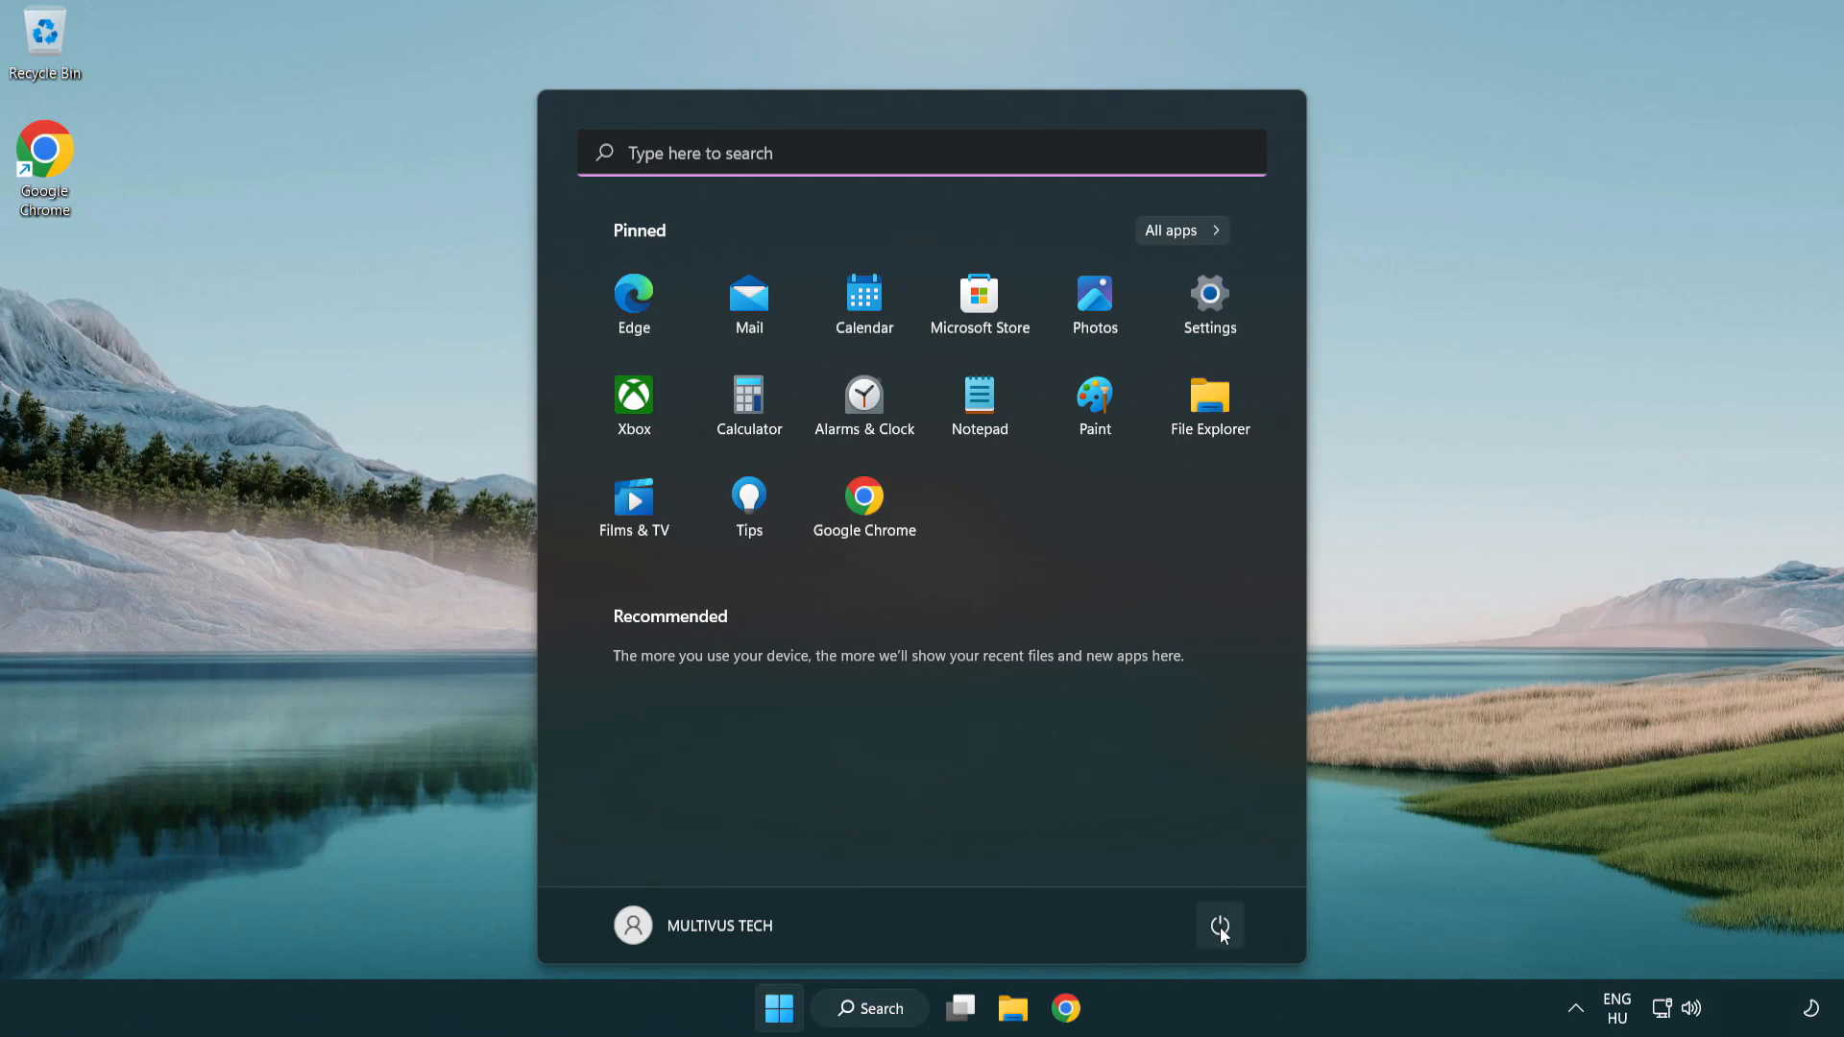
left_click(1219, 926)
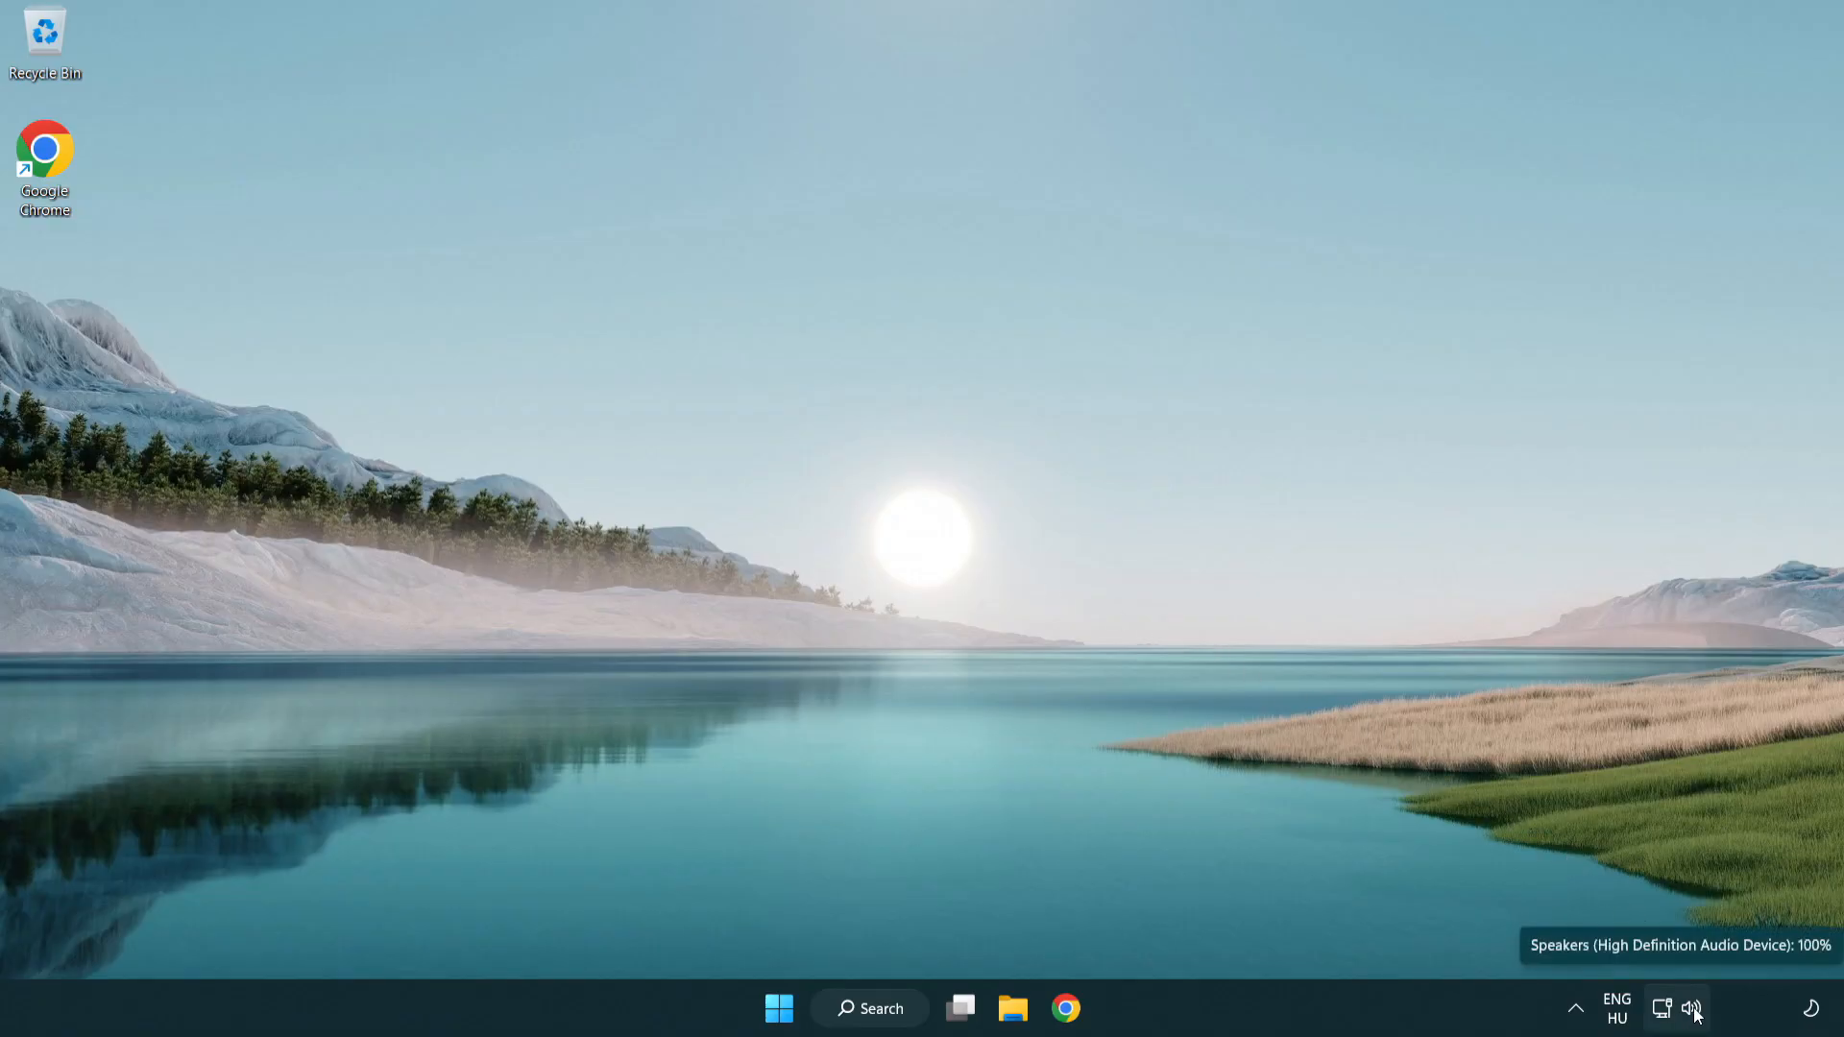
Step: Launch Troubleshoot sound problems from the taskbar speaker icon to start Playing Audio detection
right_click(1691, 1007)
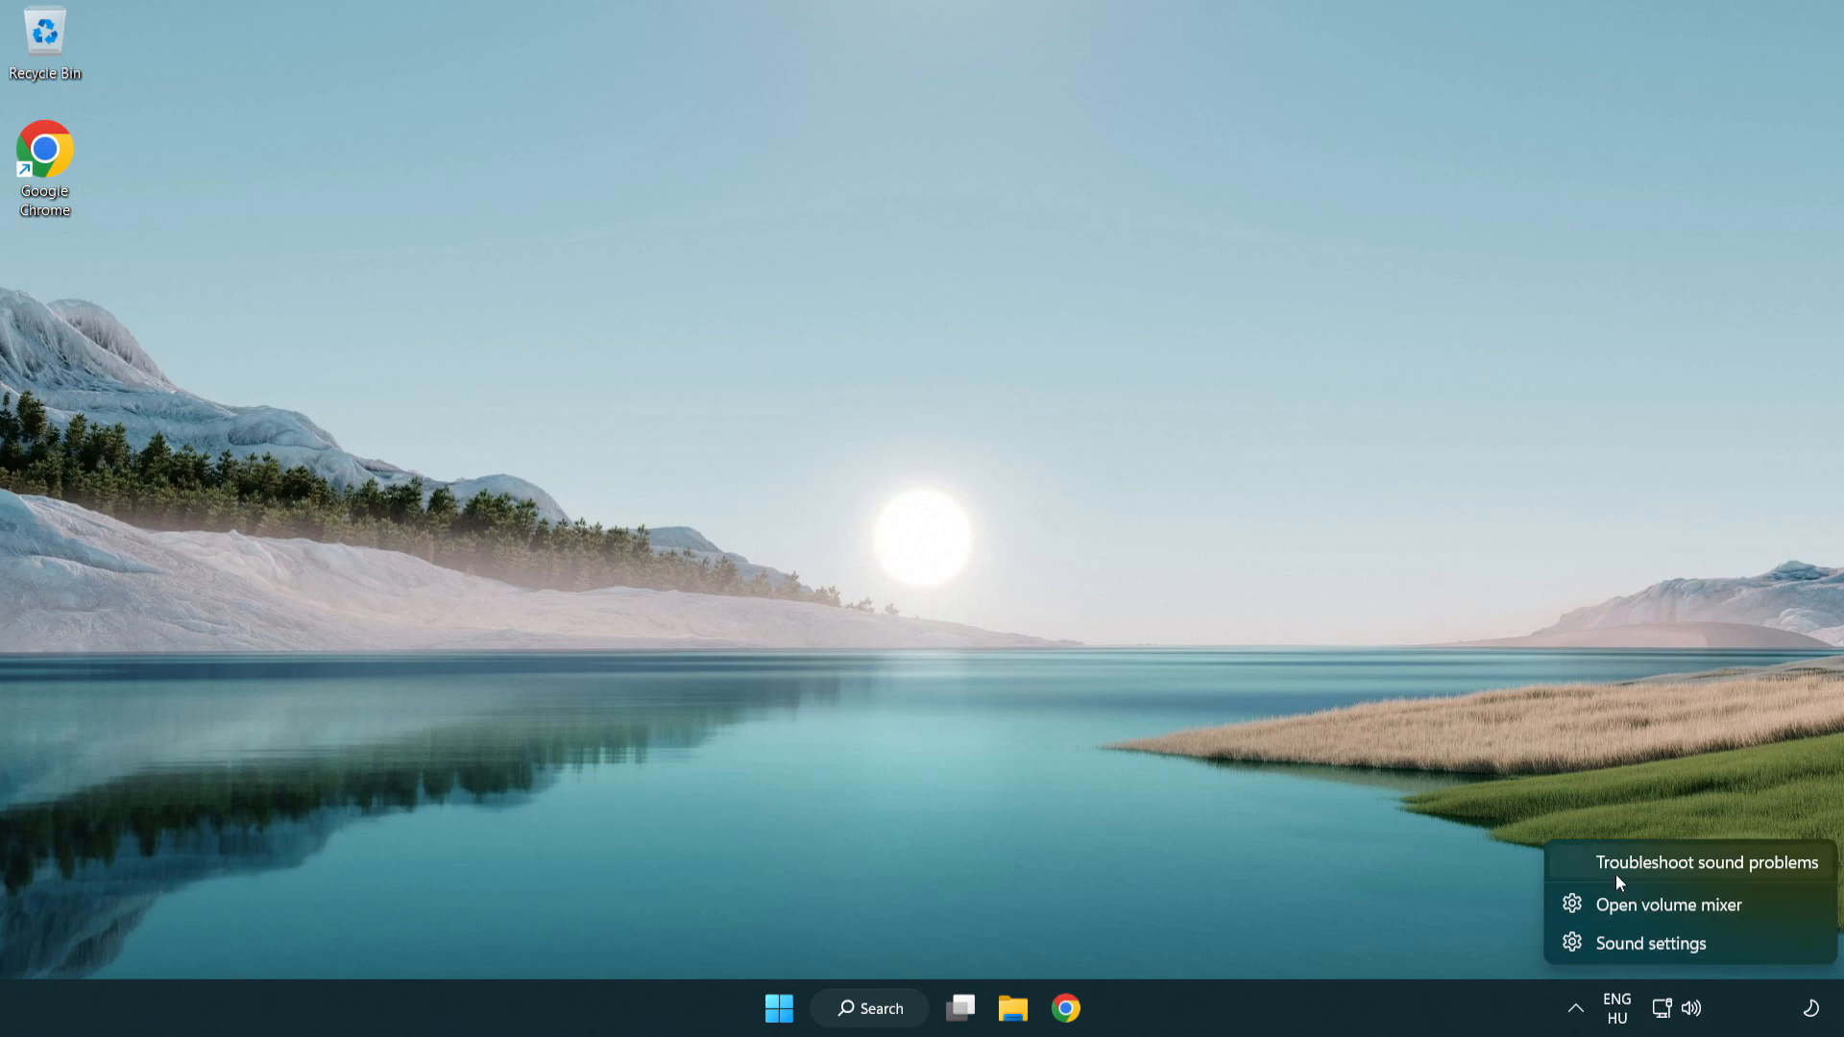
mouse_move(1683, 875)
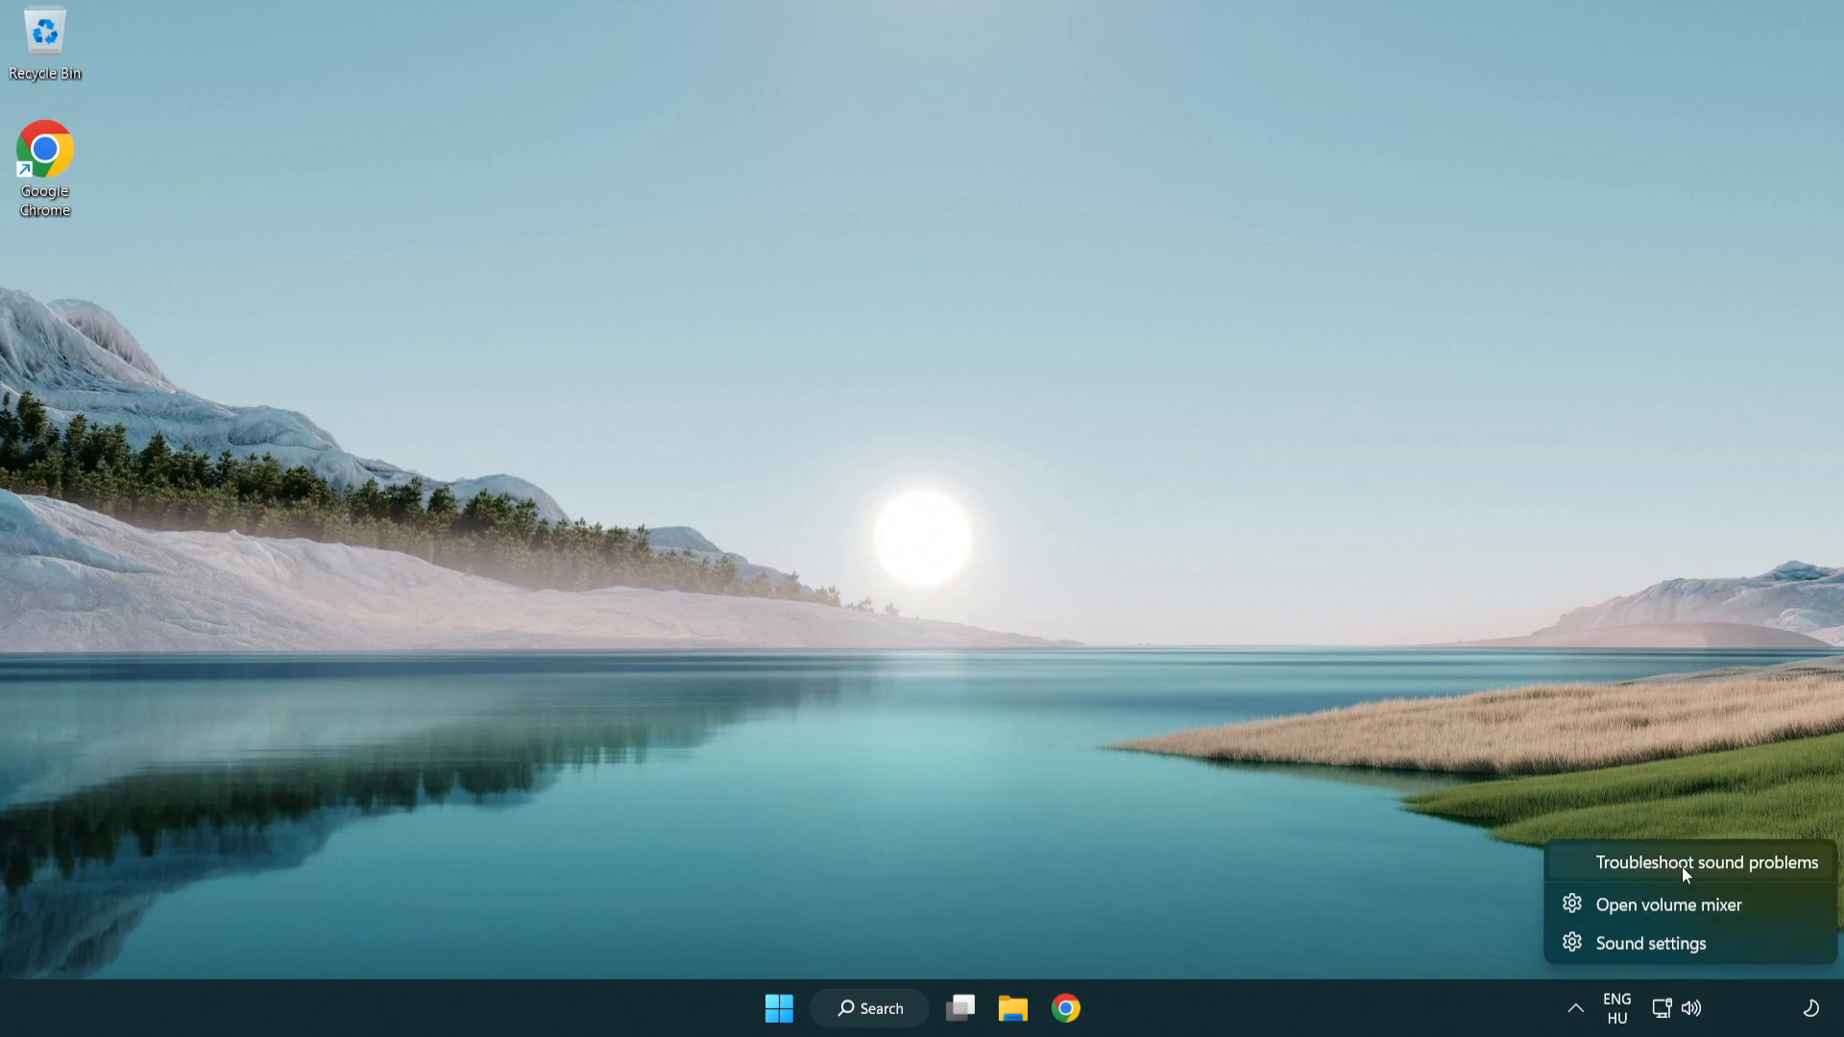
left_click(1703, 863)
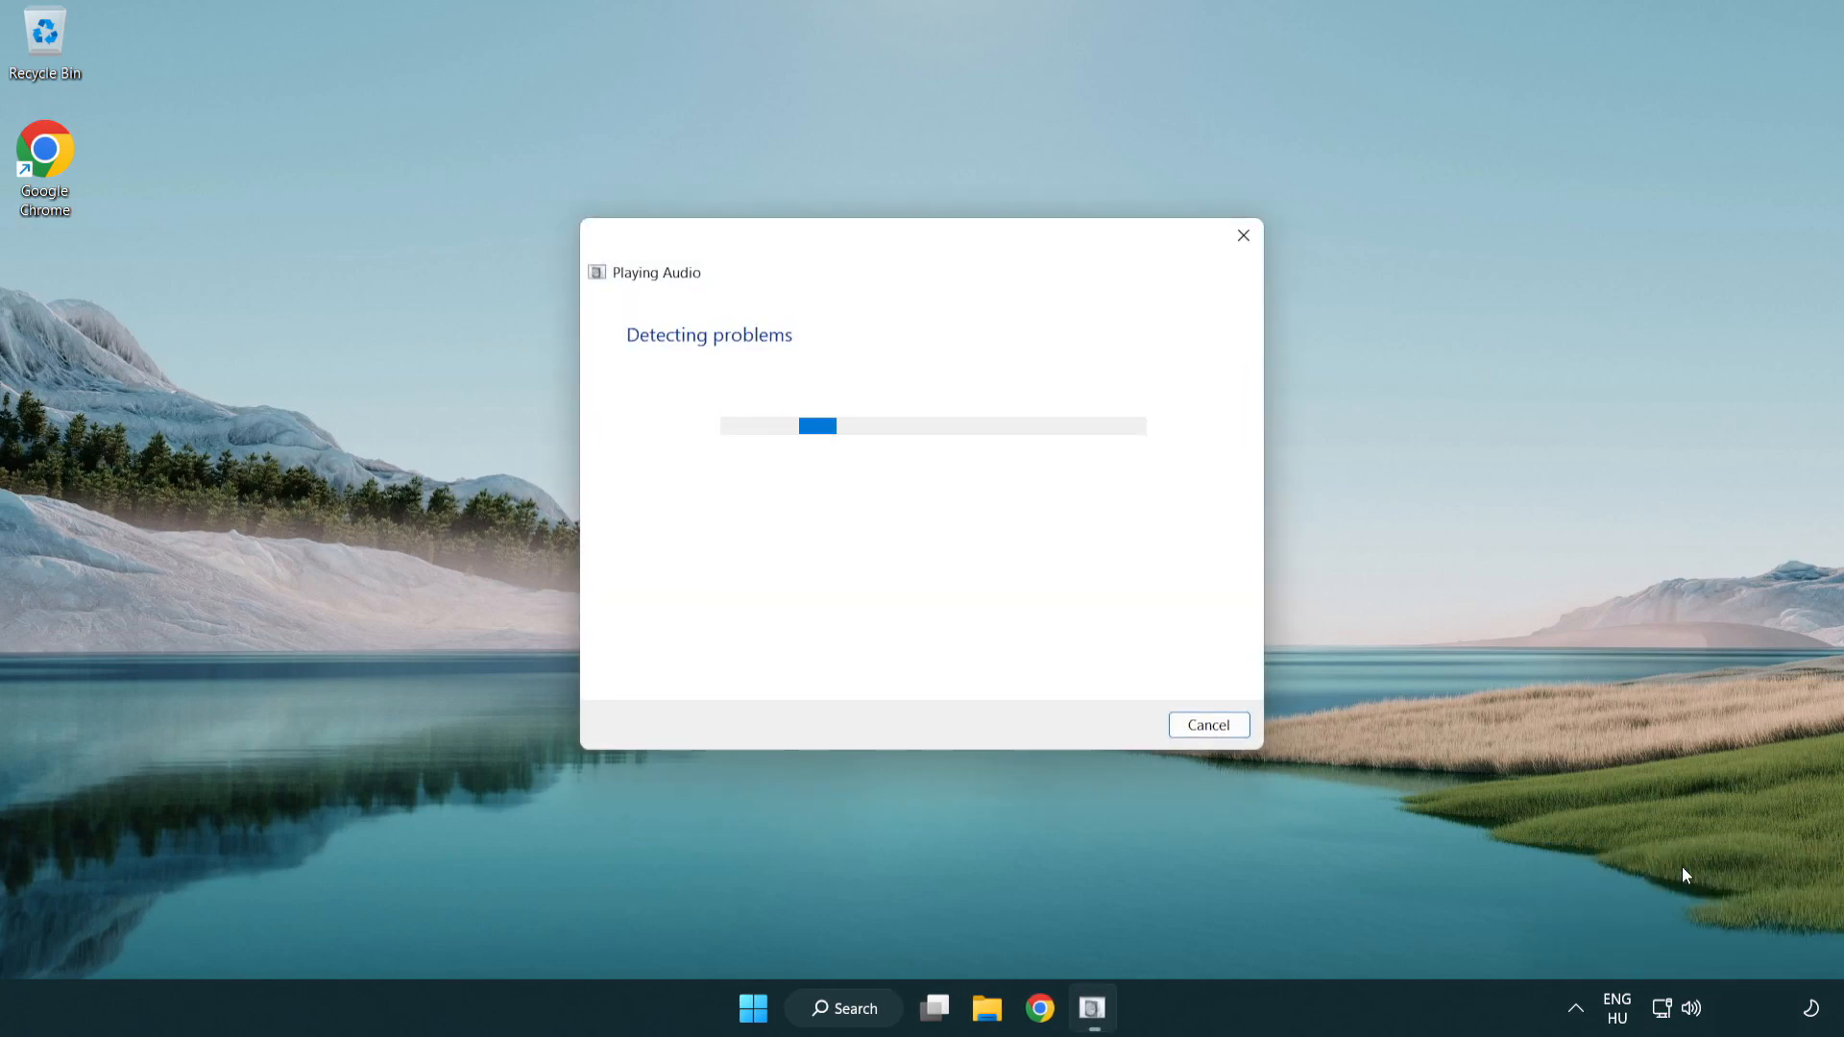